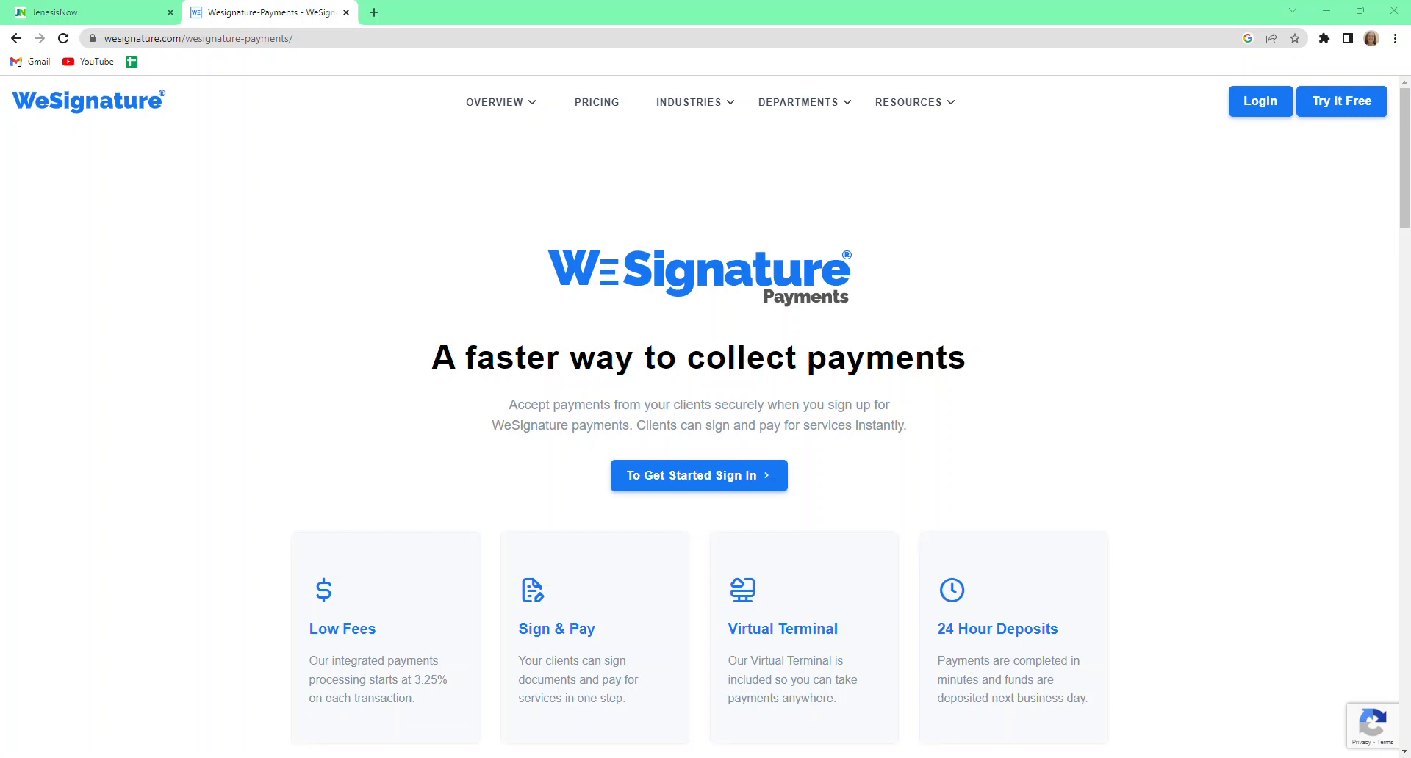
mouse_move(876, 318)
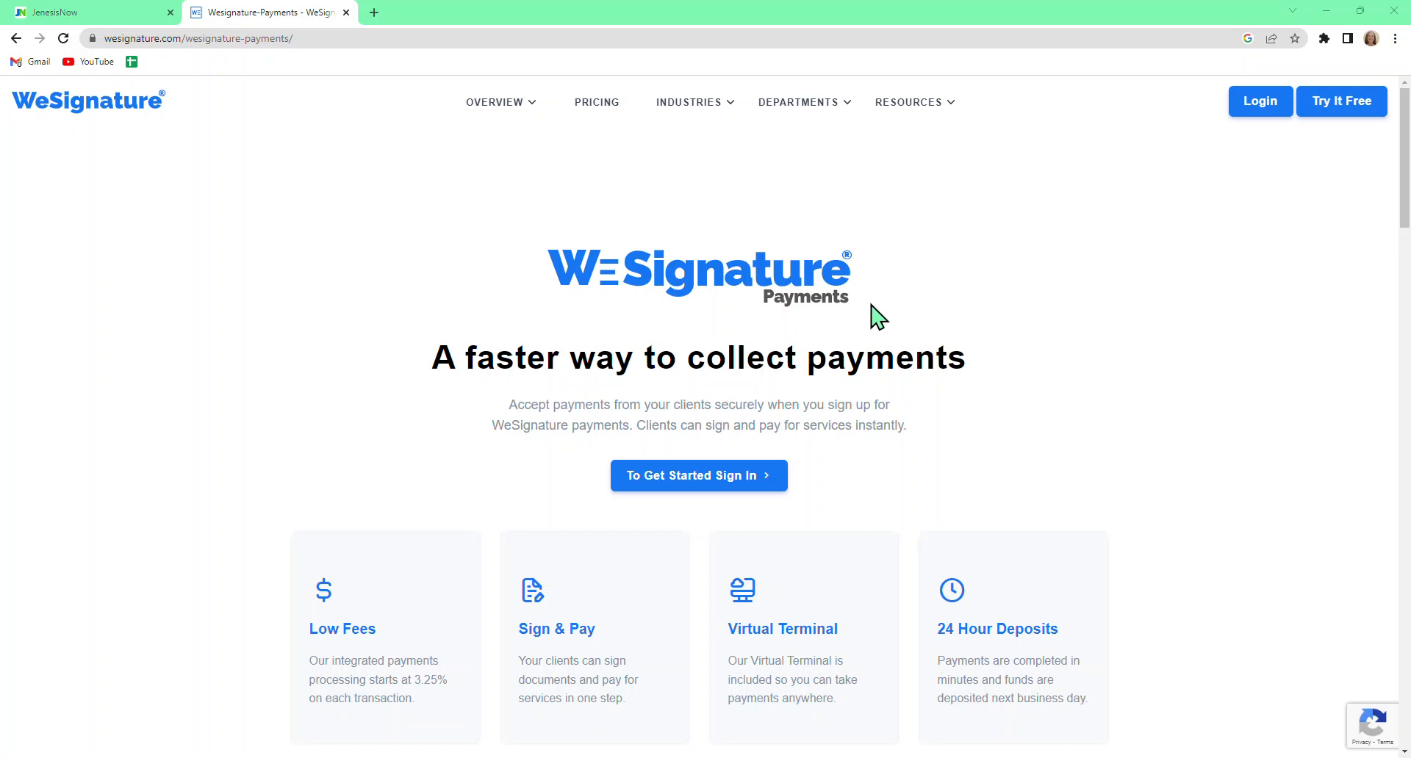
mouse_move(300, 286)
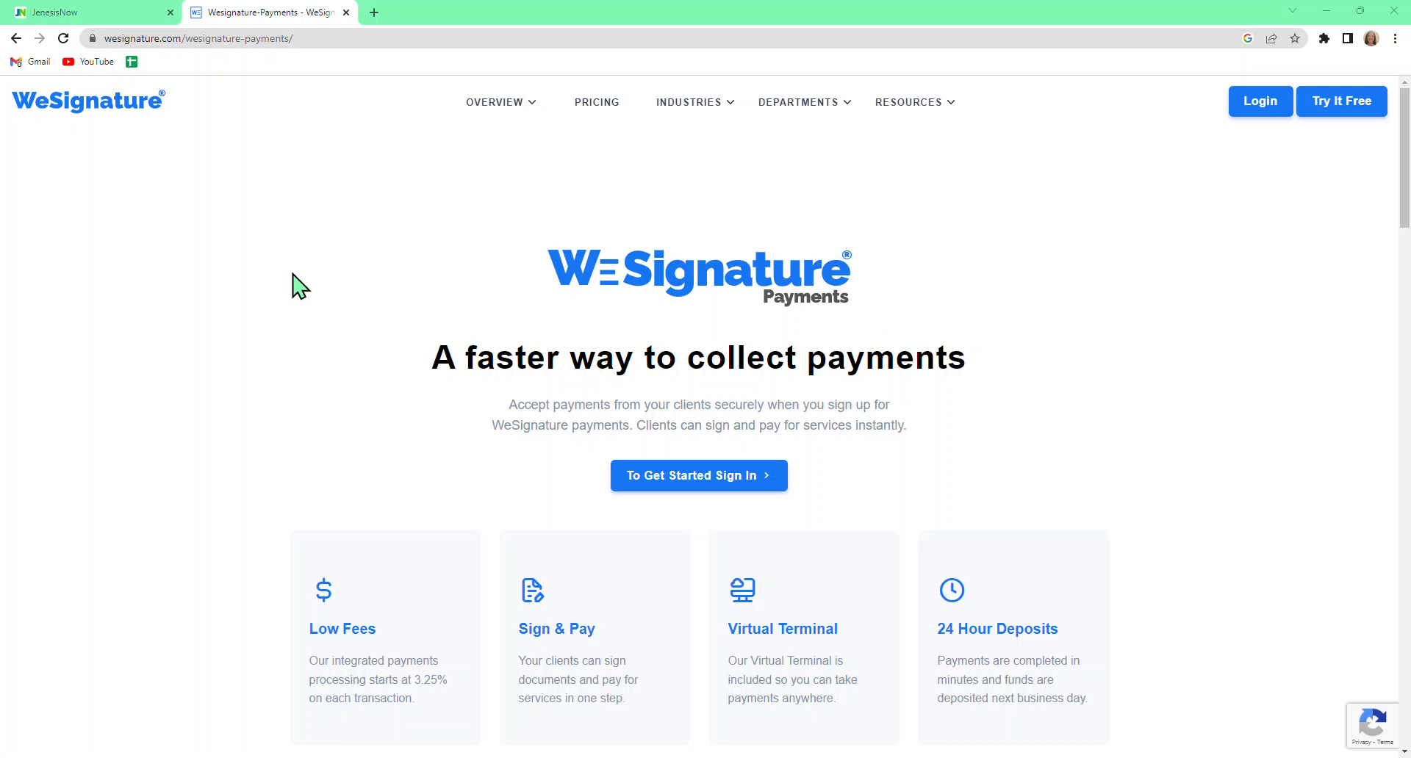
mouse_move(297, 156)
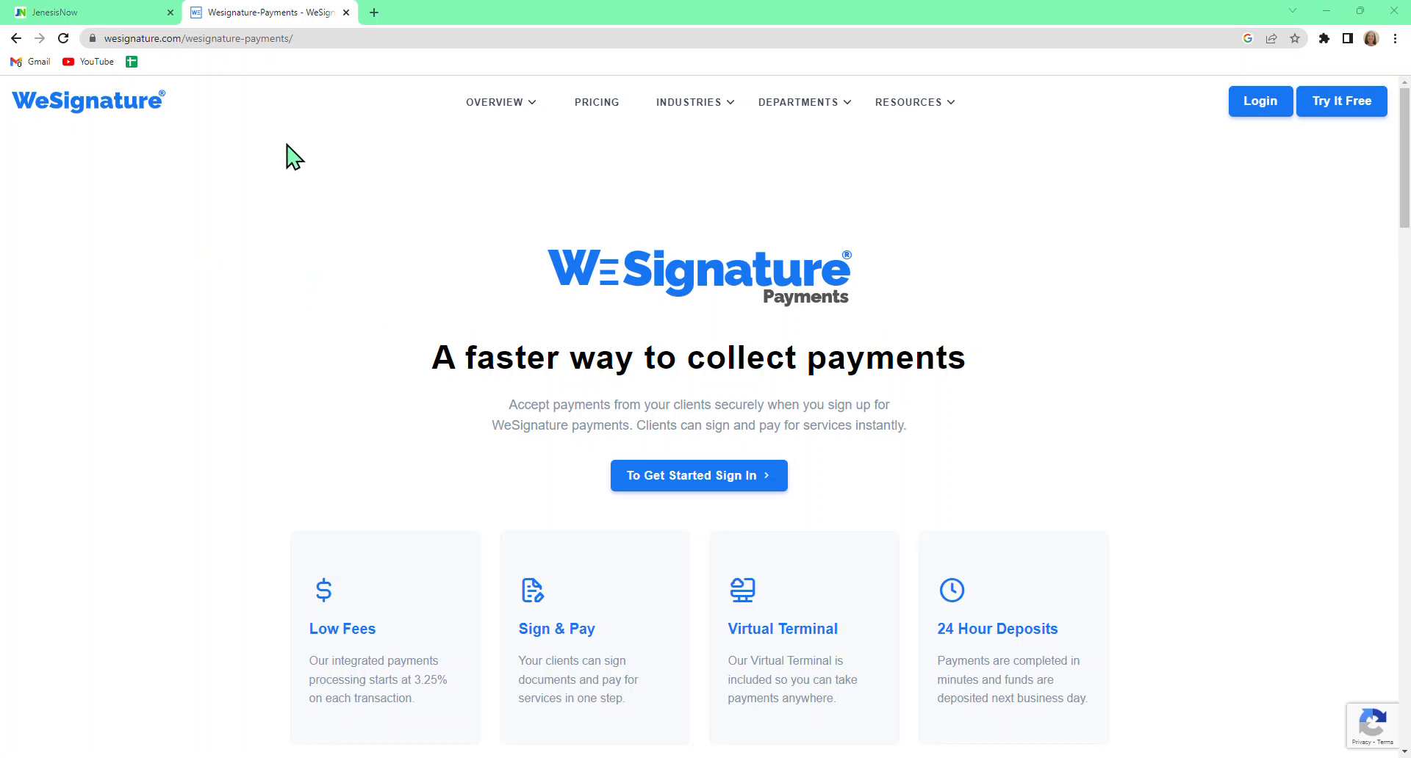
mouse_move(894, 277)
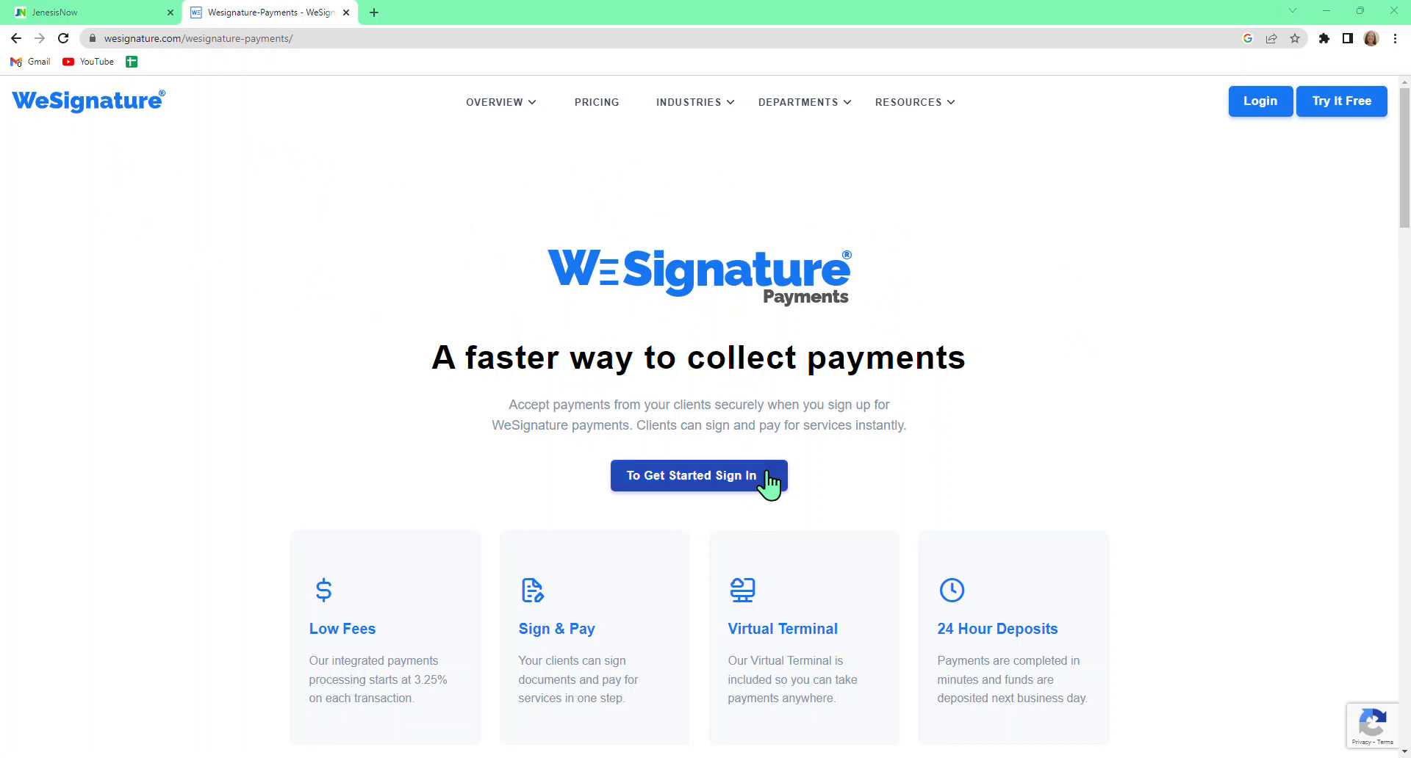
mouse_move(625, 192)
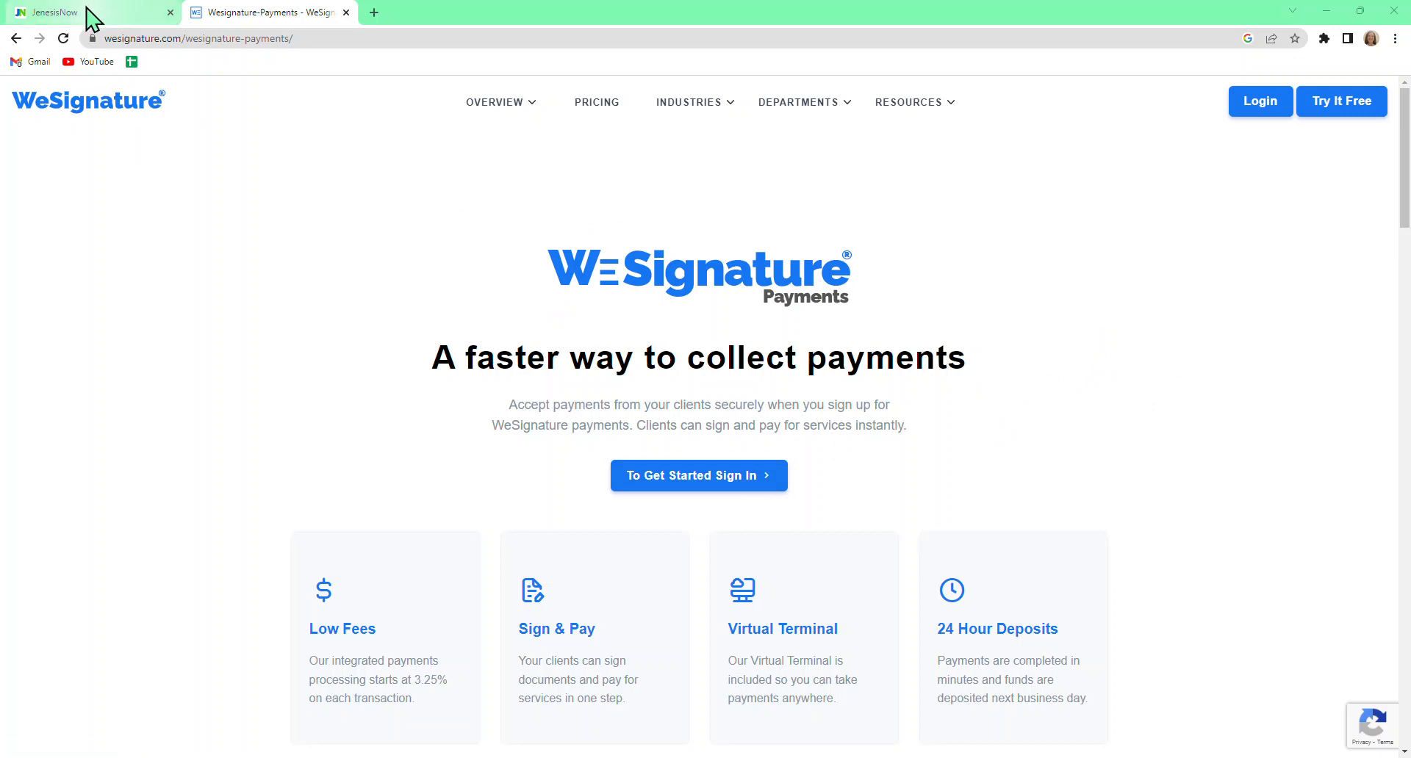
Switch to JenesisNow and open All Locations from the AGY sidebar menu
left_click(68, 12)
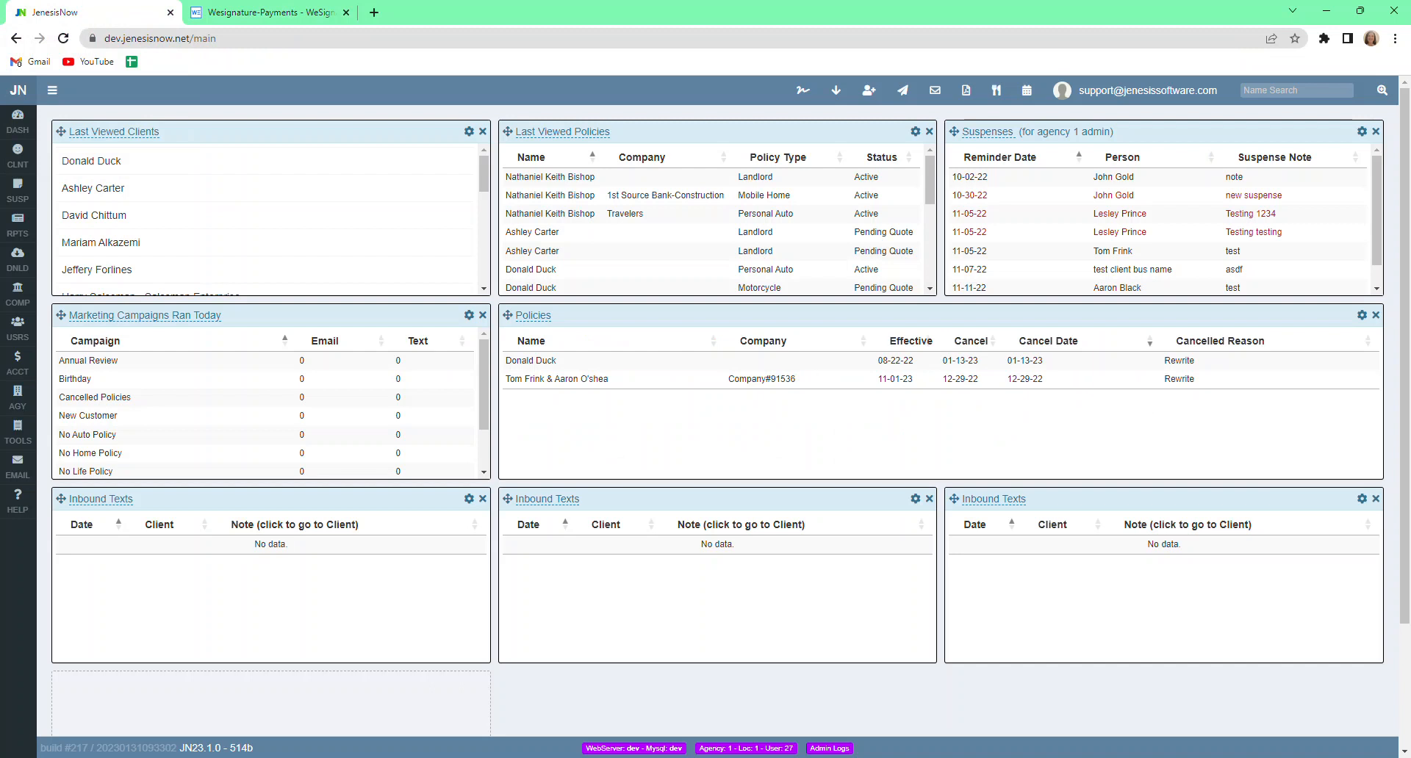
left_click(18, 396)
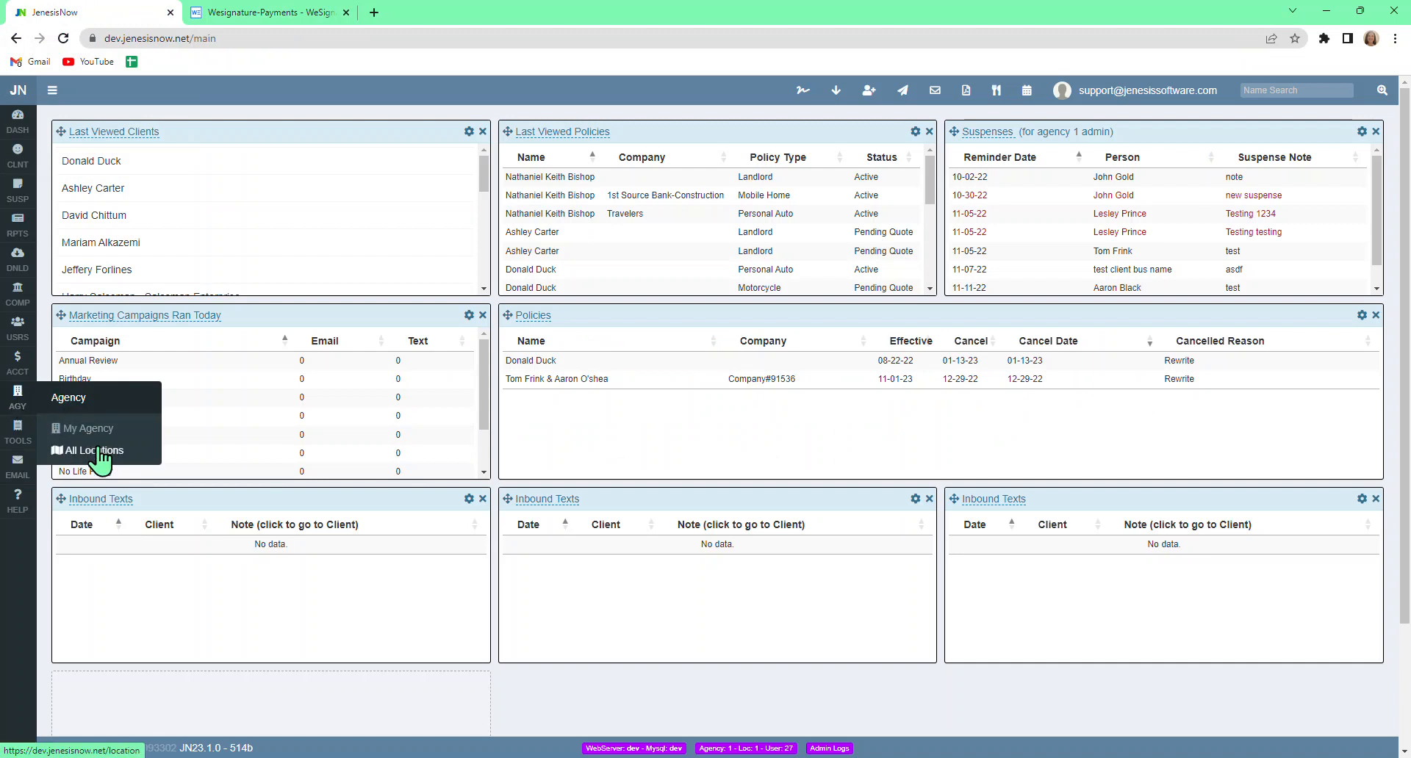
left_click(94, 449)
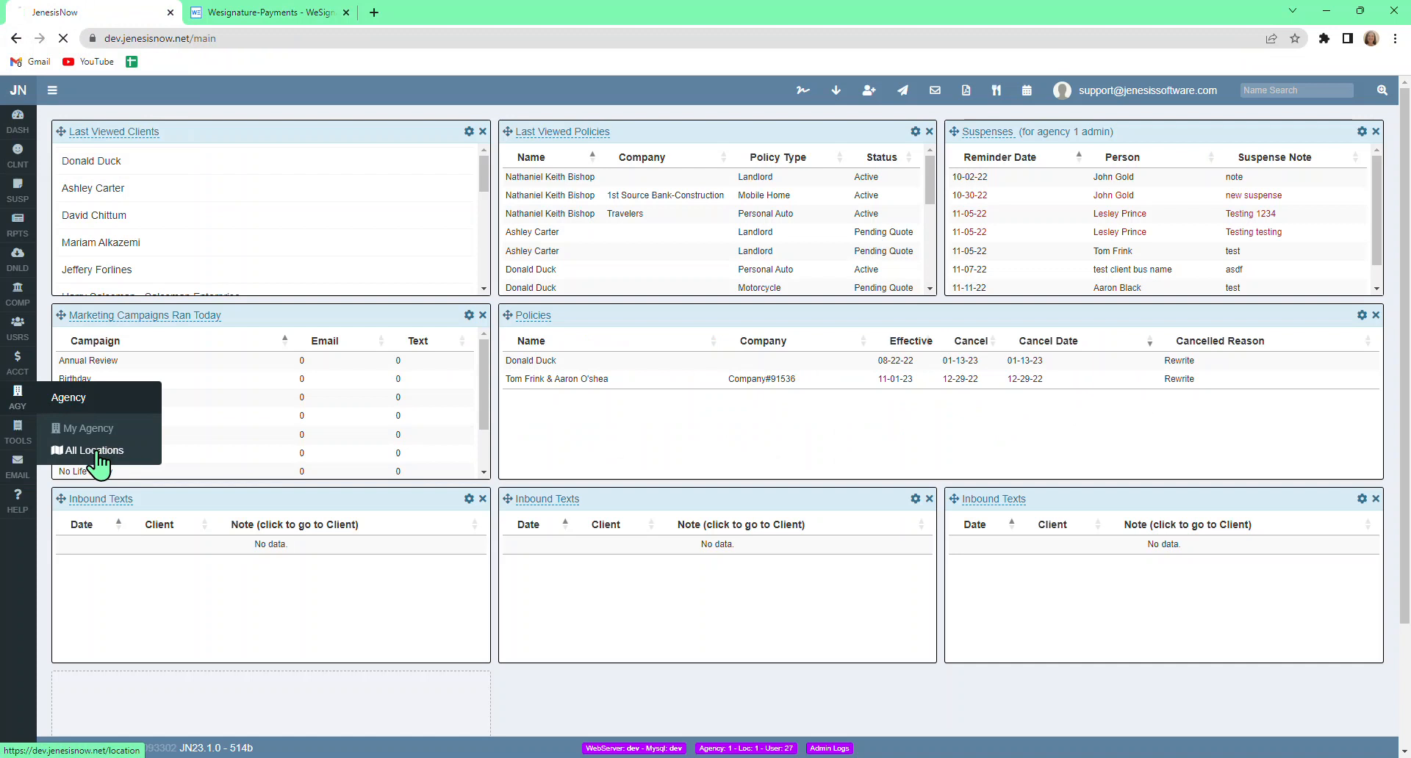
left_click(89, 450)
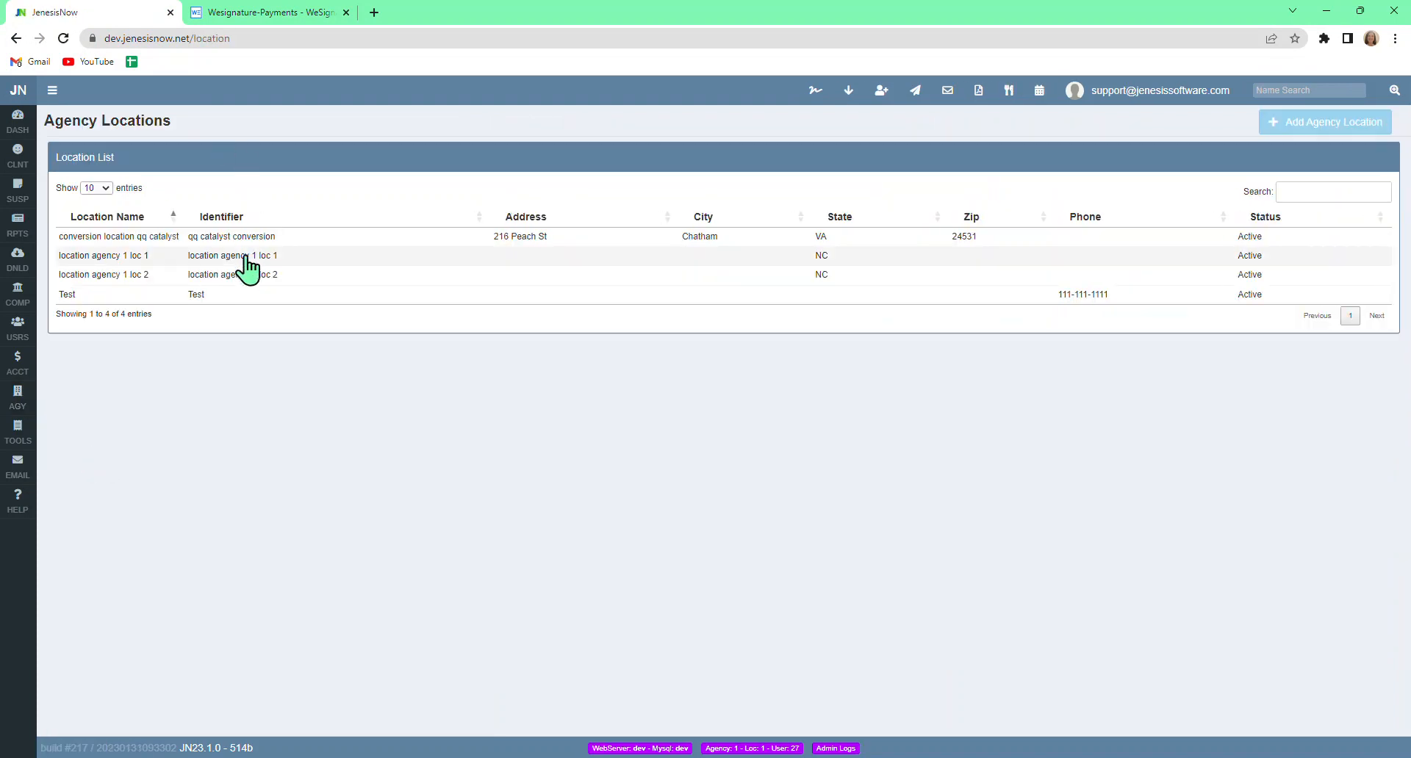
Open agency 1 loc 1 and view its WeSignature Payments integrated accounts
left_click(104, 256)
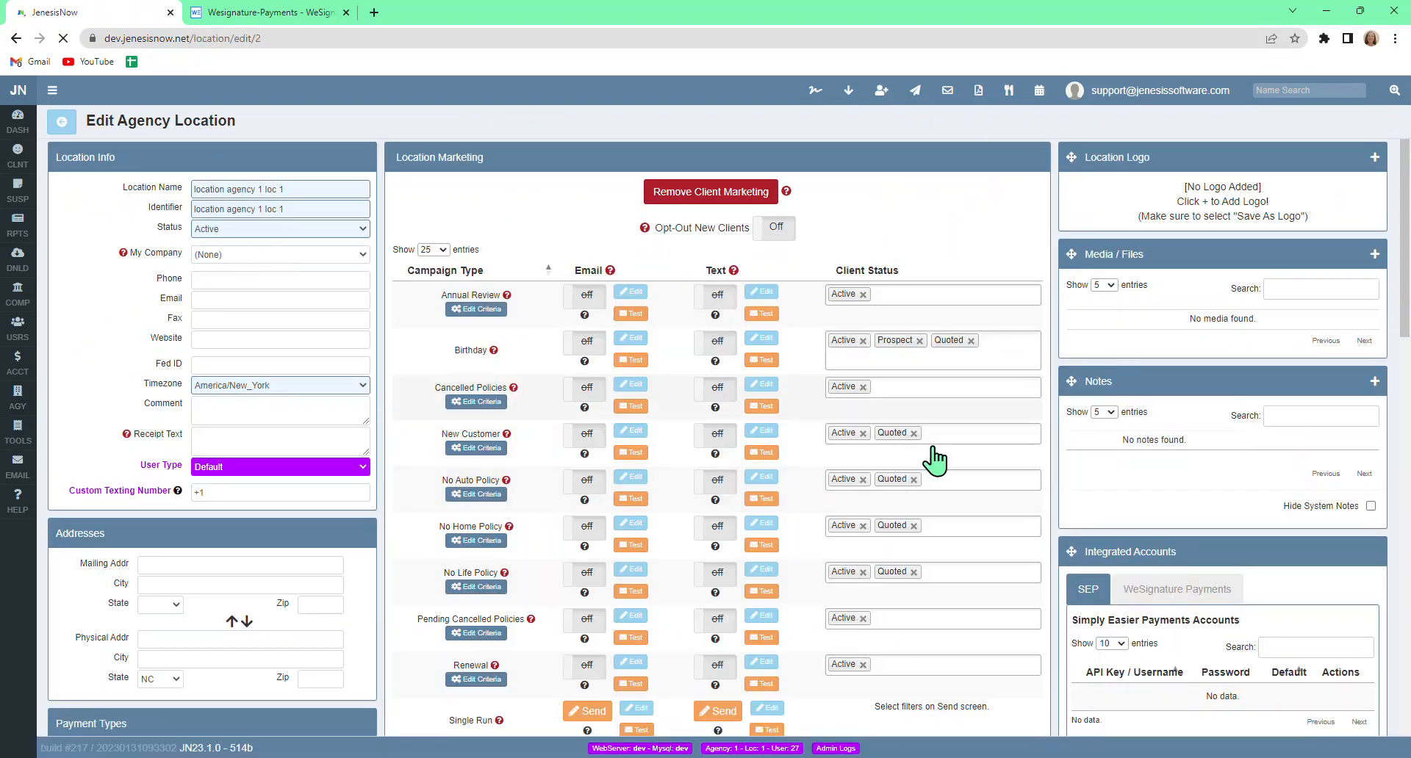
scroll("down", 3)
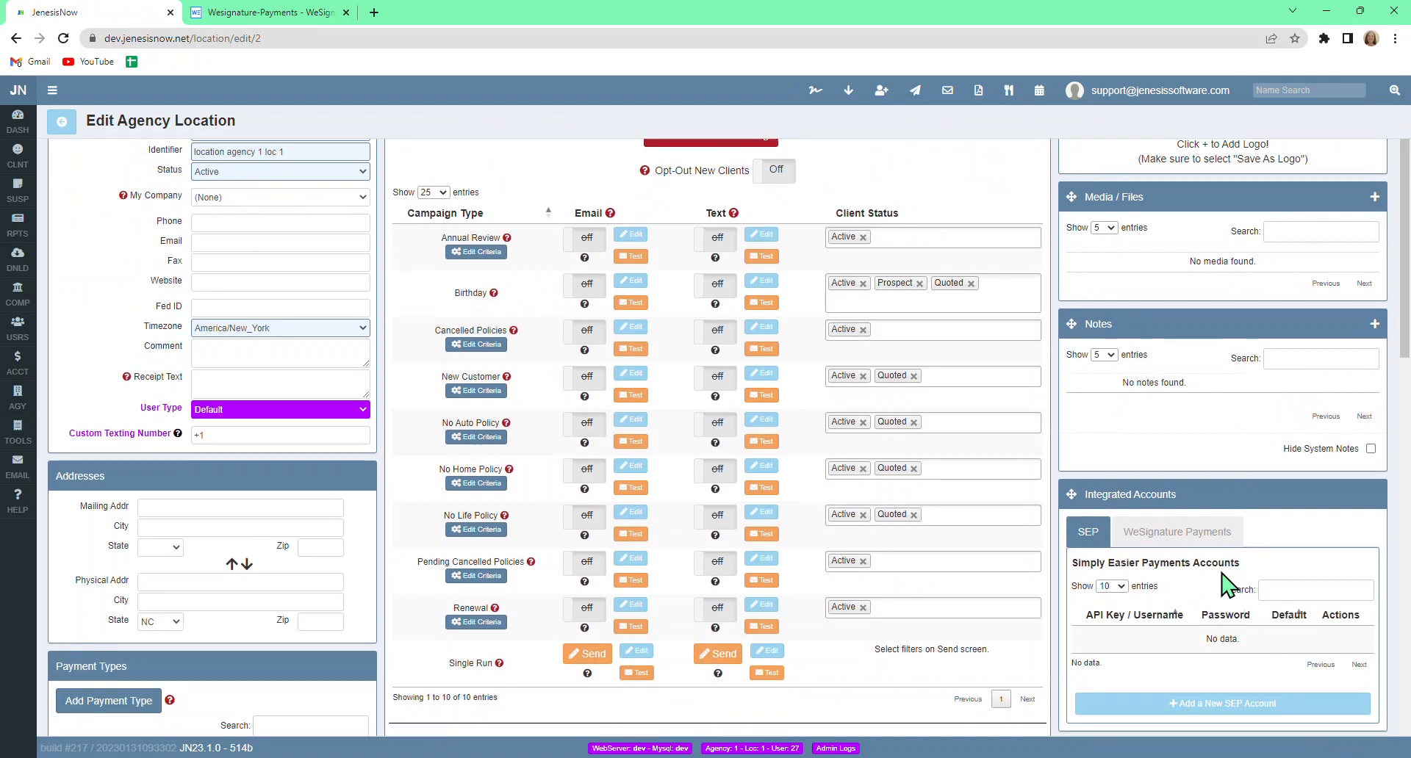
scroll("down", 3)
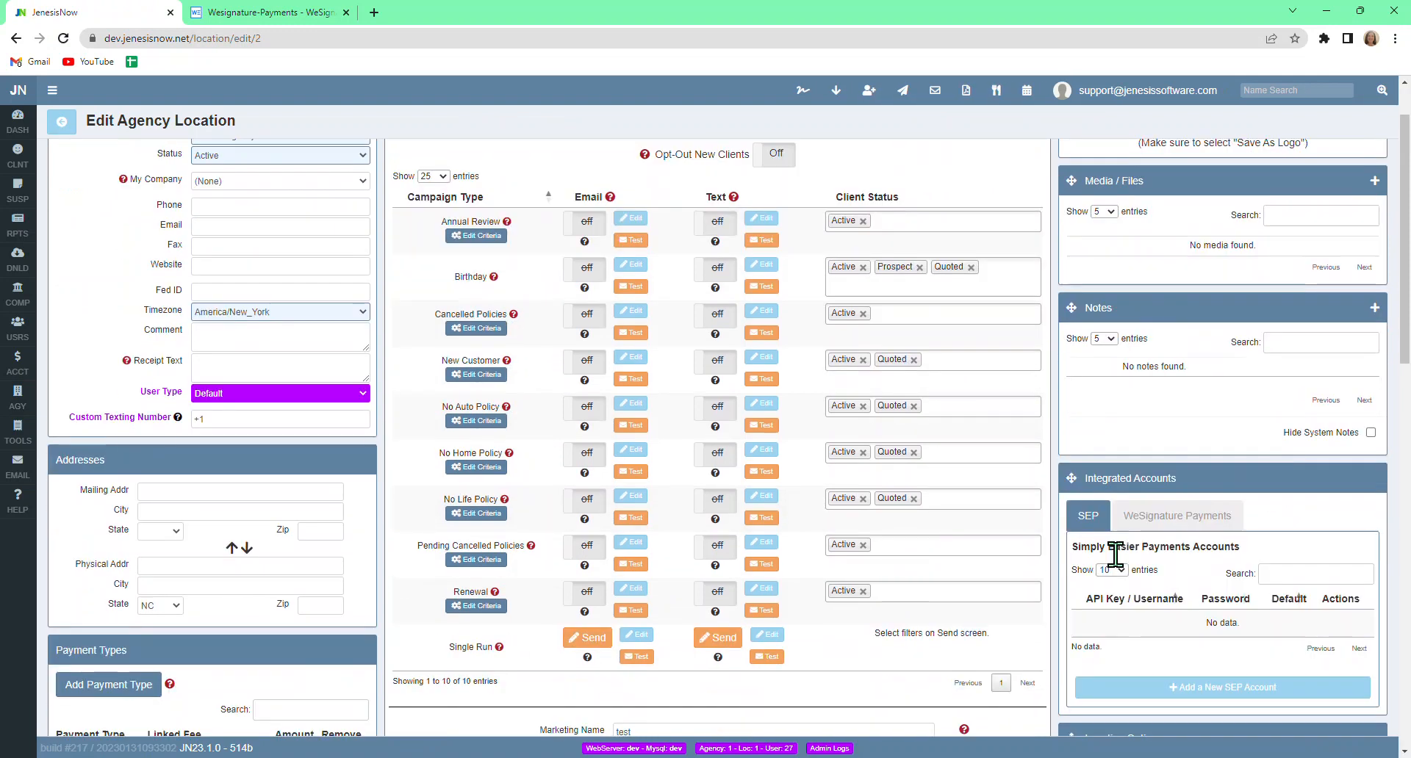
scroll("down", 3)
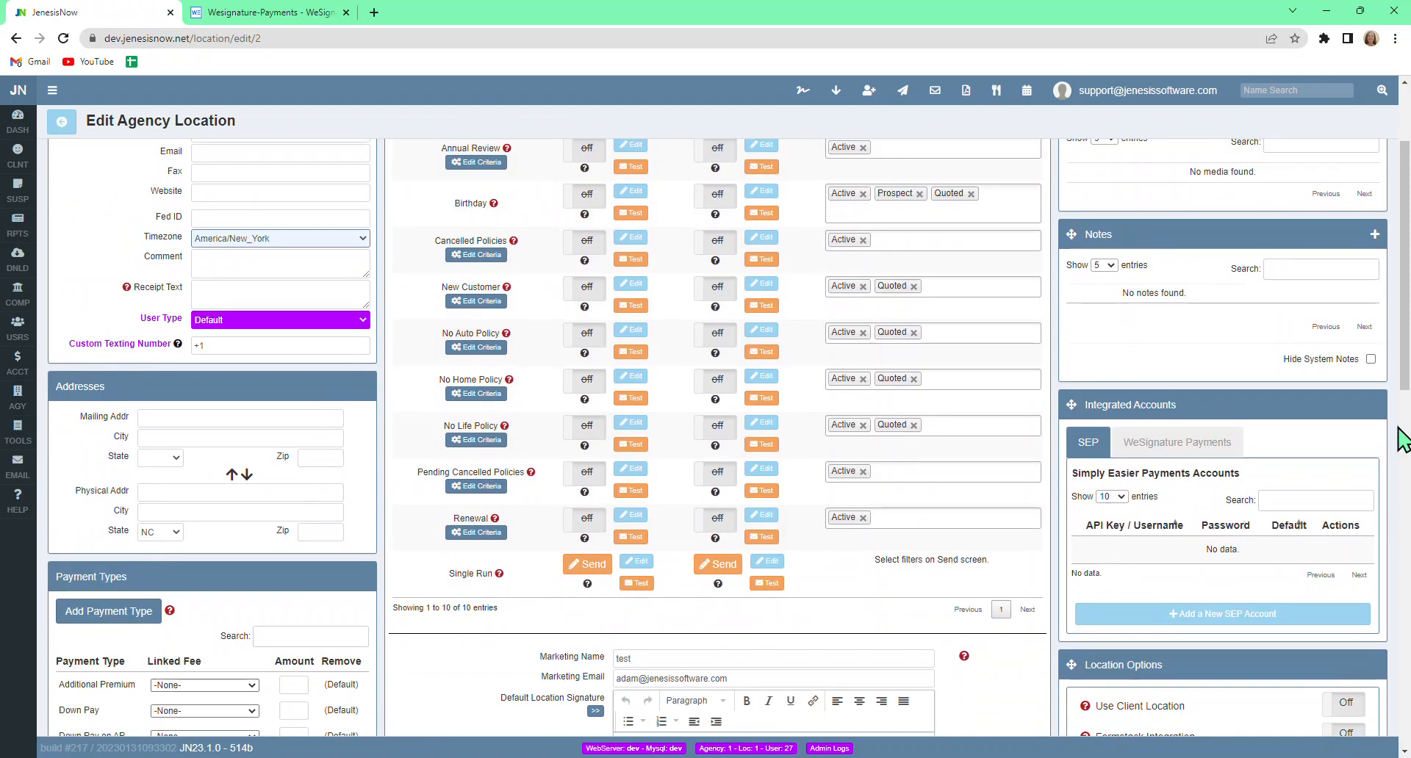
mouse_move(1163, 454)
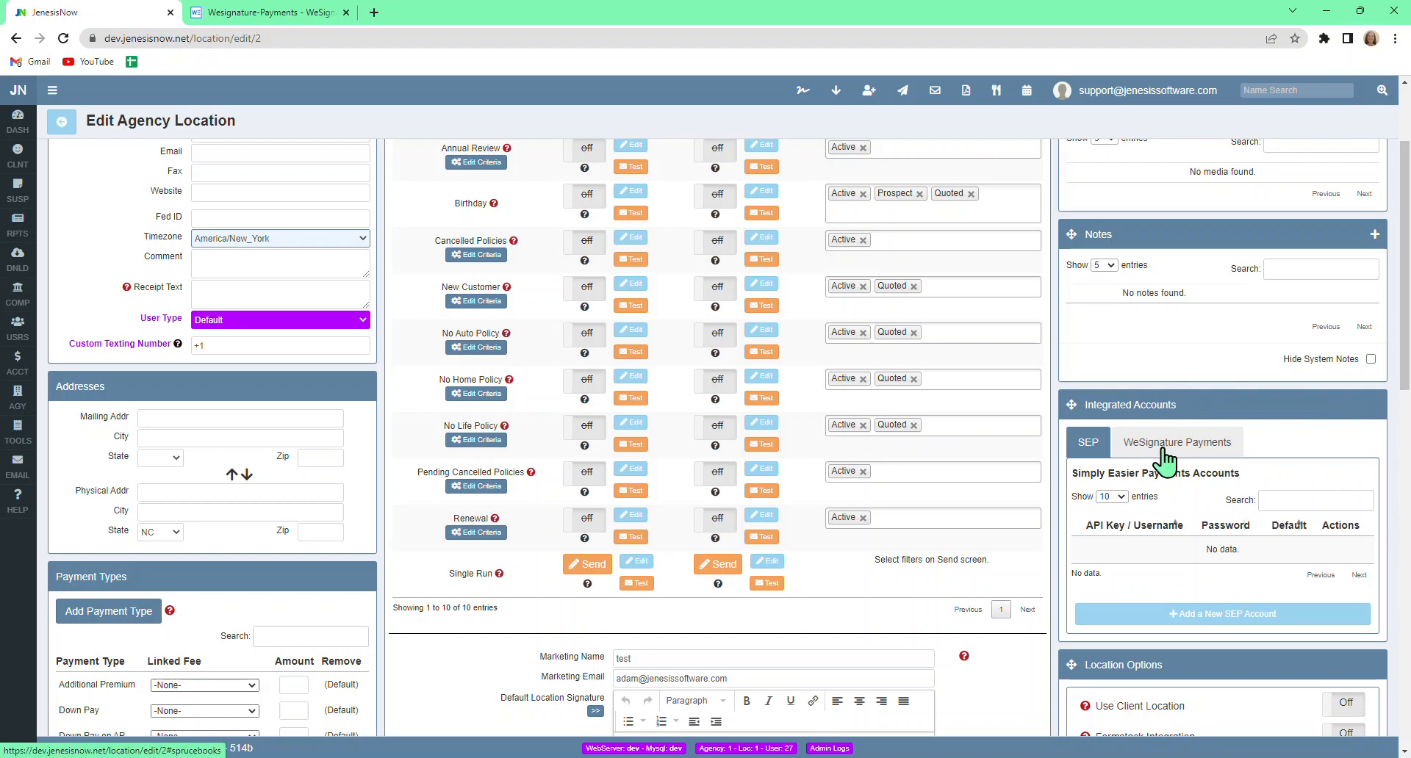
left_click(1175, 441)
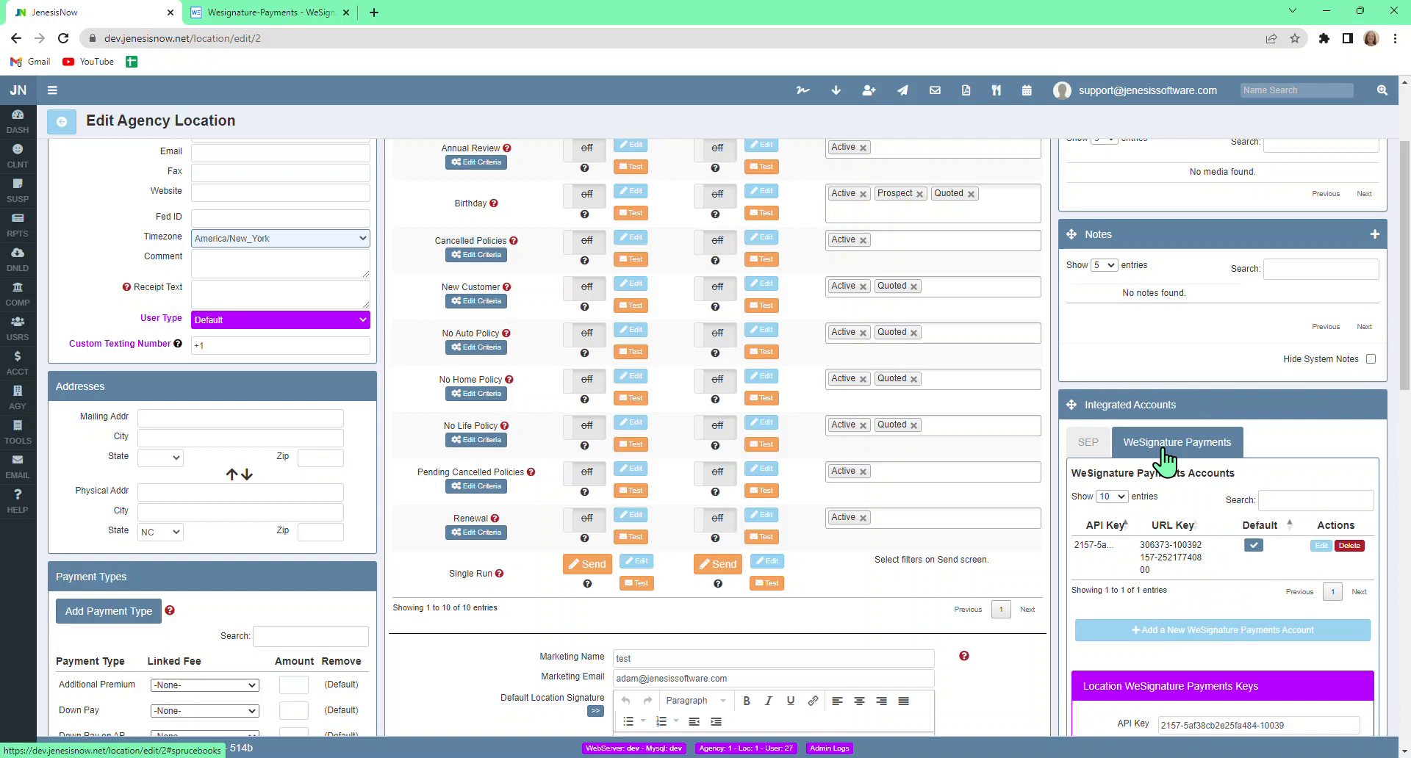
mouse_move(1106, 580)
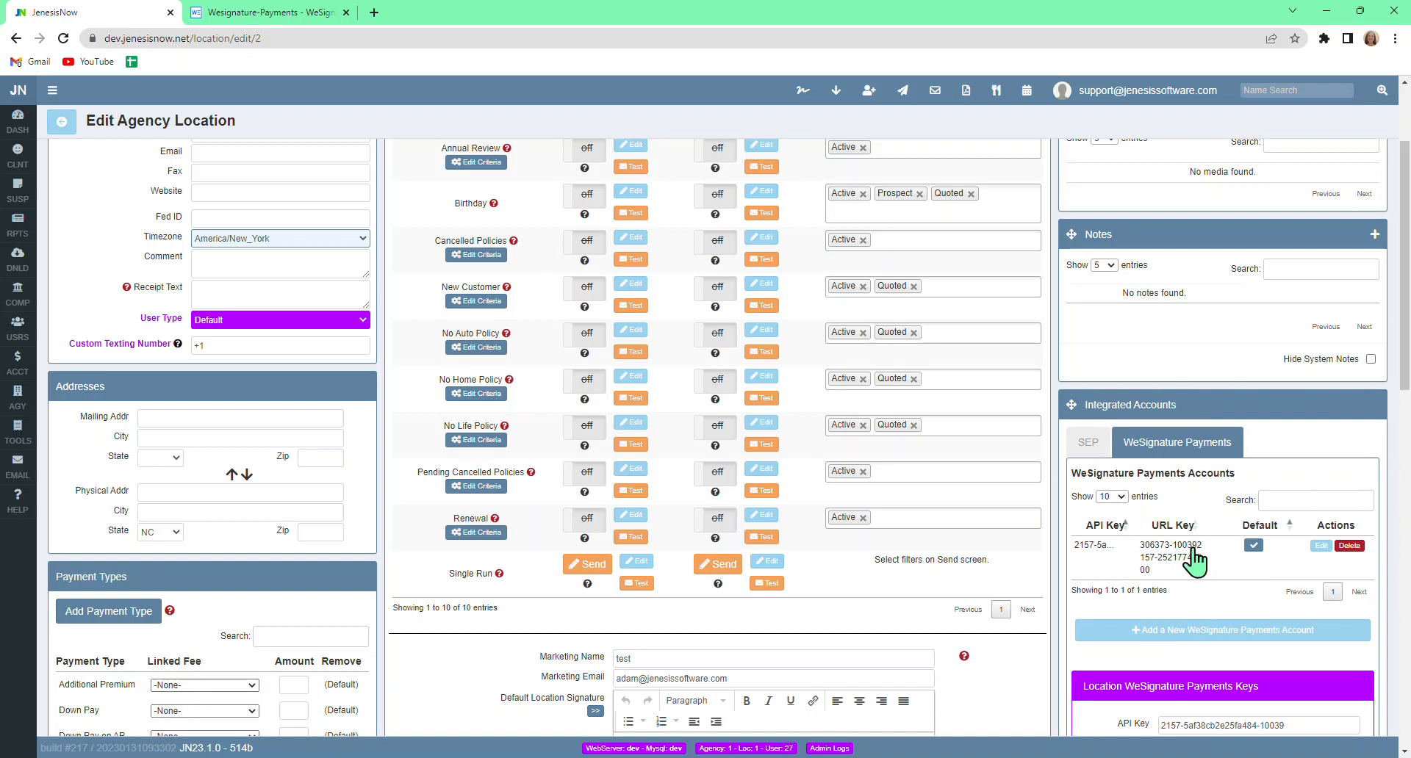
mouse_move(1098, 550)
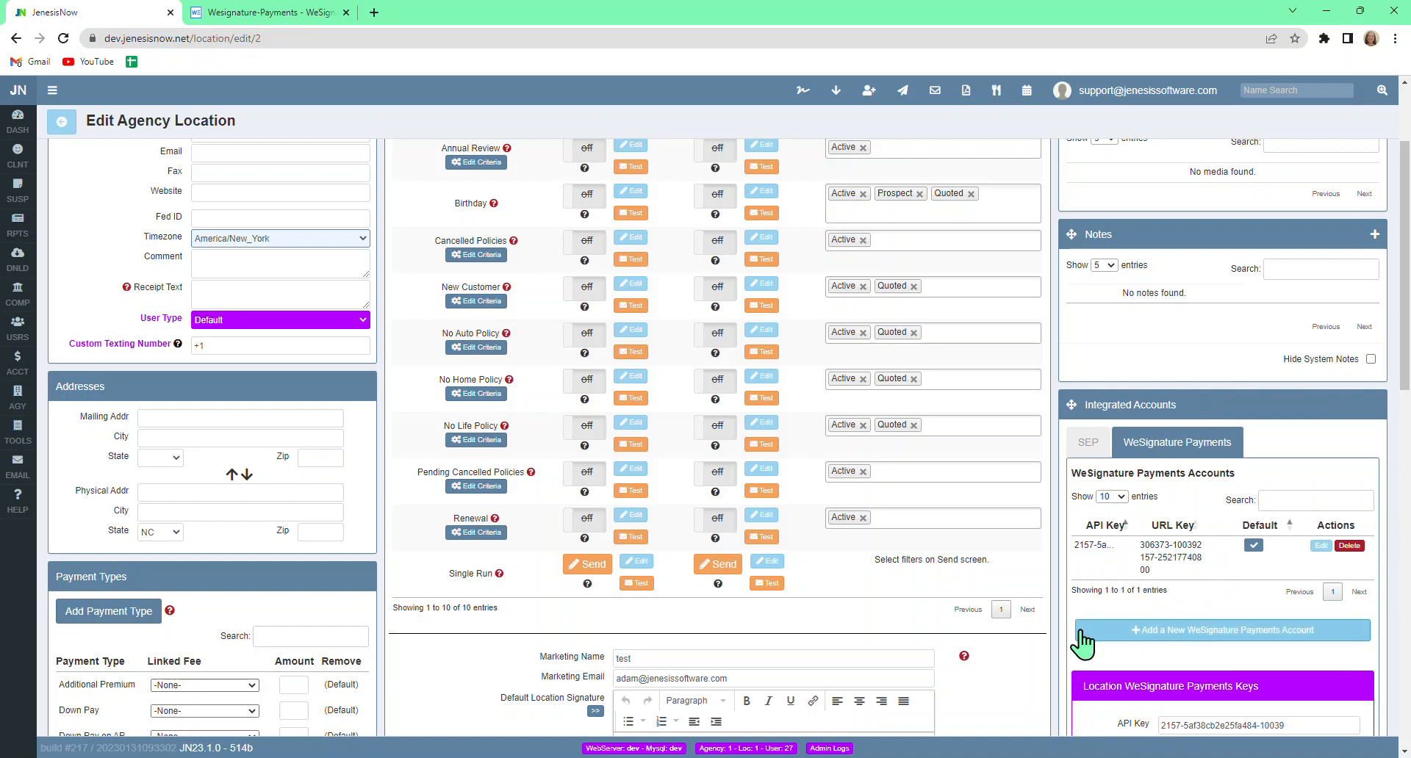
mouse_move(1152, 641)
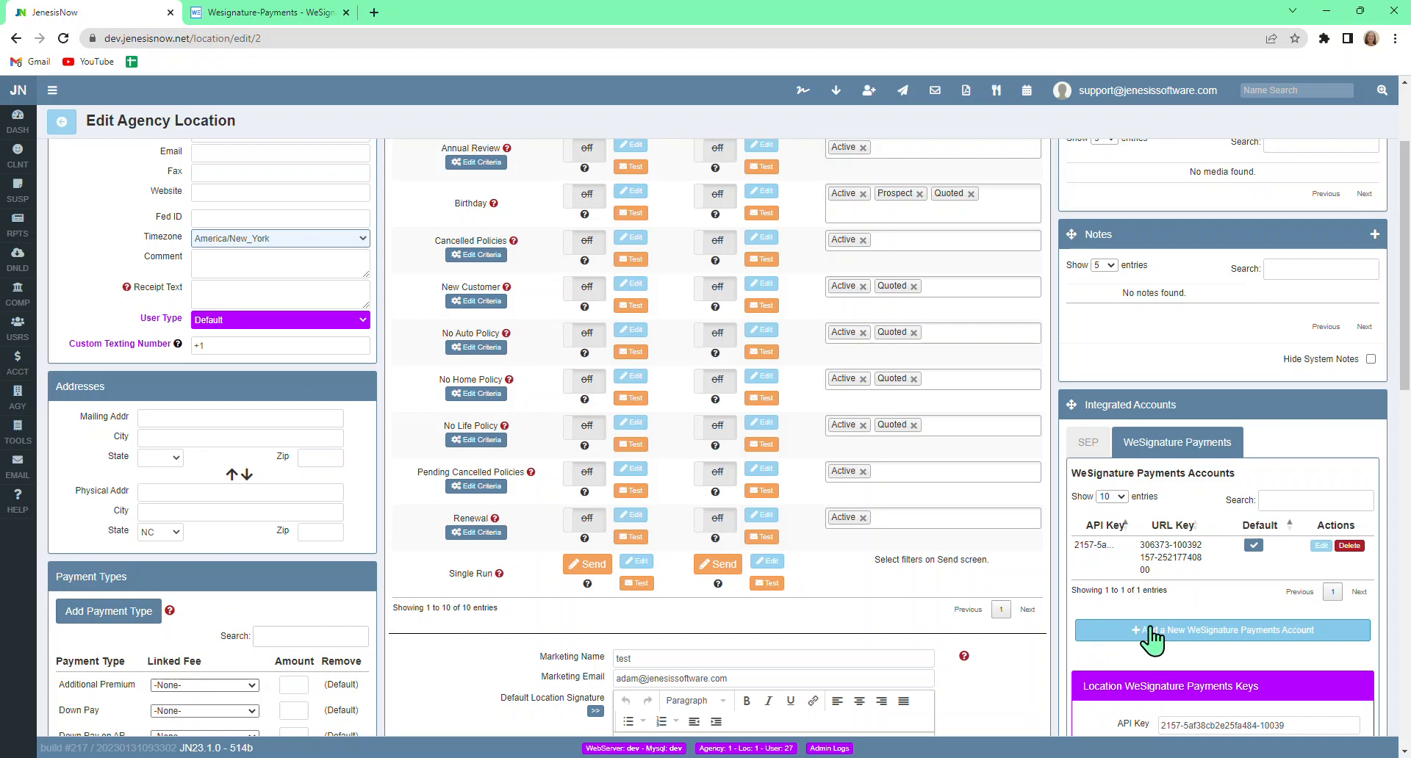
mouse_move(1324, 647)
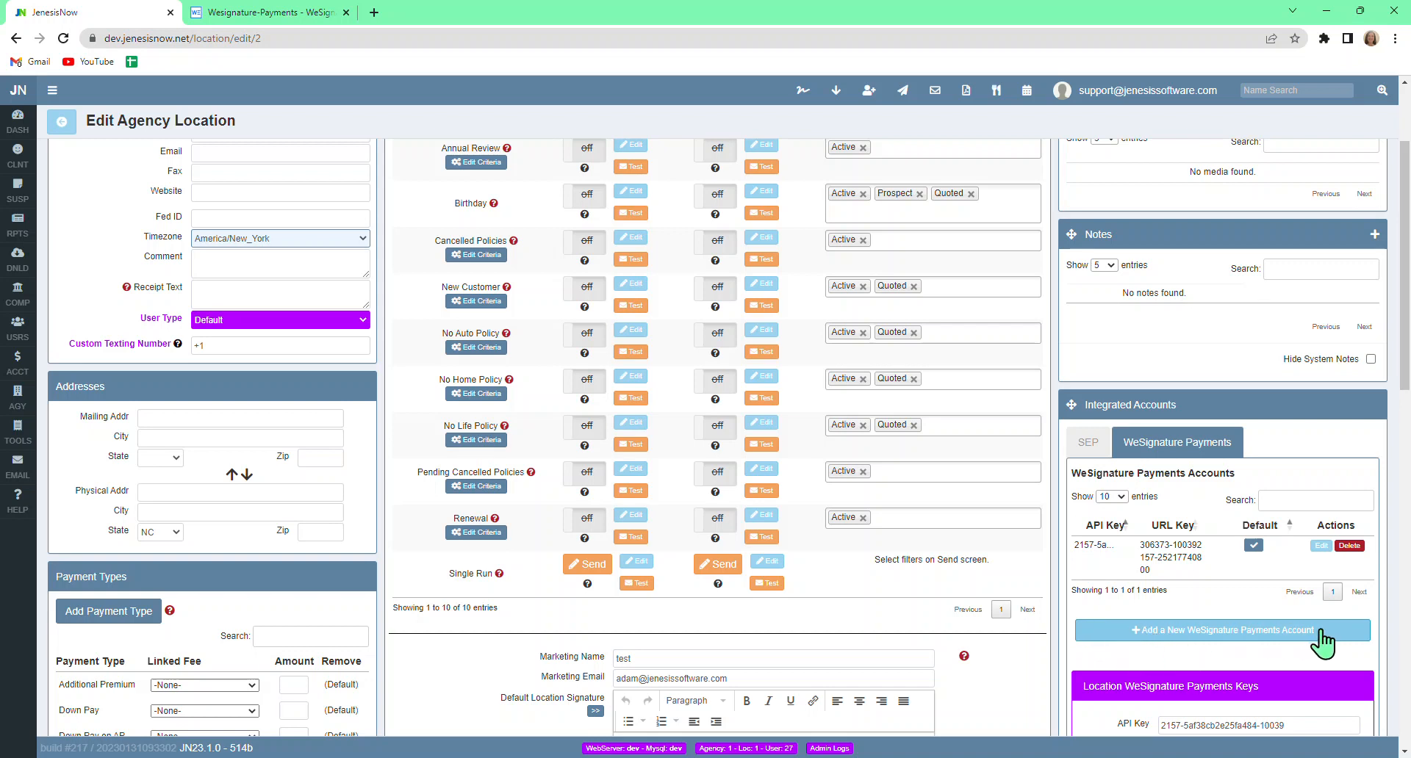
Start adding a WeSignature Payments account, then cancel without adding it
left_click(1219, 629)
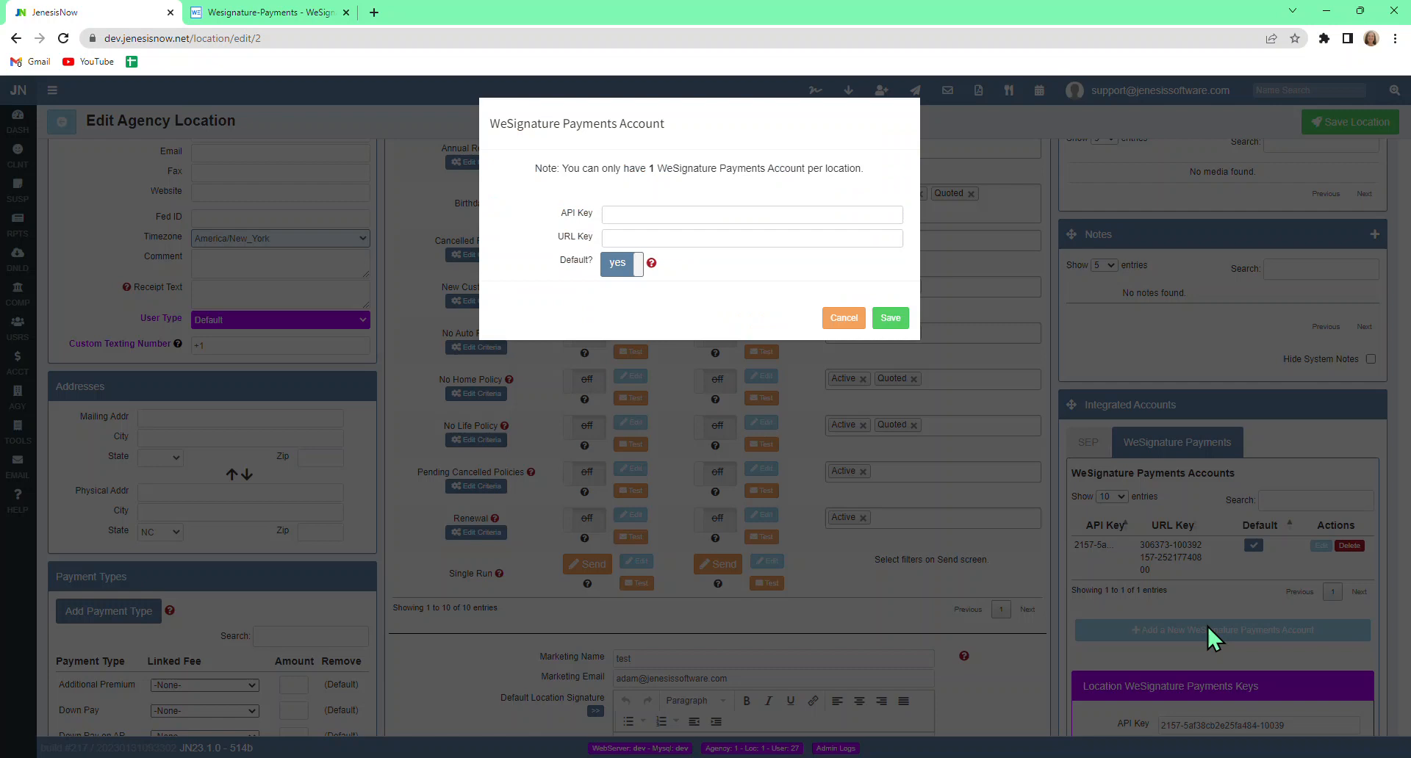
mouse_move(834, 367)
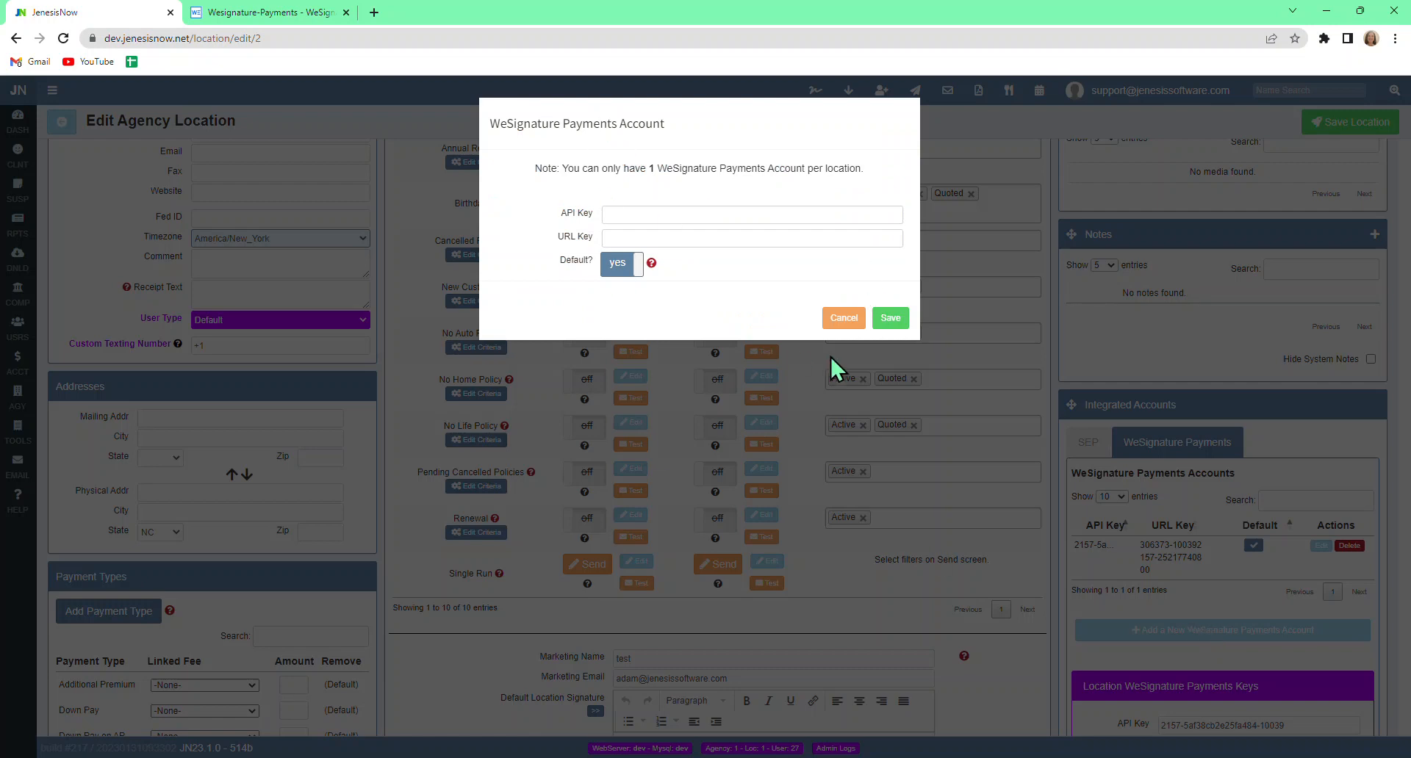
mouse_move(843, 317)
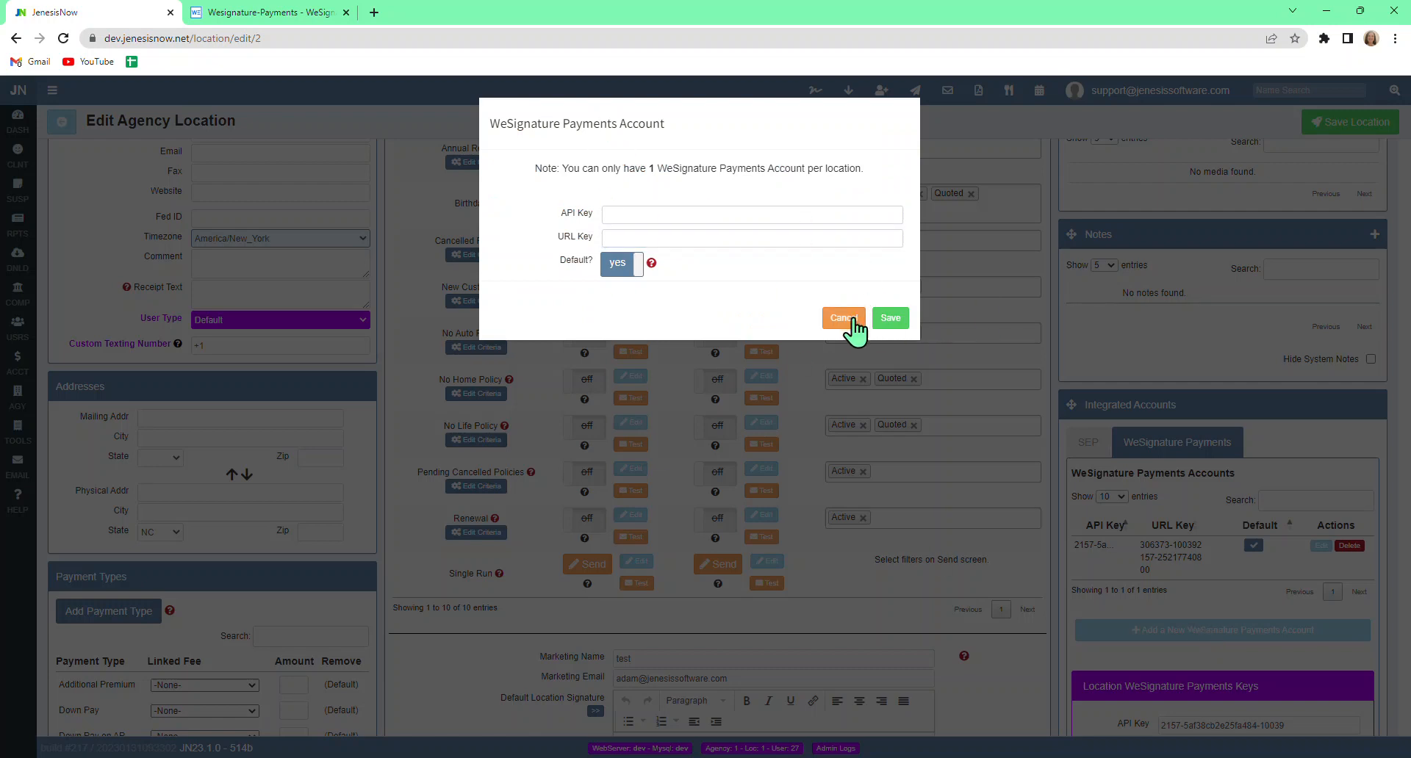
left_click(841, 319)
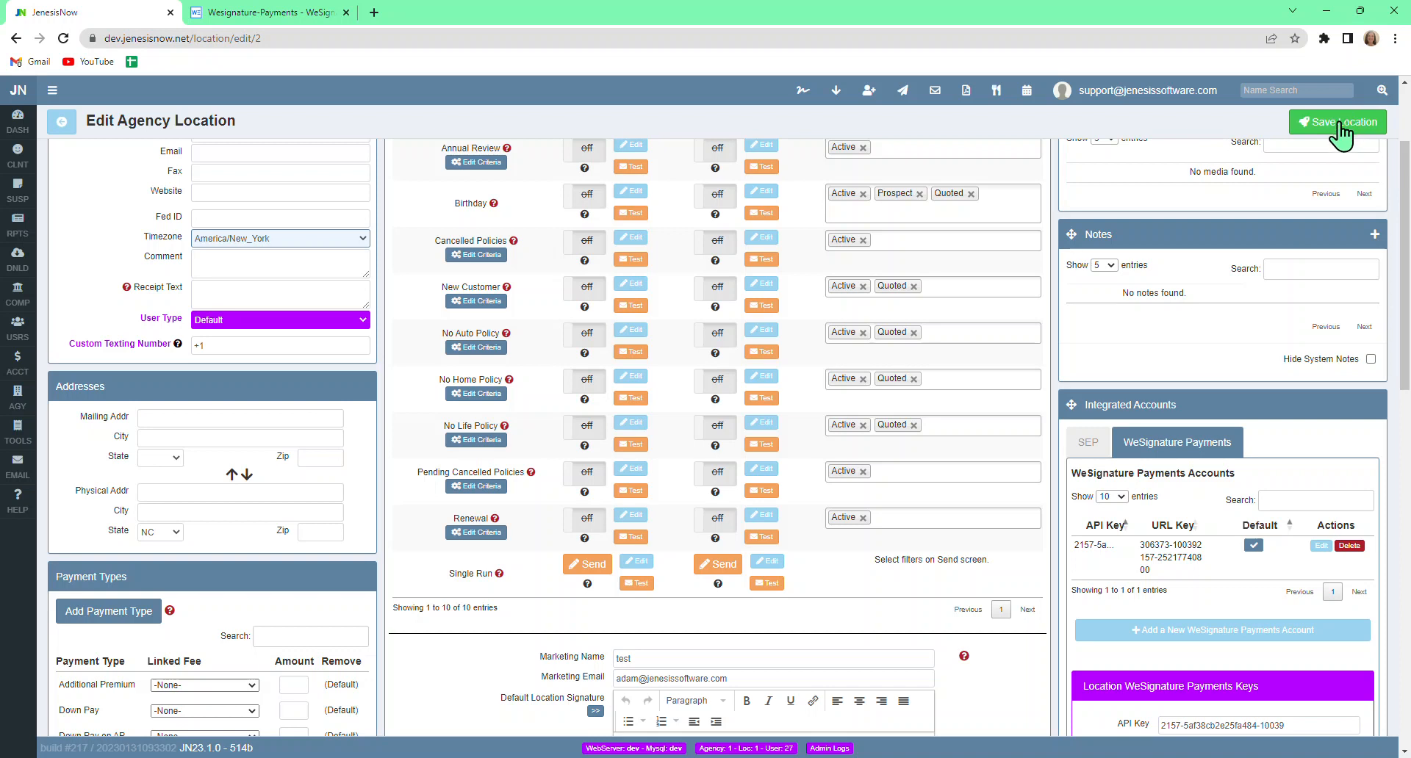
Save the agency 1 loc 1 location settings
left_click(1337, 121)
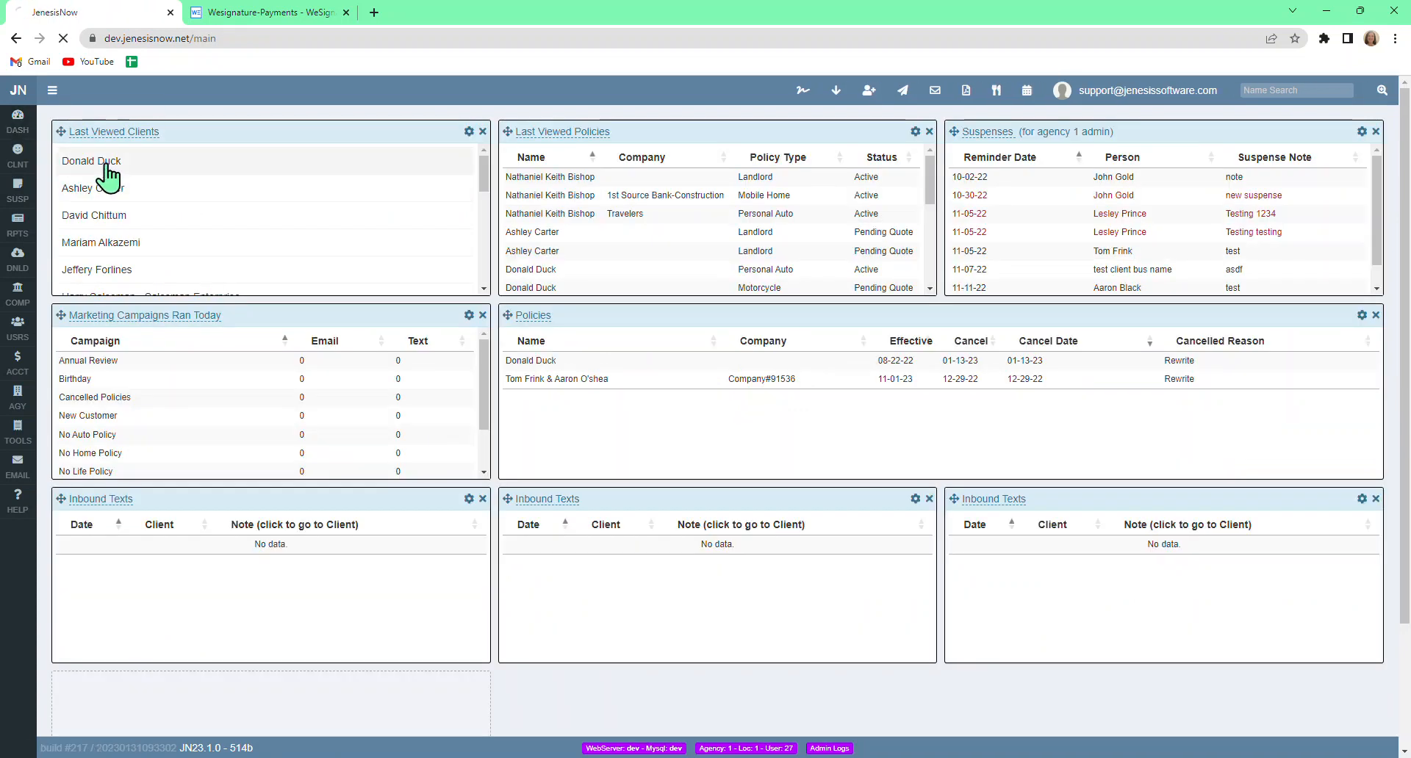
Open Donald Duck's Motorcycle policy and scroll to its Receipts panel
left_click(90, 160)
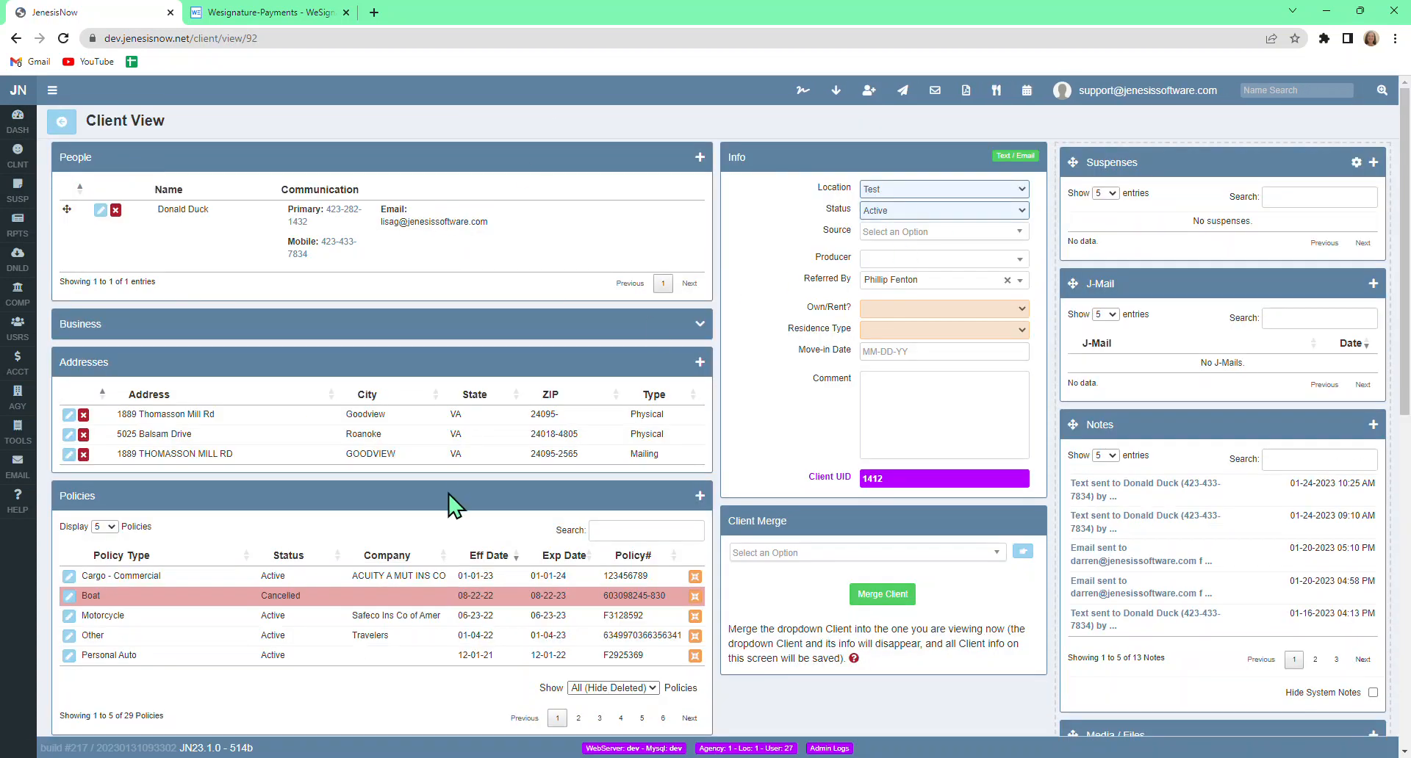
scroll("down", 3)
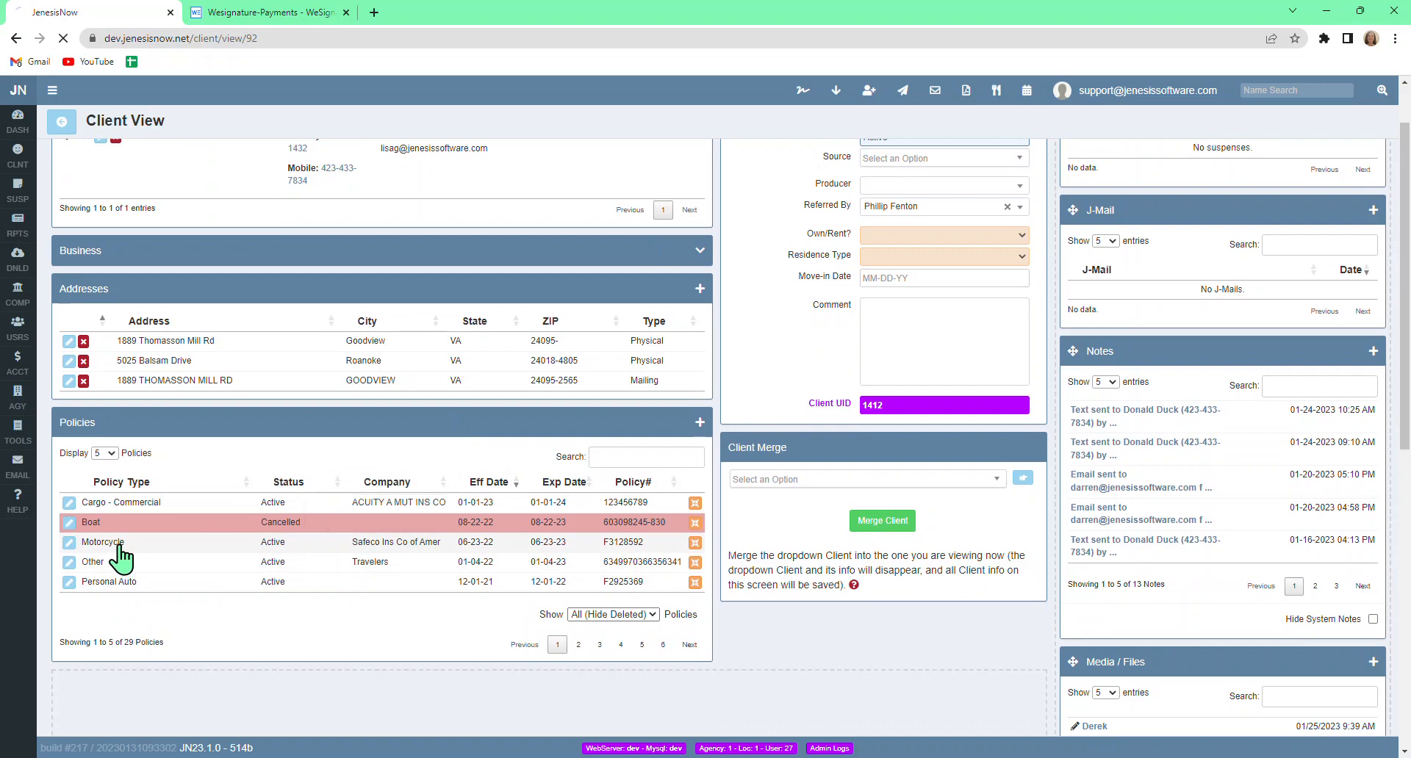
left_click(102, 541)
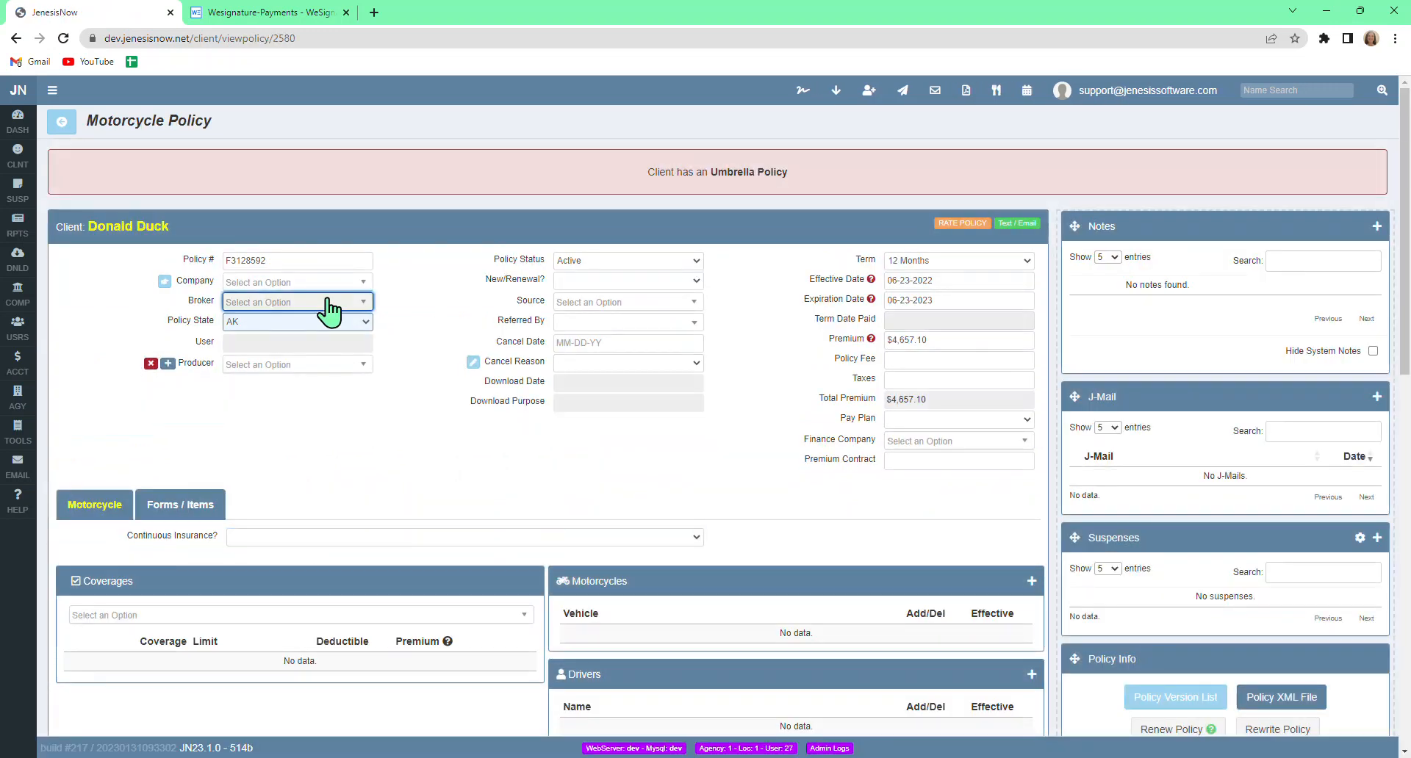
scroll("down", 3)
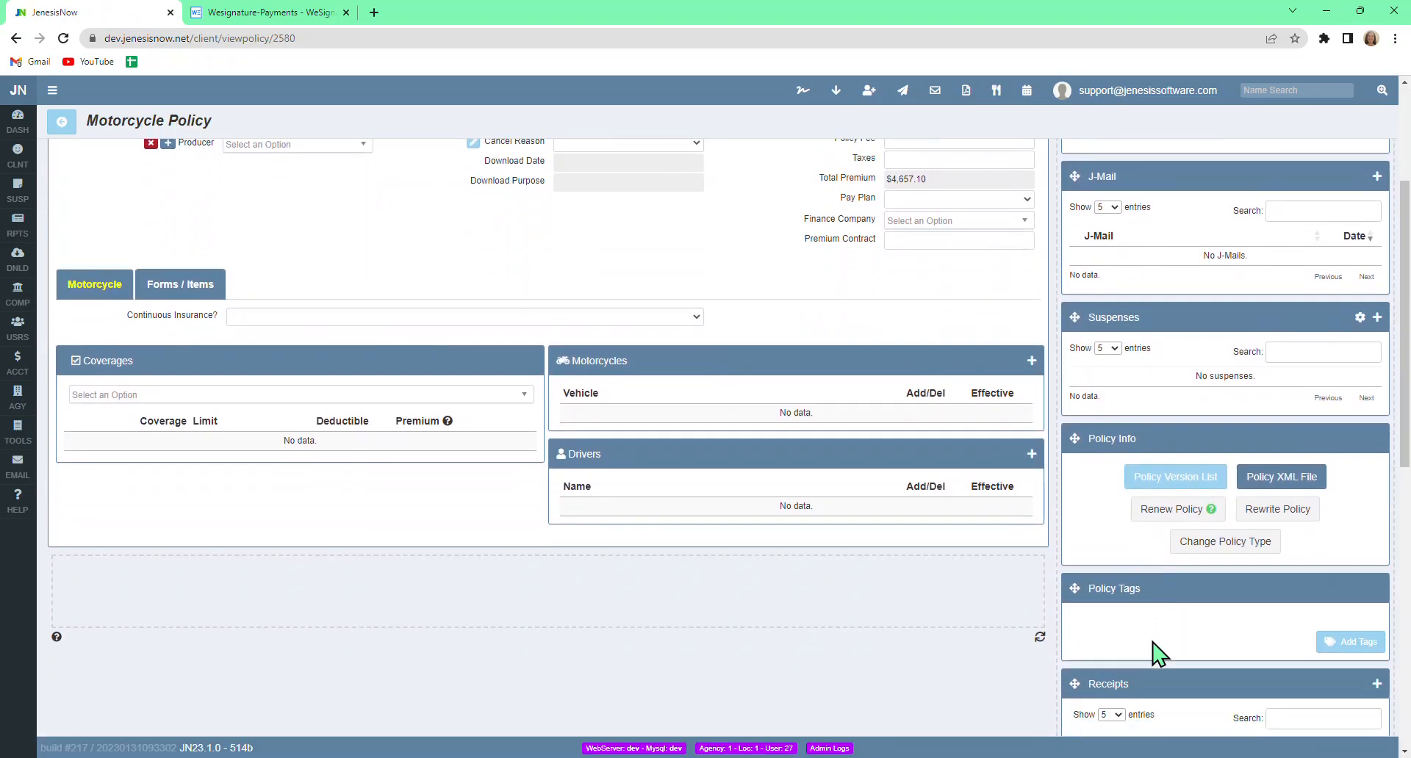
scroll("up", 3)
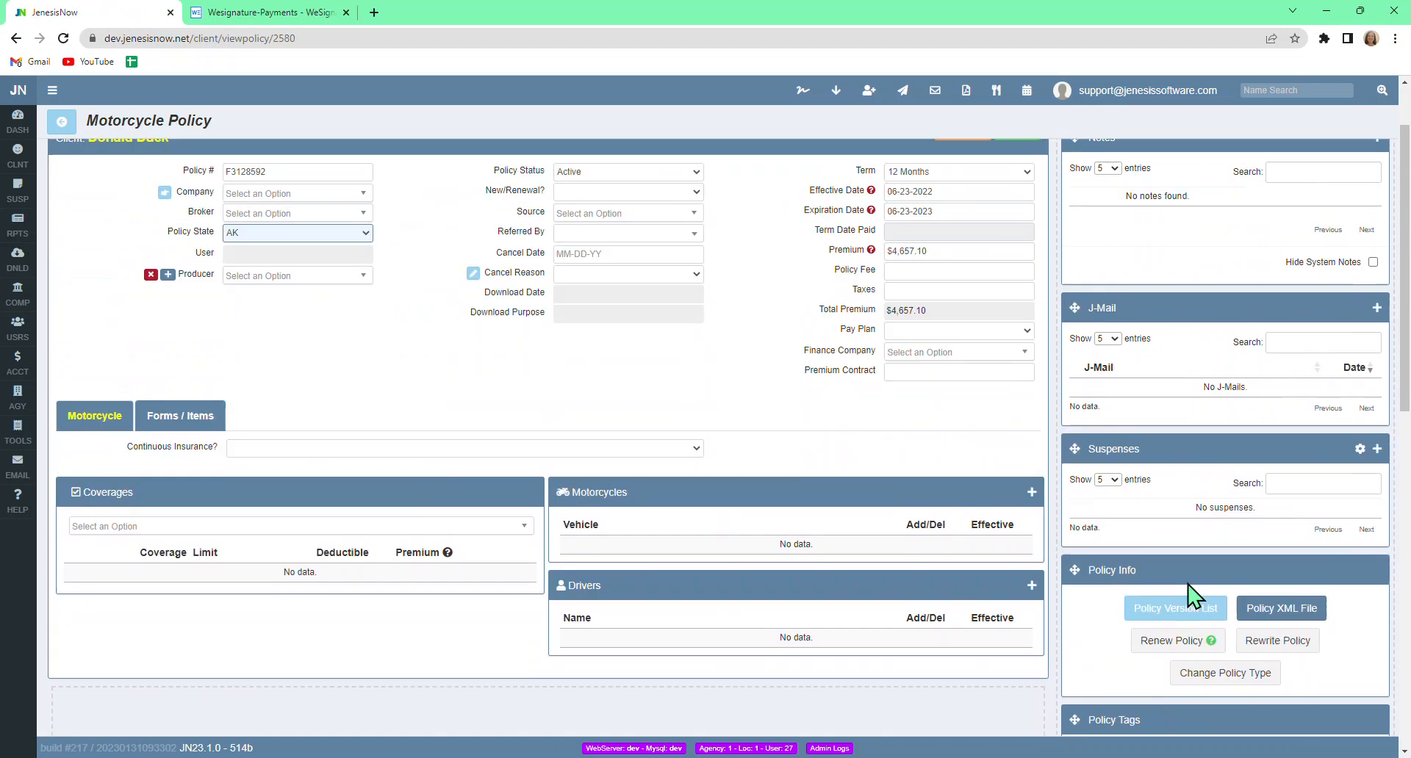
scroll("down", 3)
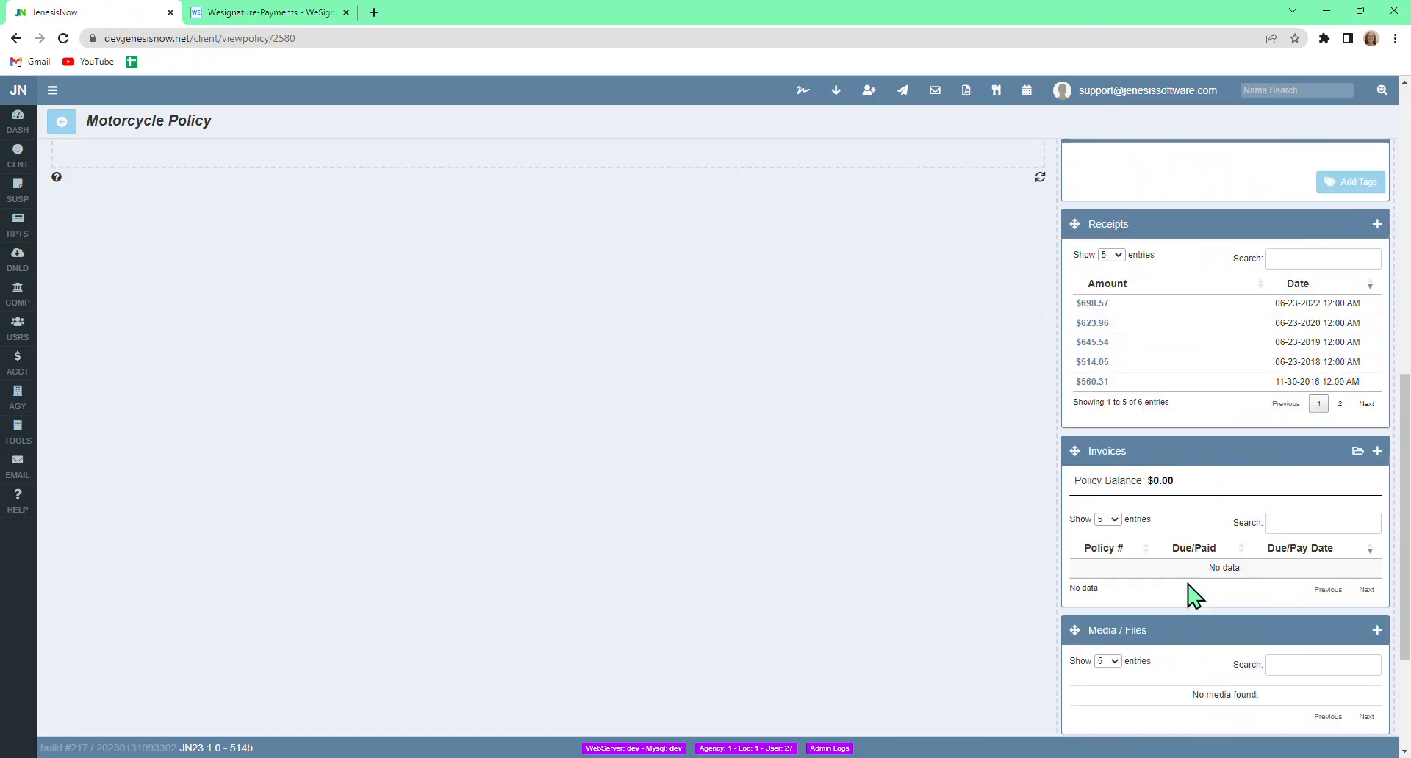
Start a new receipt with payment type Renewal, paid to ACUITY A MUT INS CO
left_click(1376, 224)
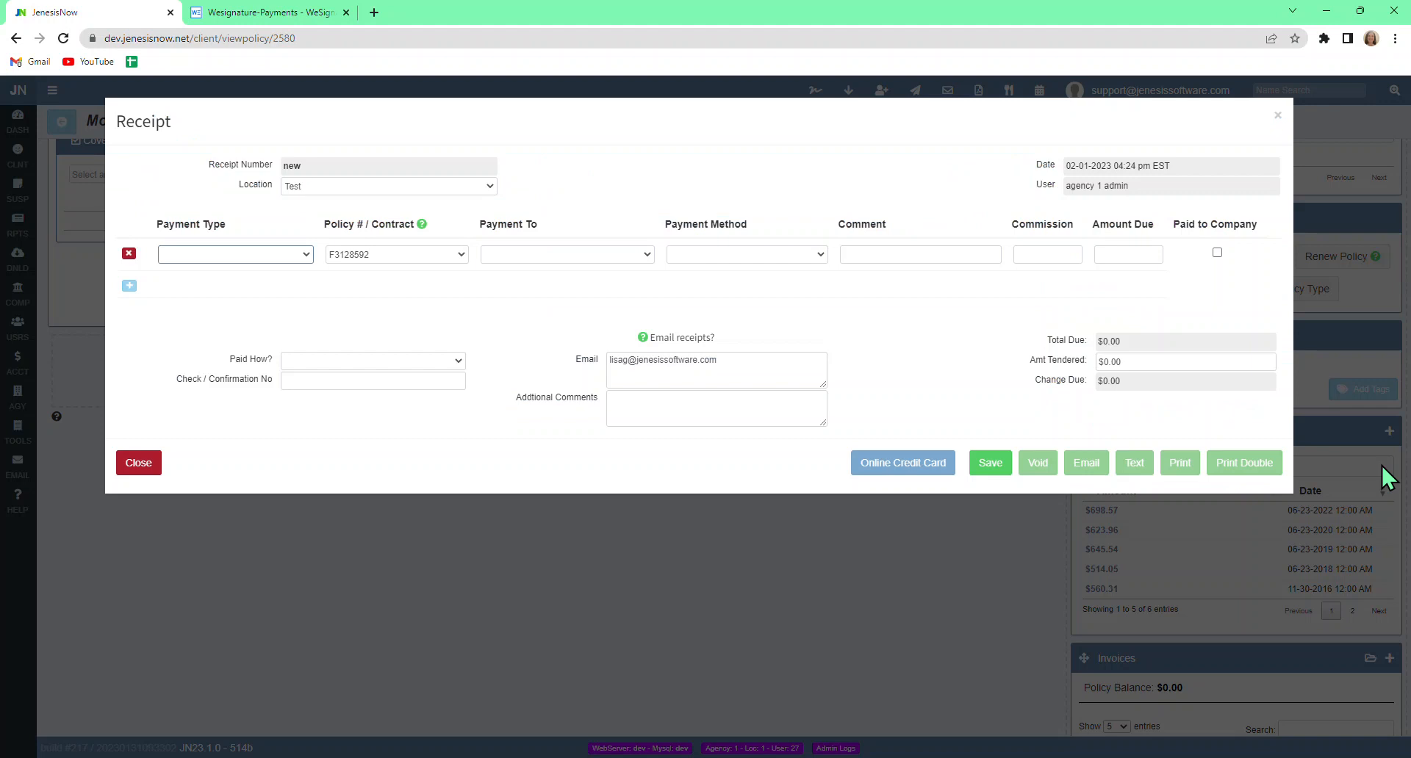
left_click(234, 254)
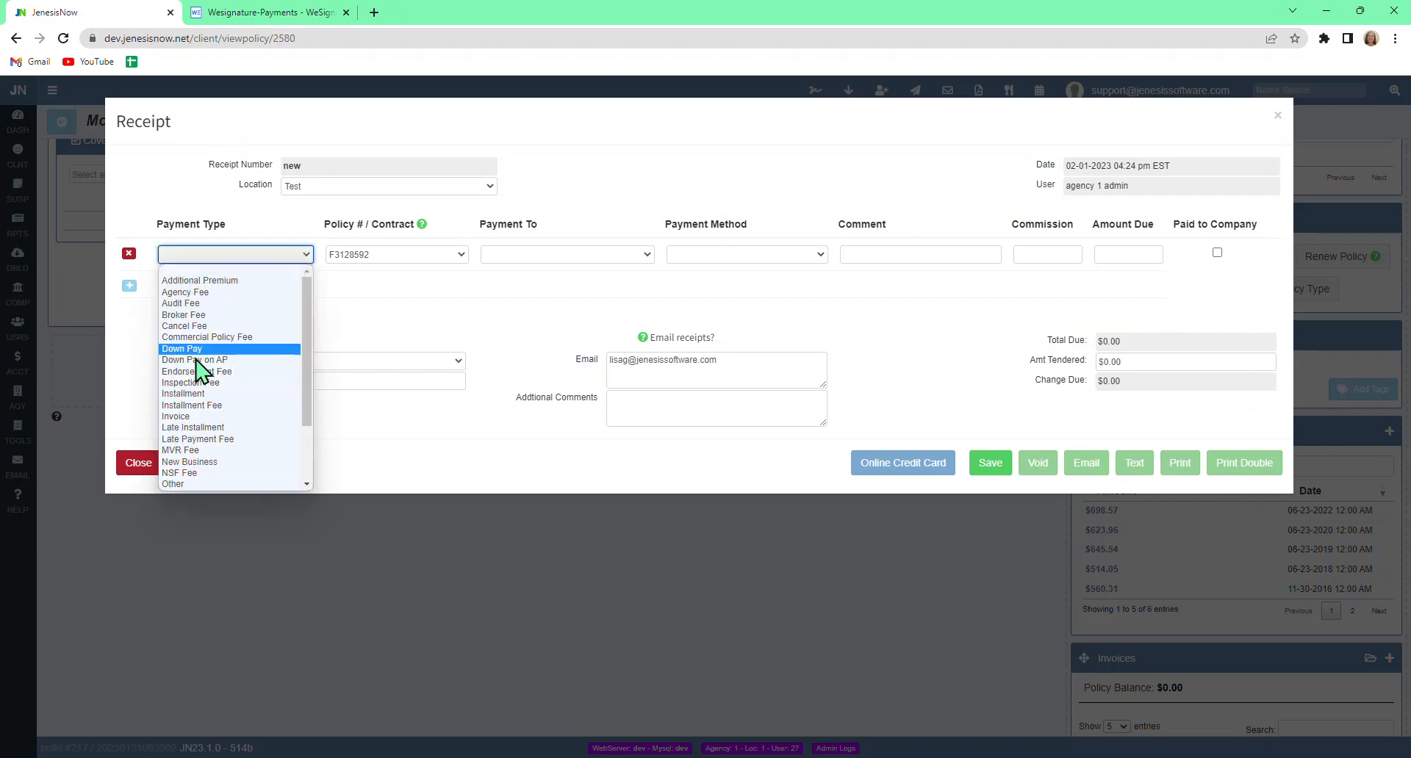
mouse_move(225, 439)
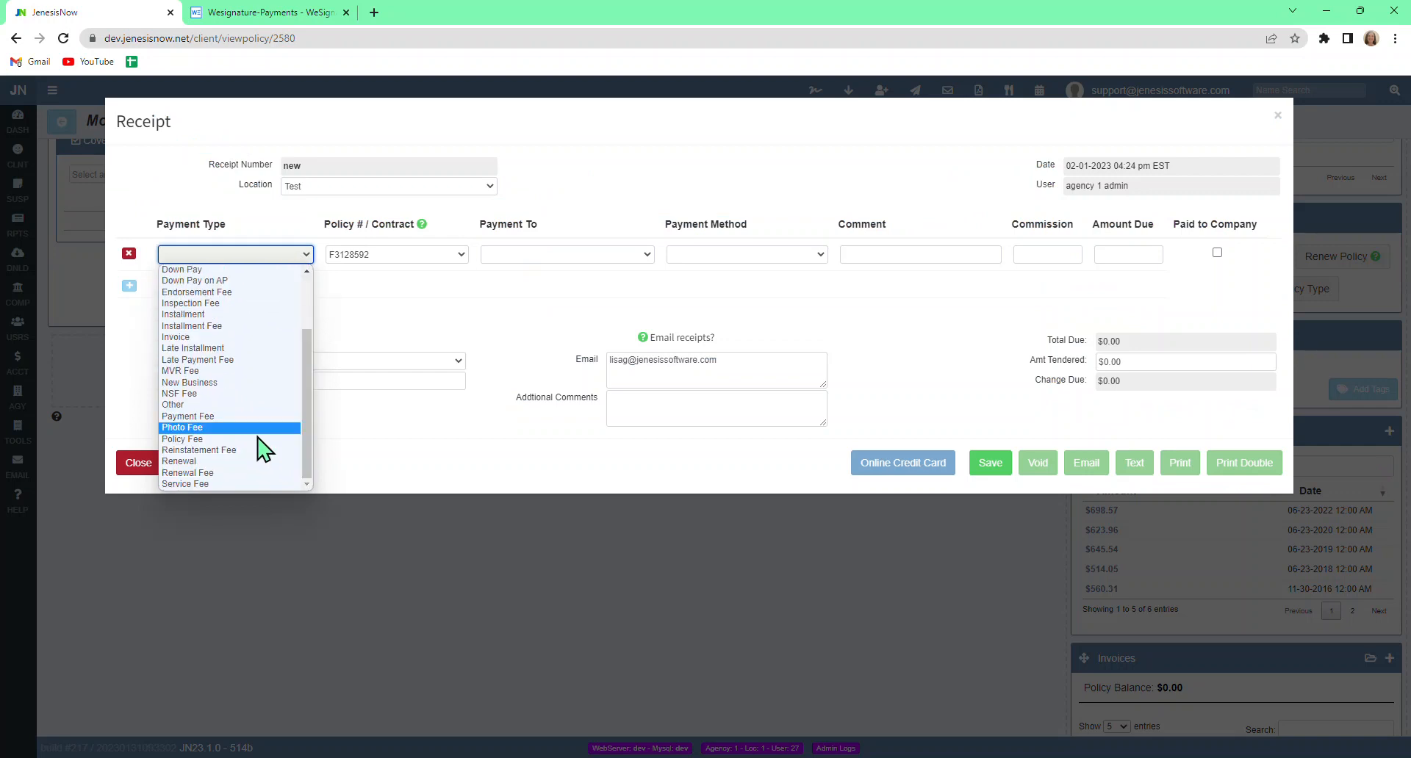
left_click(178, 461)
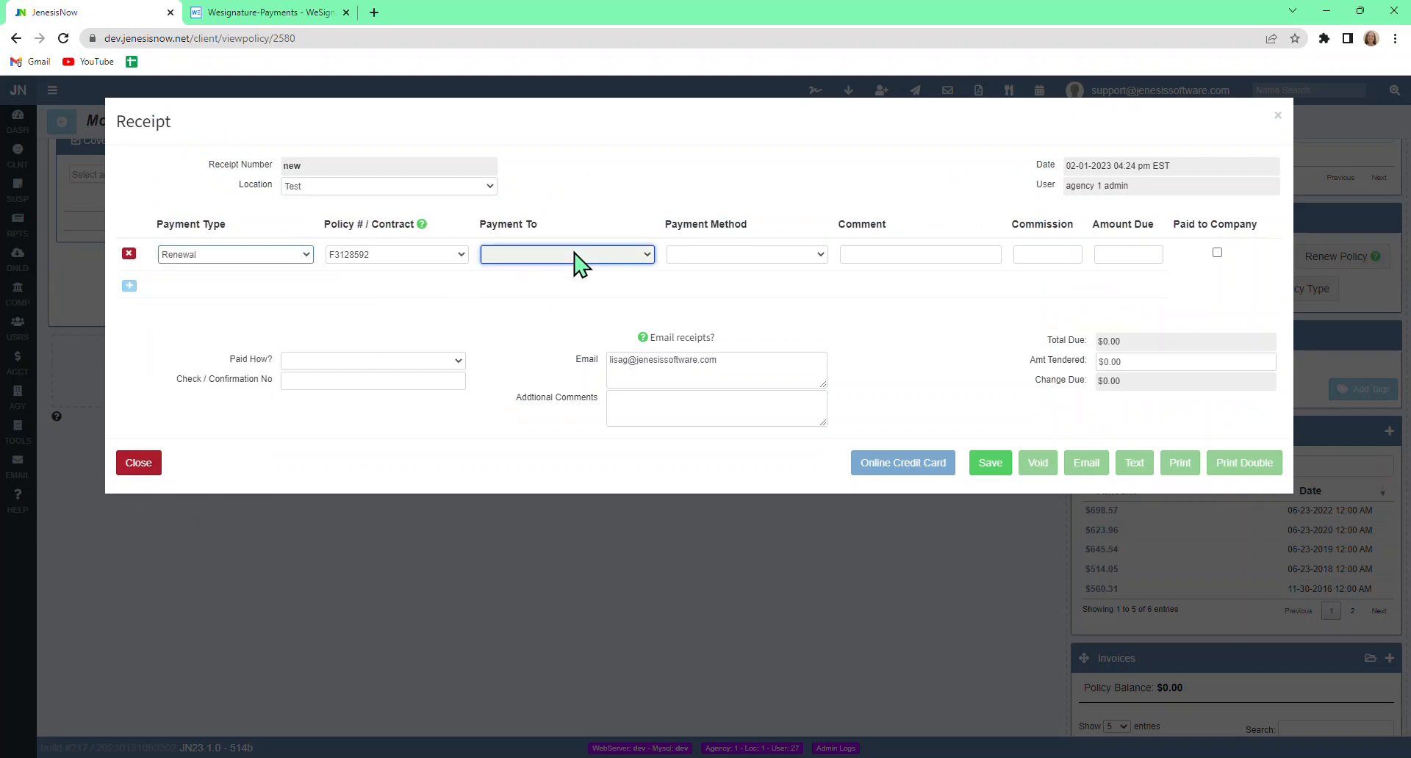
left_click(566, 253)
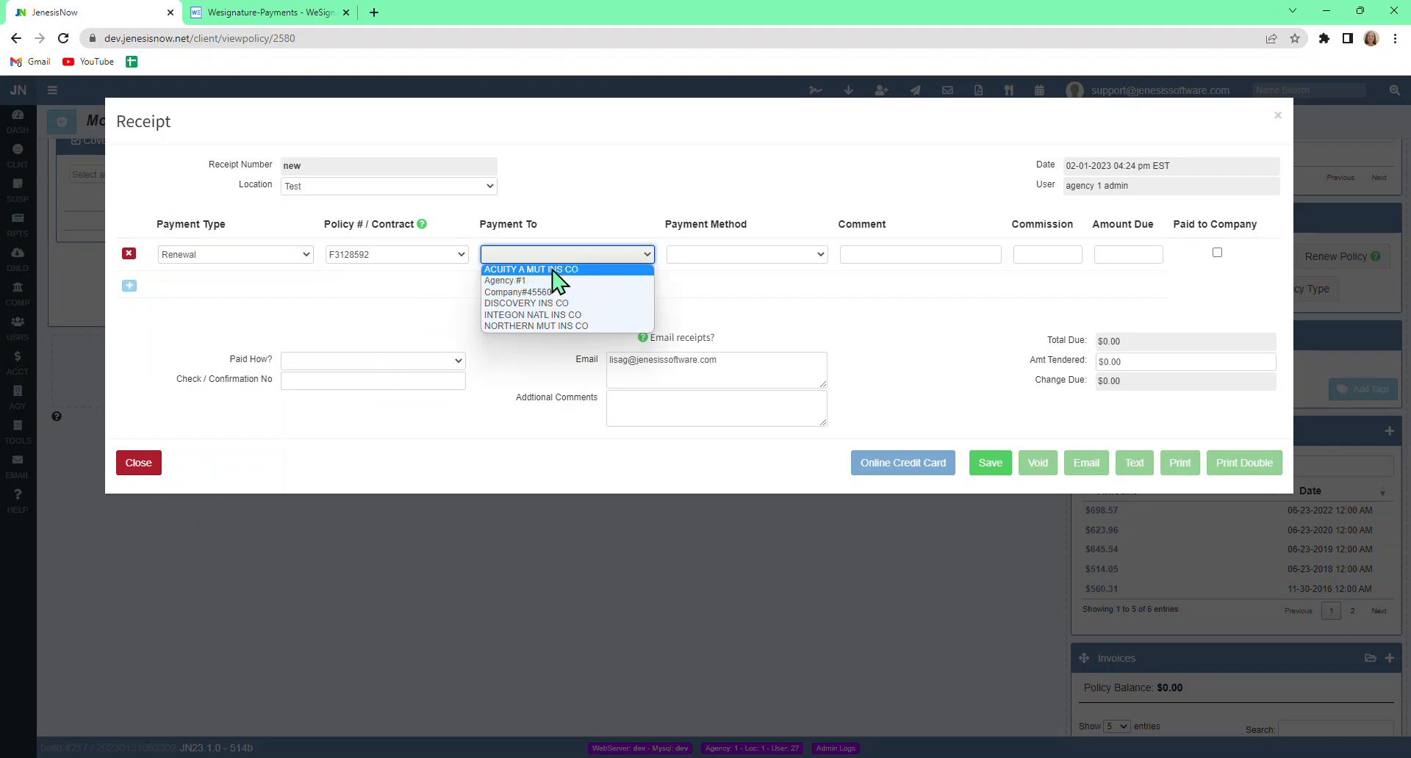
left_click(531, 269)
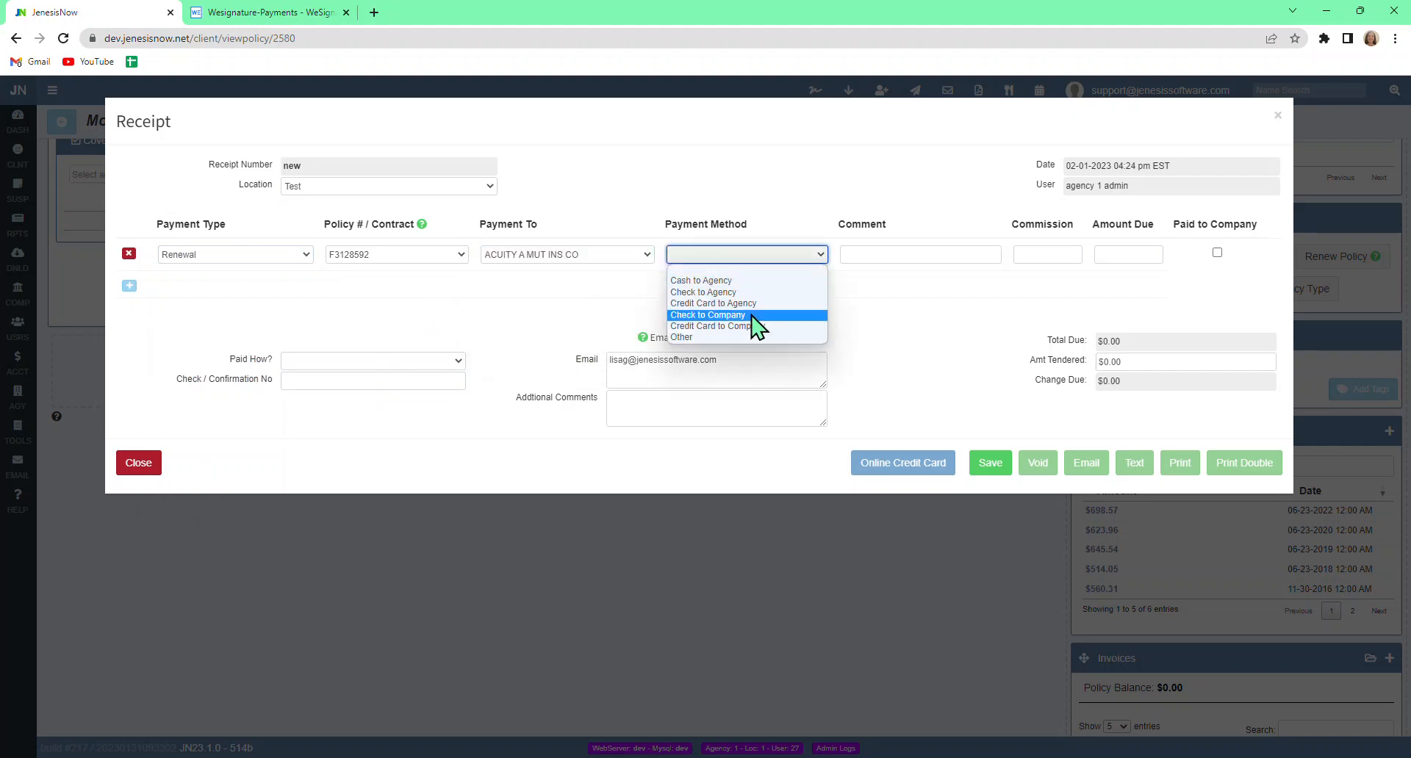
mouse_move(745, 303)
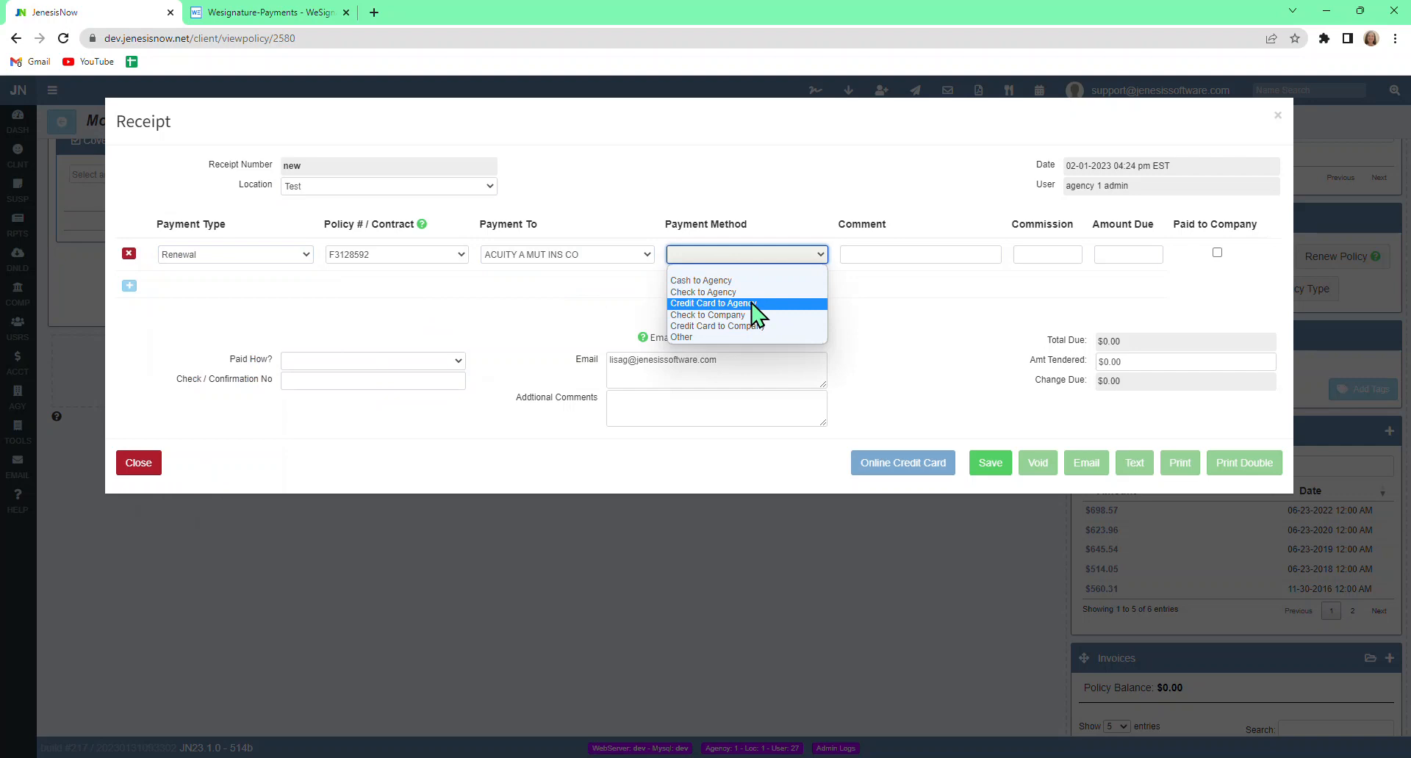
Set payment method Credit Card to Agency, comment EFT, amount $100.00
left_click(712, 303)
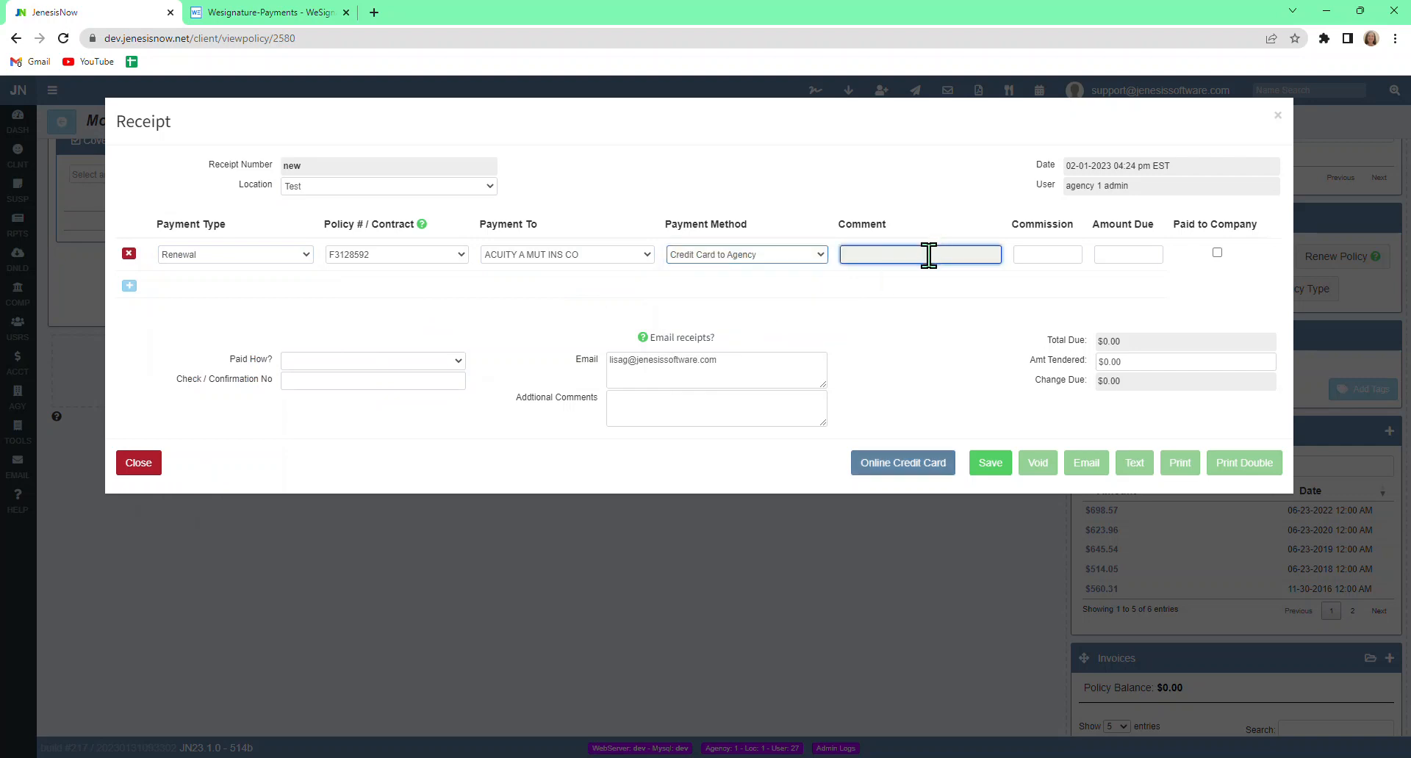
type("EFT")
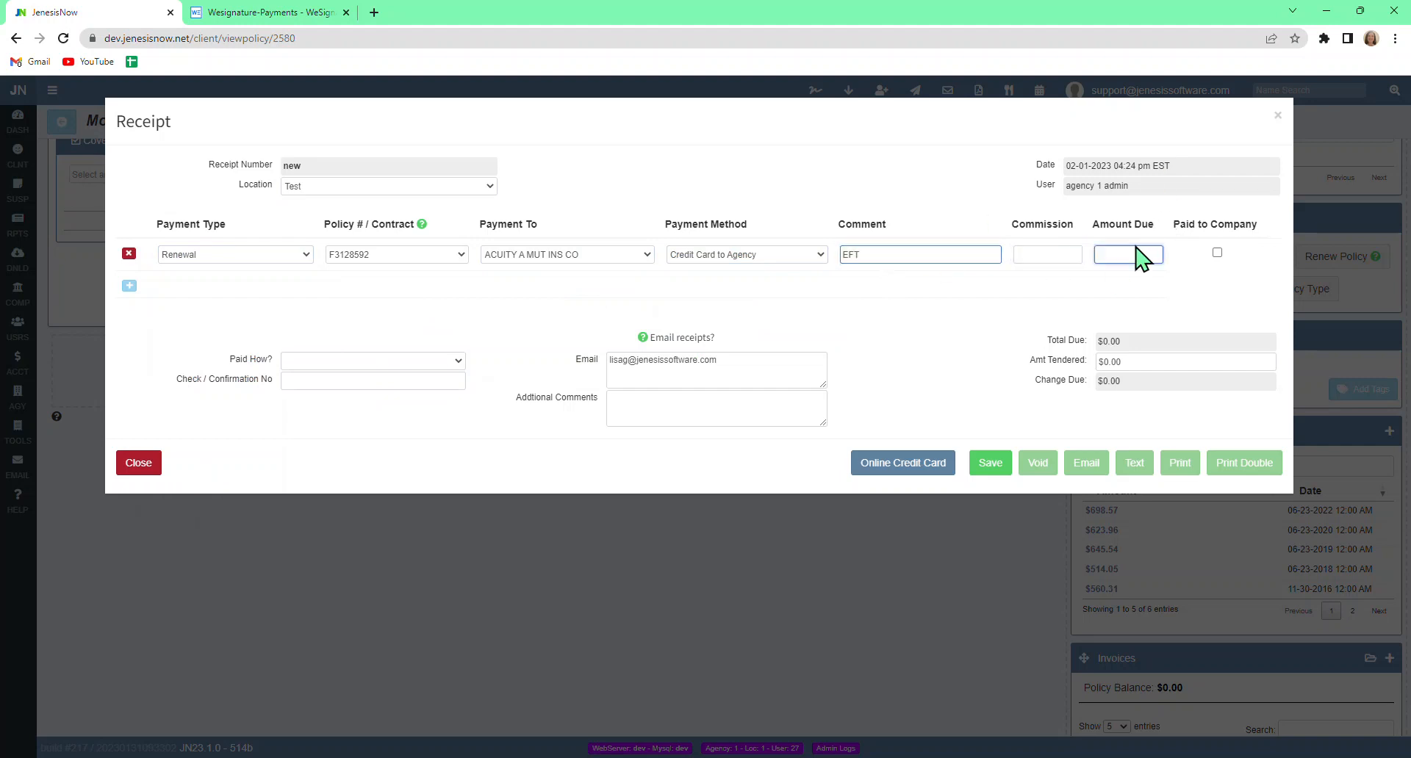
type("$10")
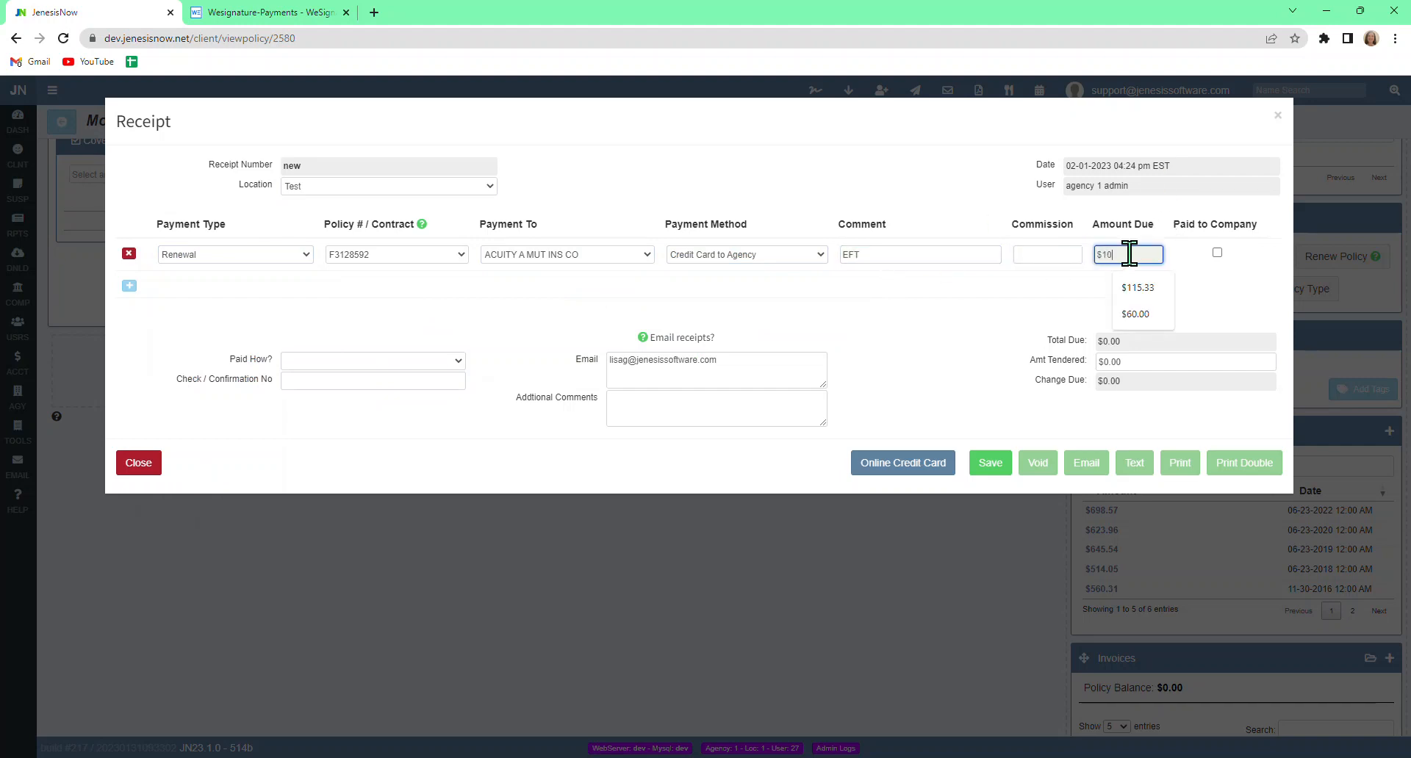
type("0.00")
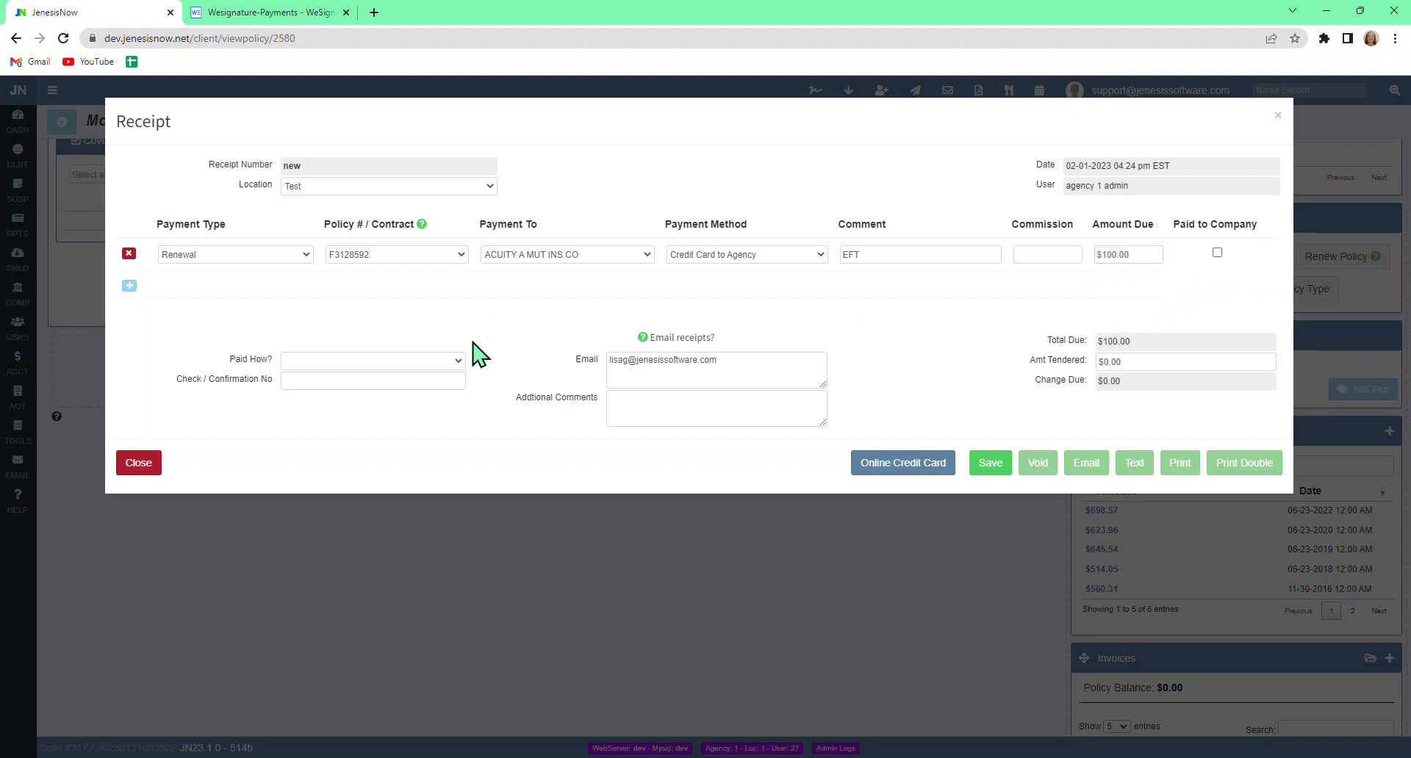
Enter 100 as the receipt's amount tendered, matching the $100.00 due
left_click(373, 360)
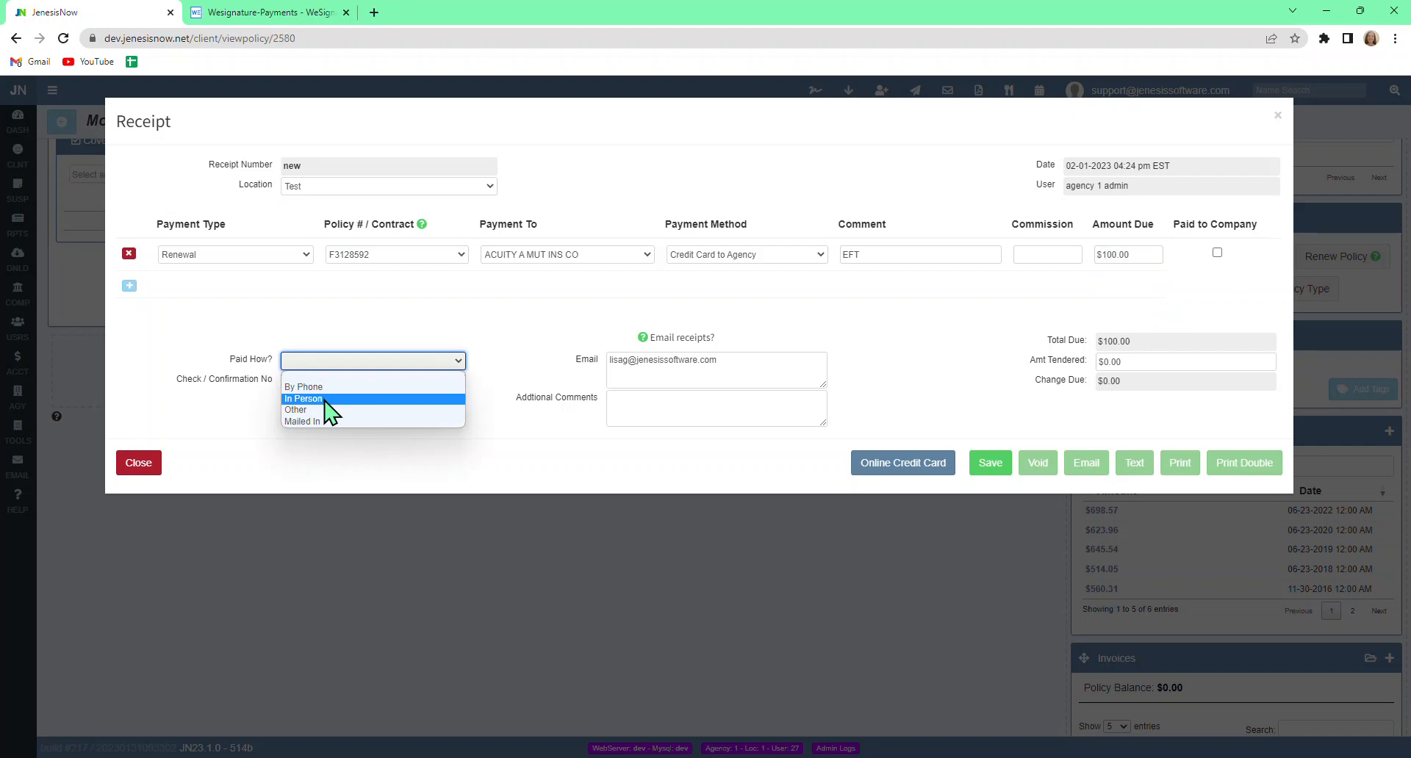
mouse_move(335, 375)
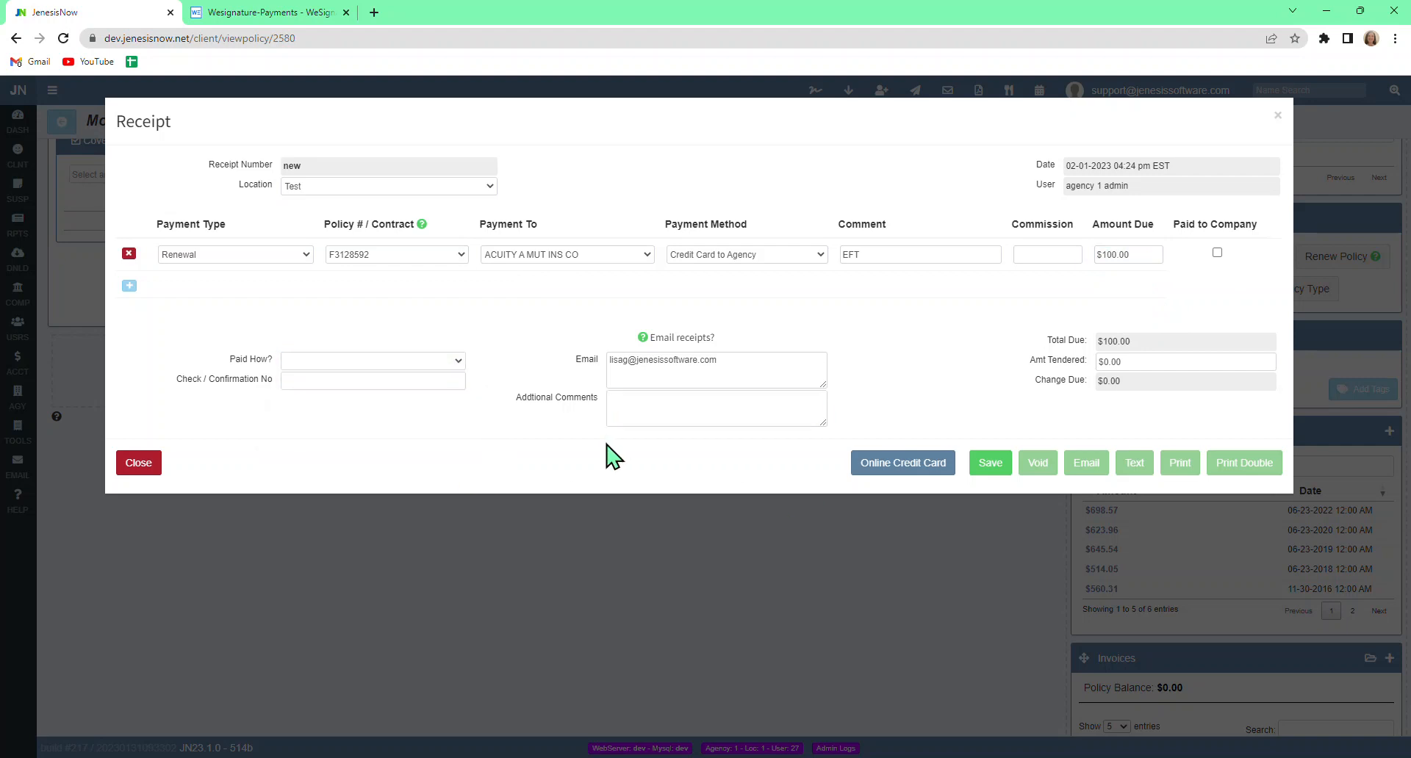
mouse_move(919, 349)
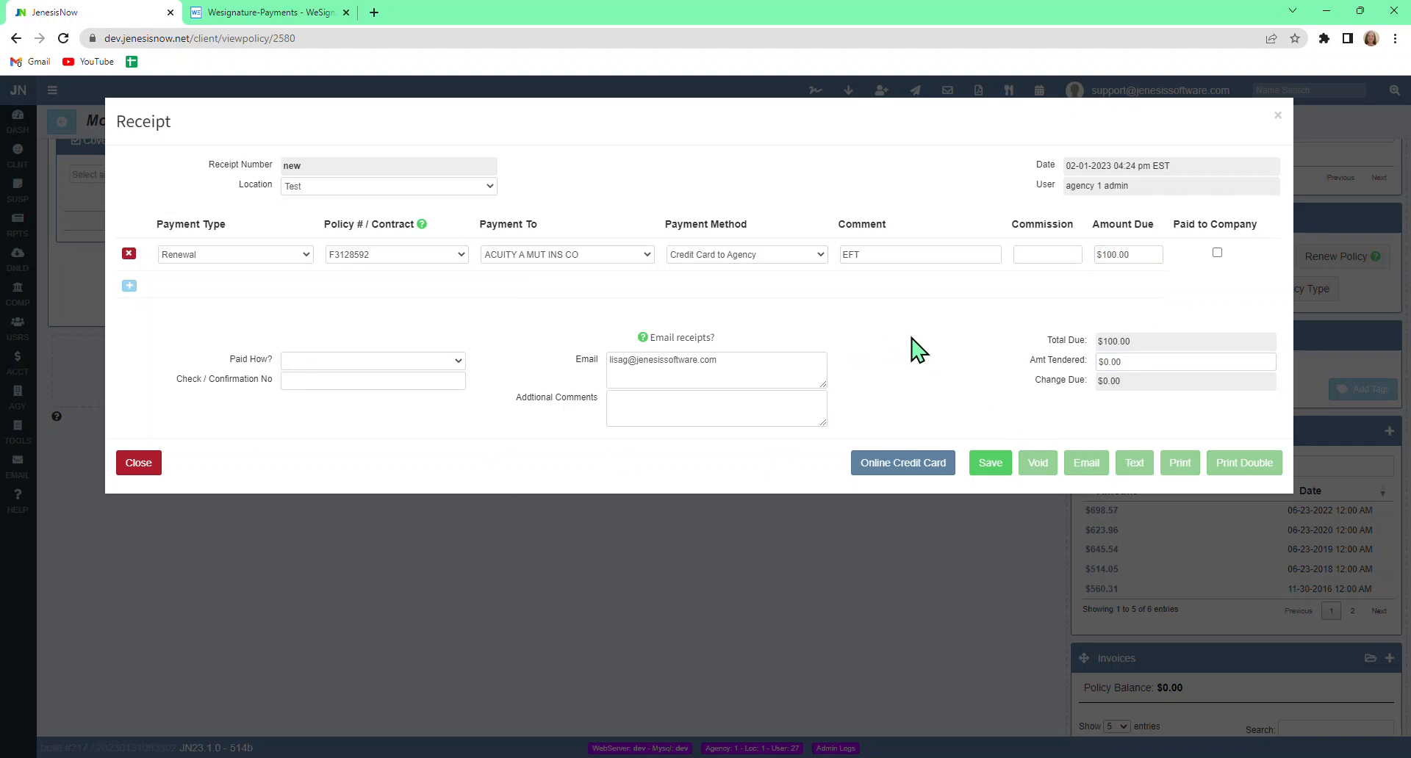
left_click(1185, 361)
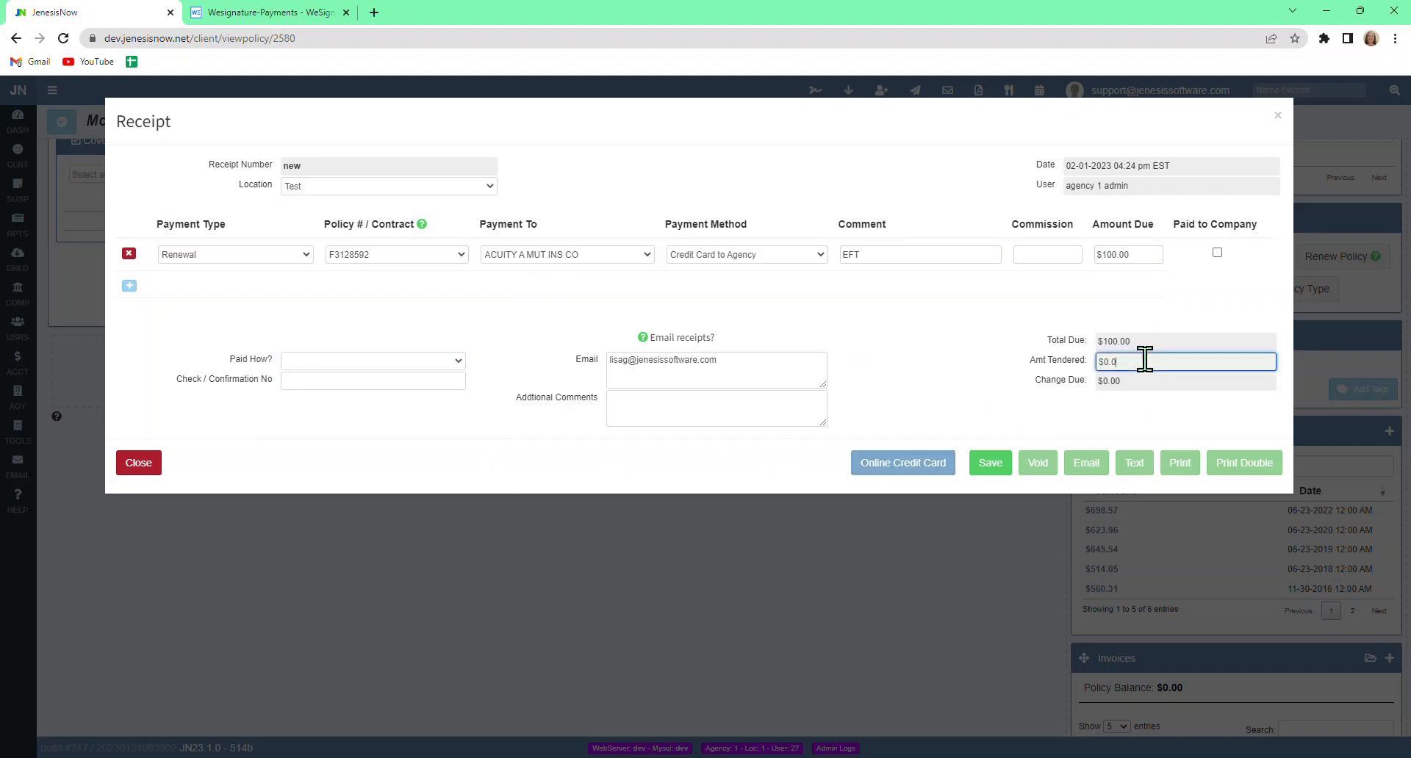
type("10")
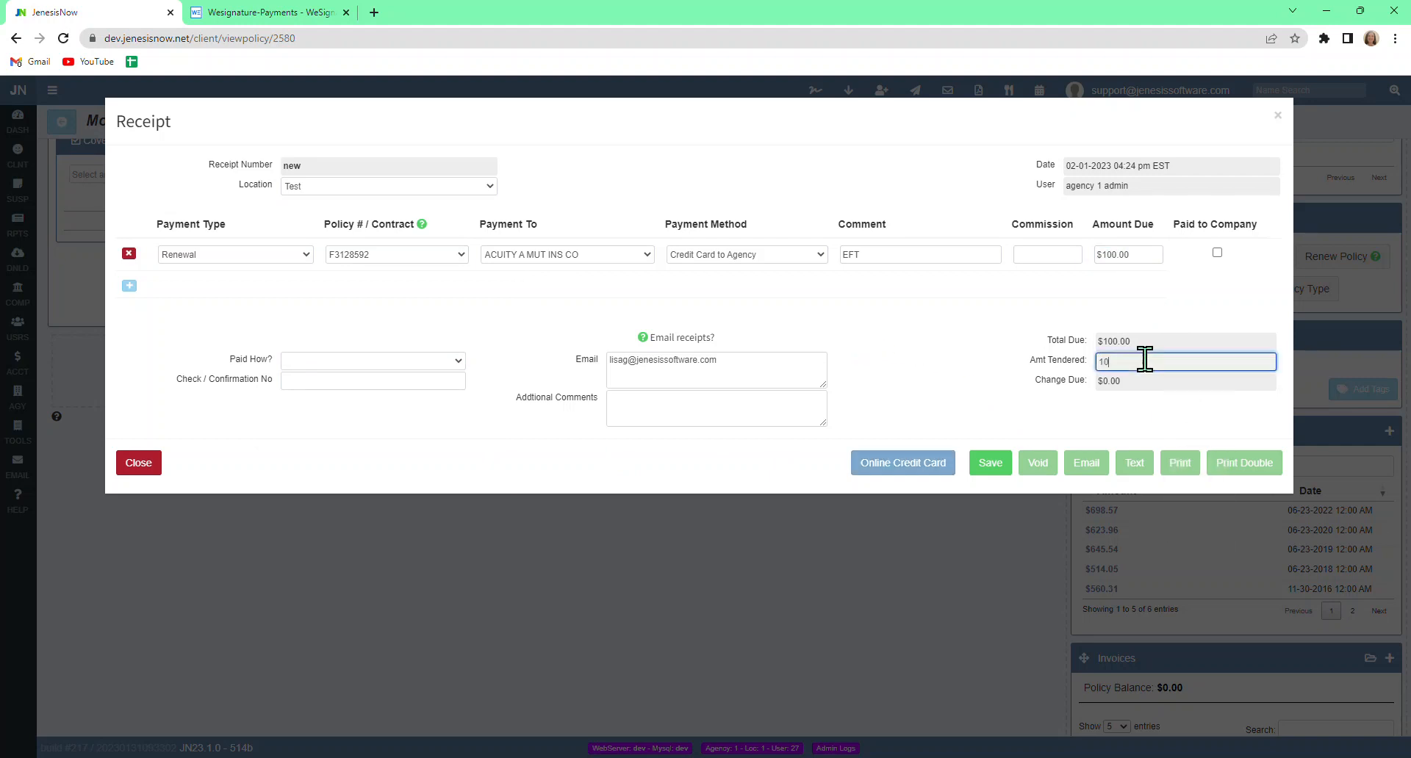
type("0.00")
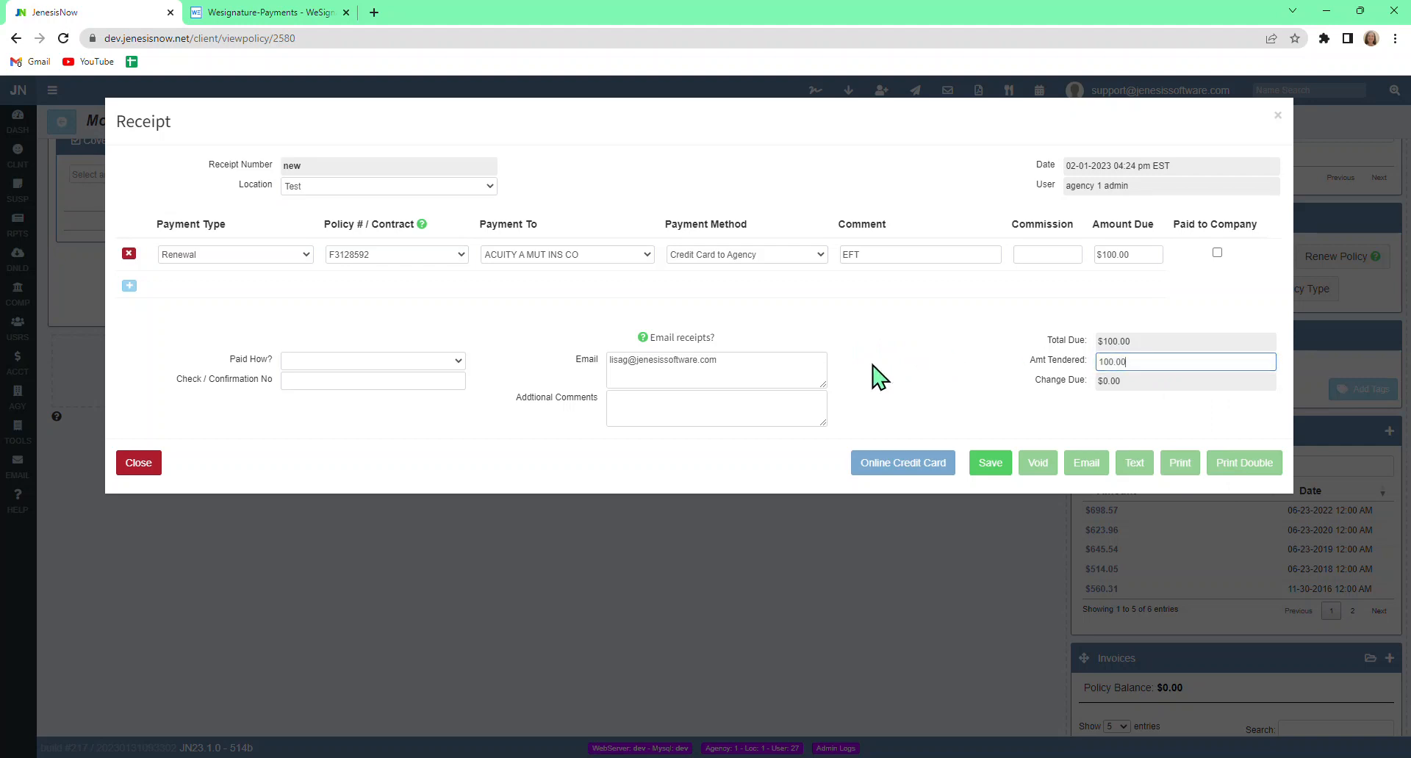
mouse_move(901, 462)
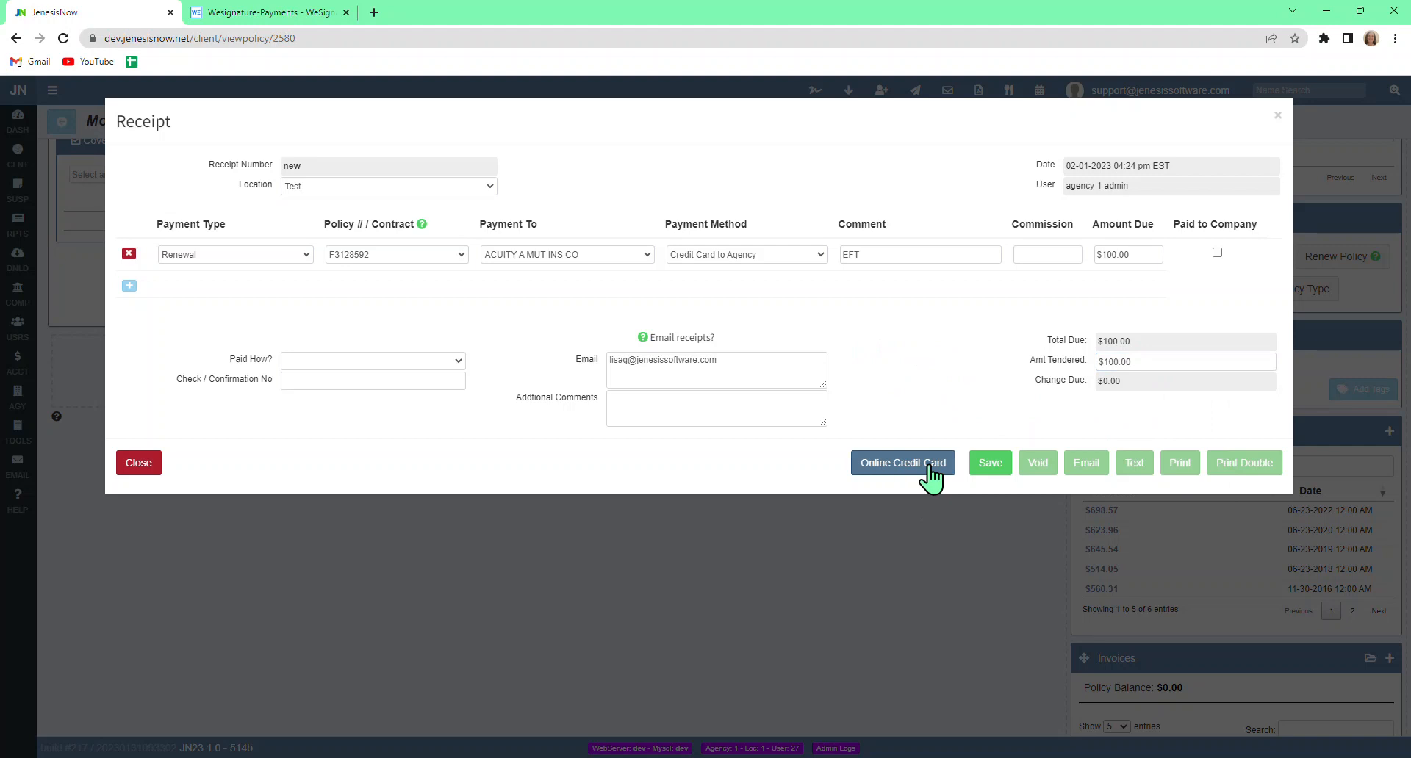
mouse_move(853, 477)
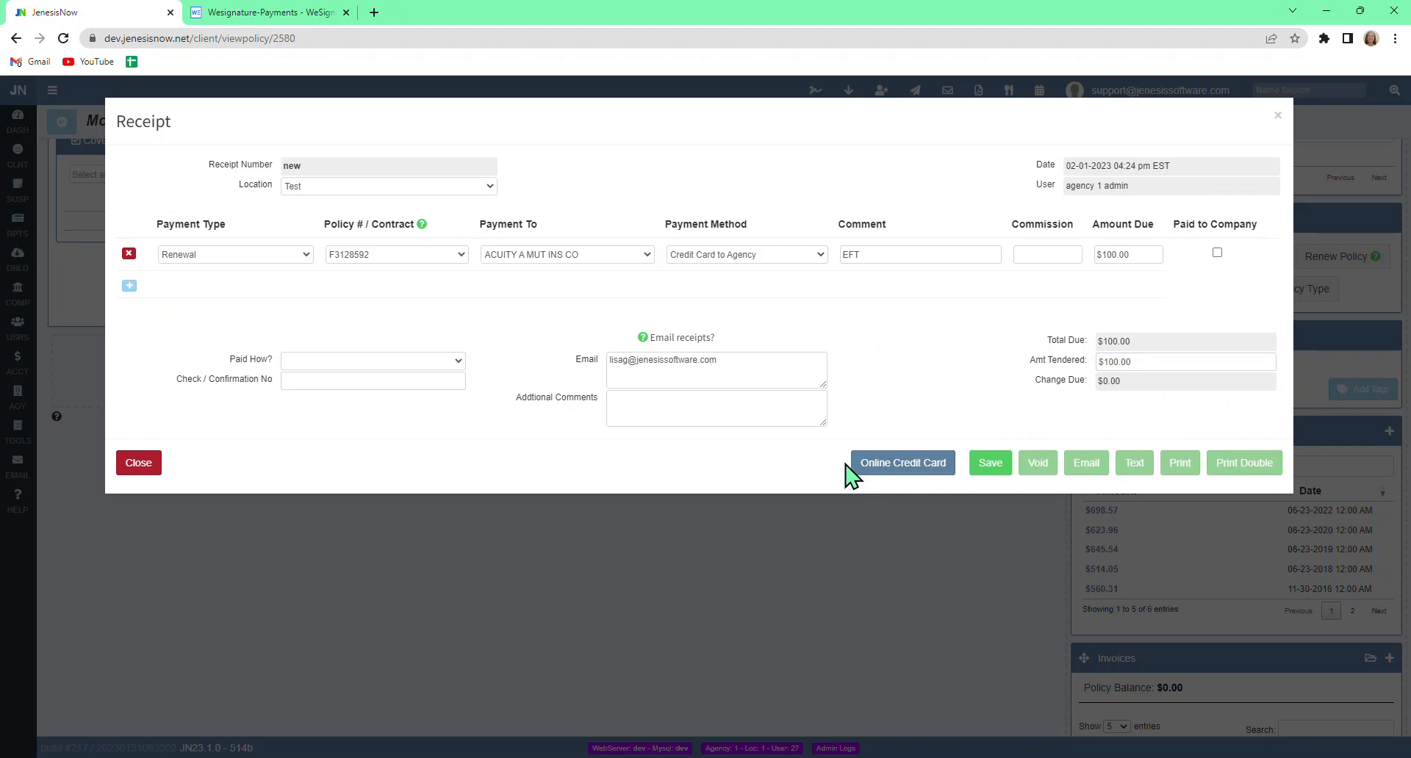
mouse_move(899, 477)
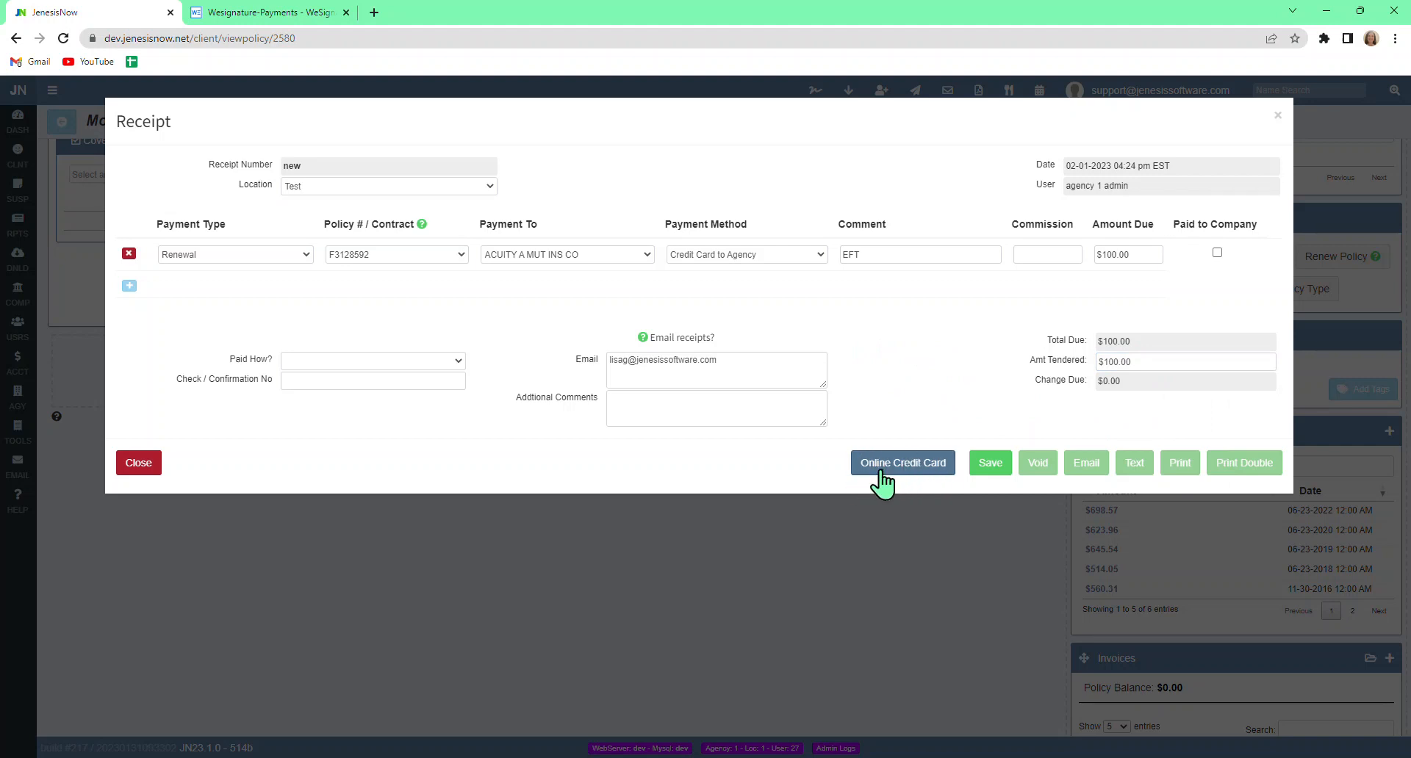
Pay by Online Credit Card using the Test WeSignature Payments account
left_click(902, 462)
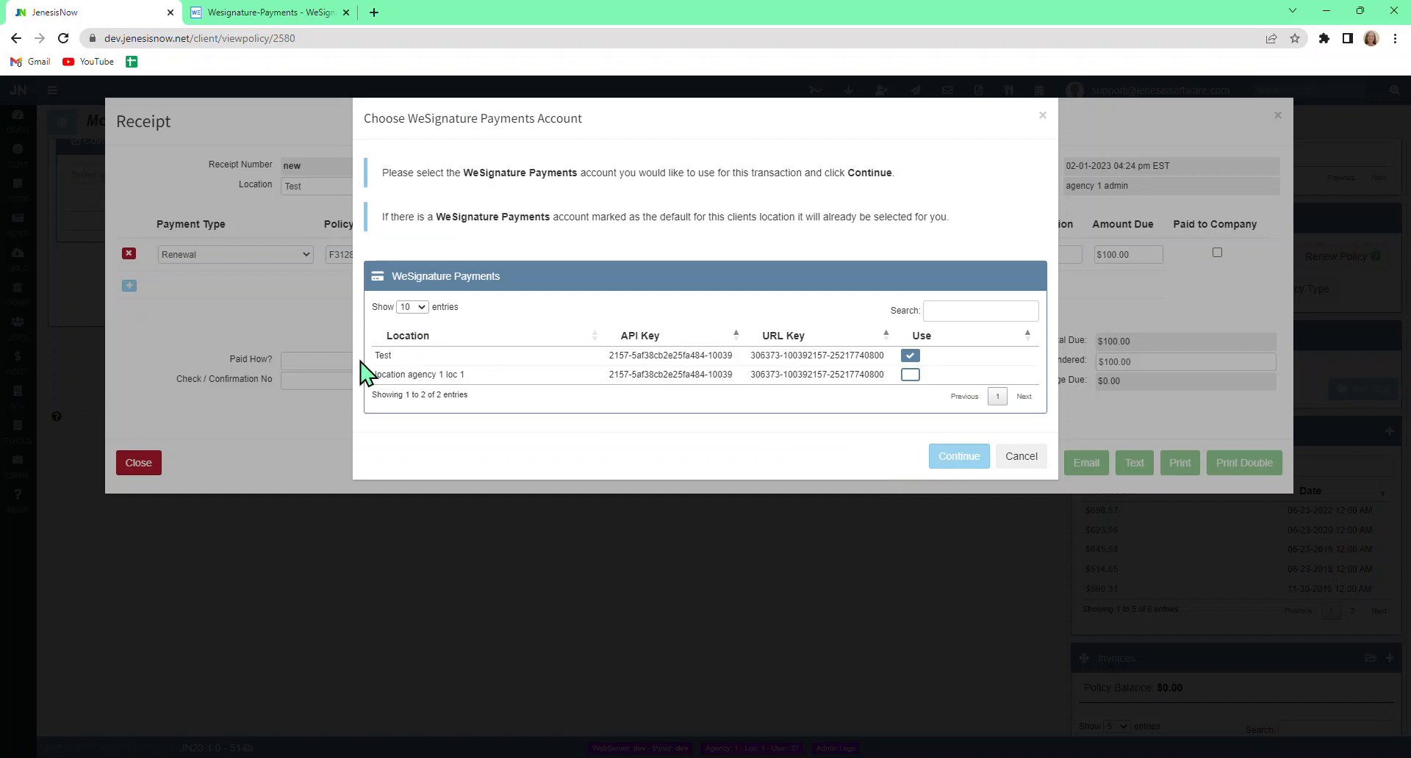
mouse_move(910, 375)
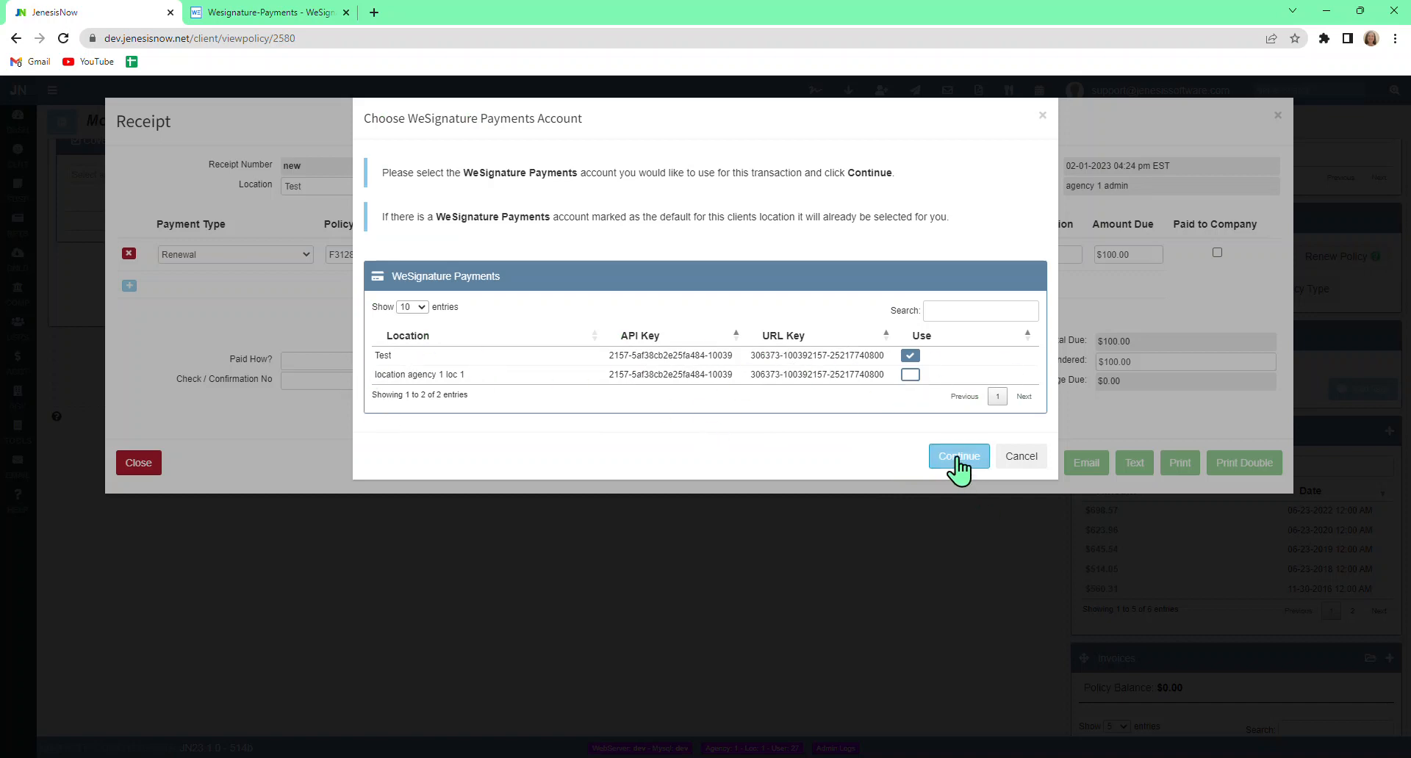
mouse_move(844, 427)
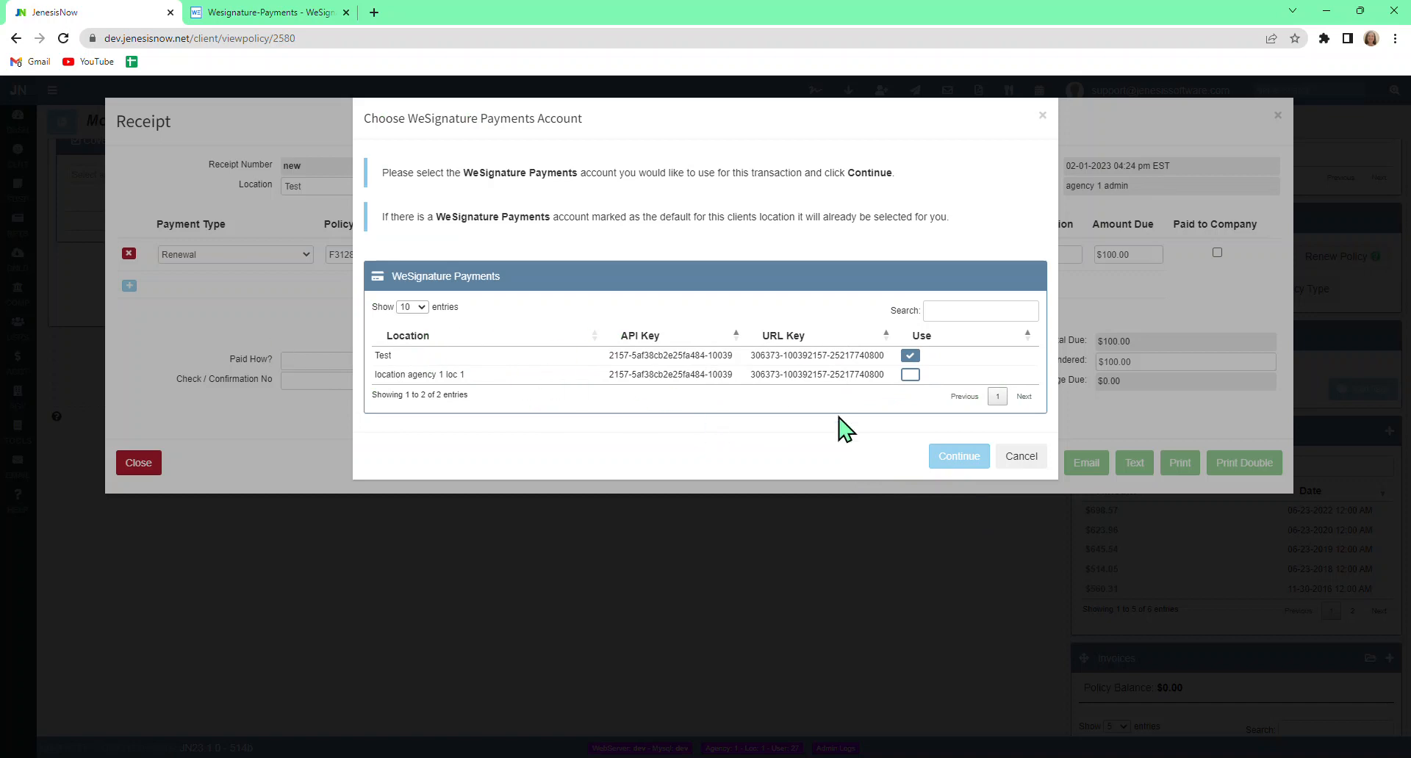
left_click(957, 456)
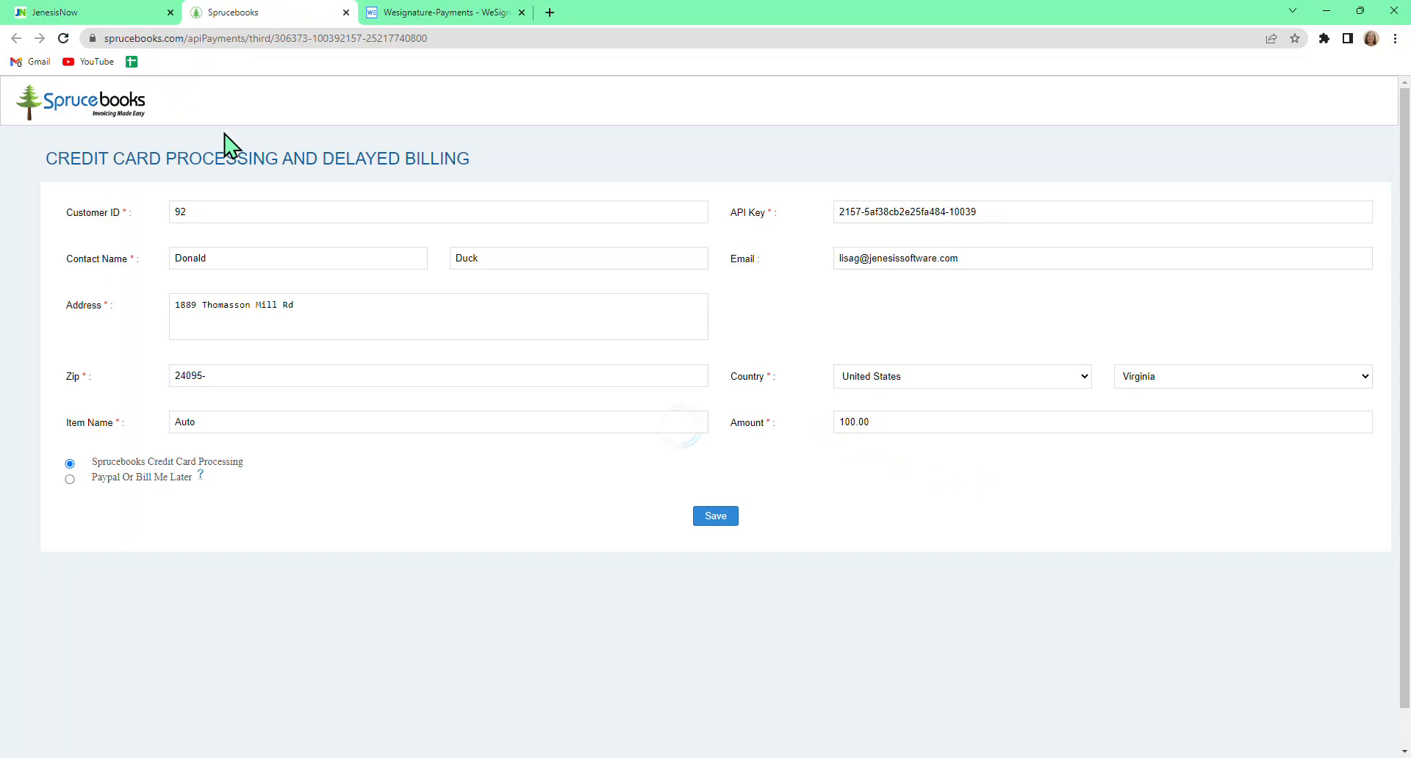
mouse_move(89, 56)
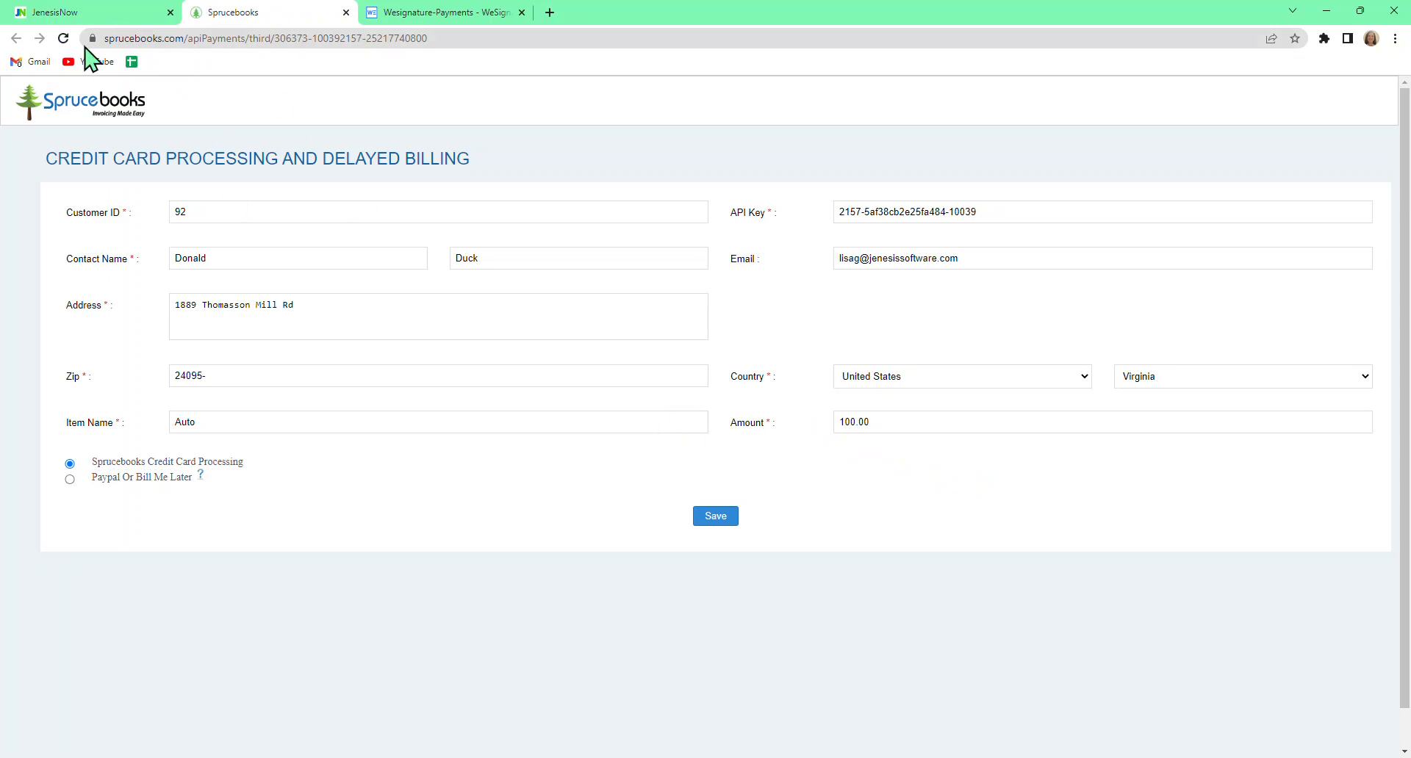
mouse_move(192, 141)
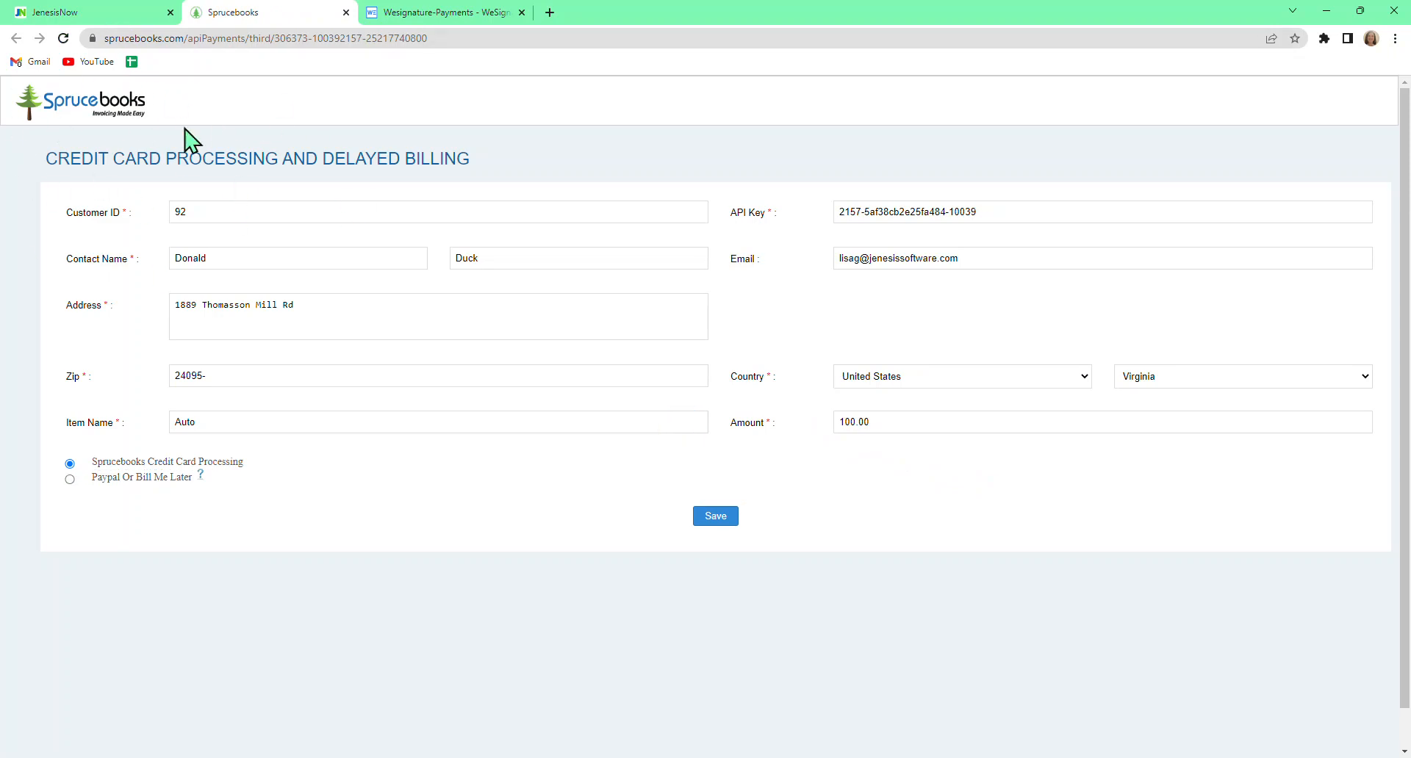
mouse_move(950, 30)
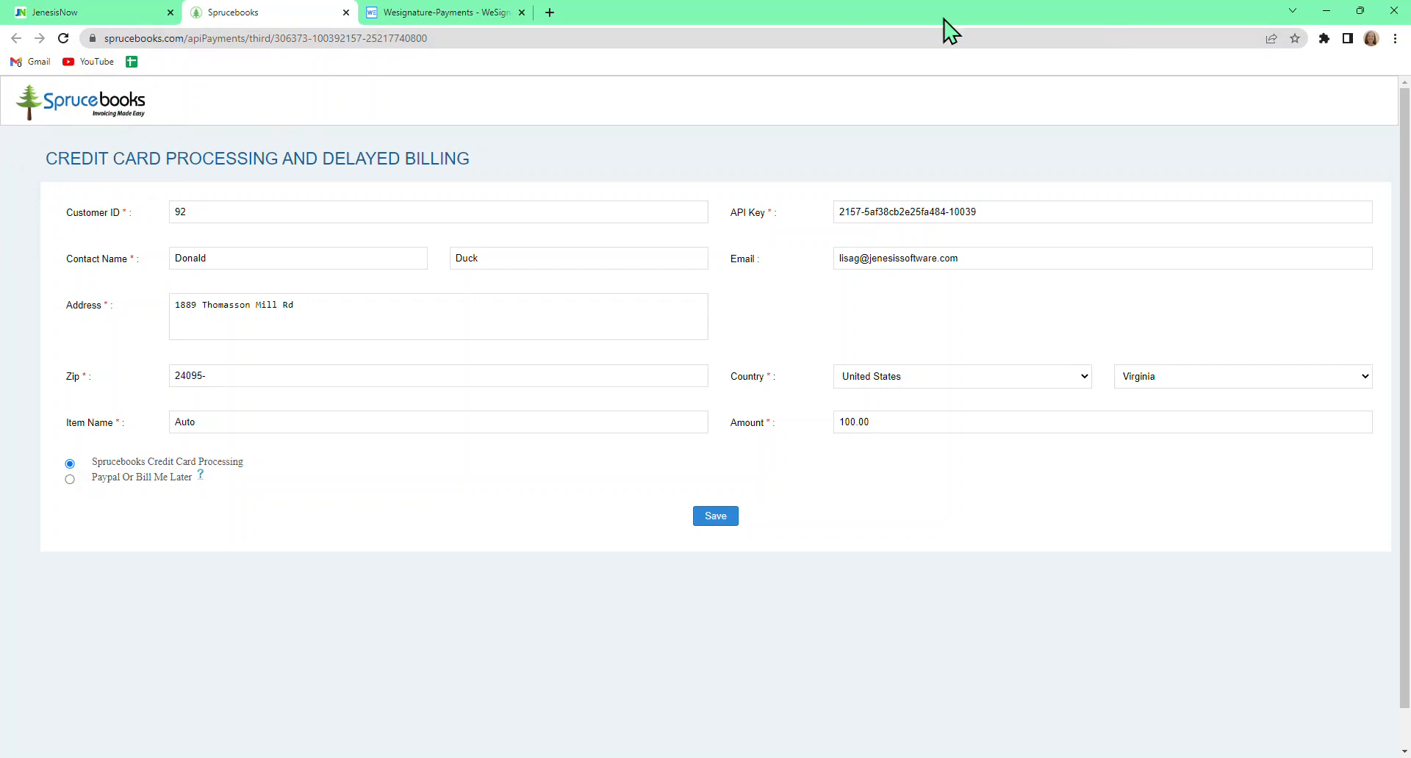
mouse_move(433, 337)
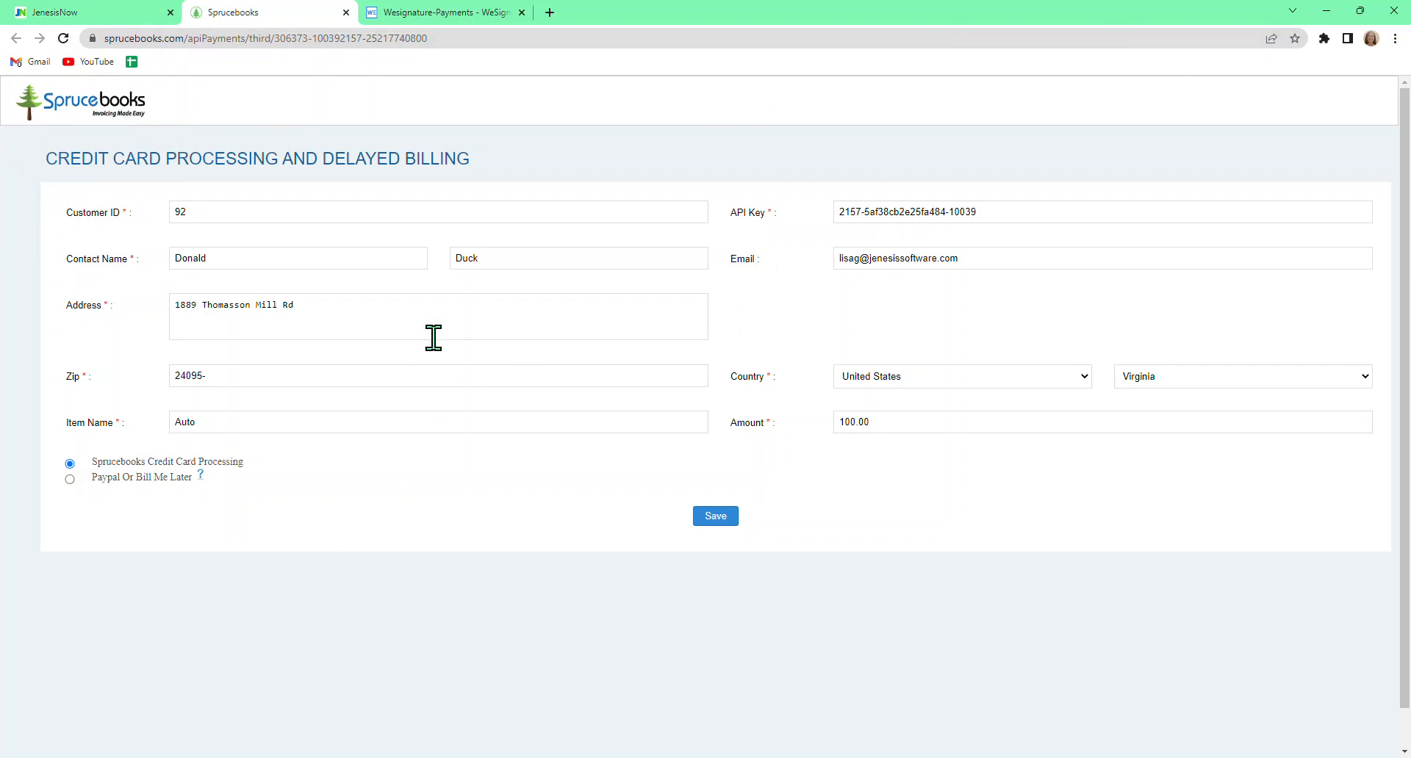
mouse_move(167, 238)
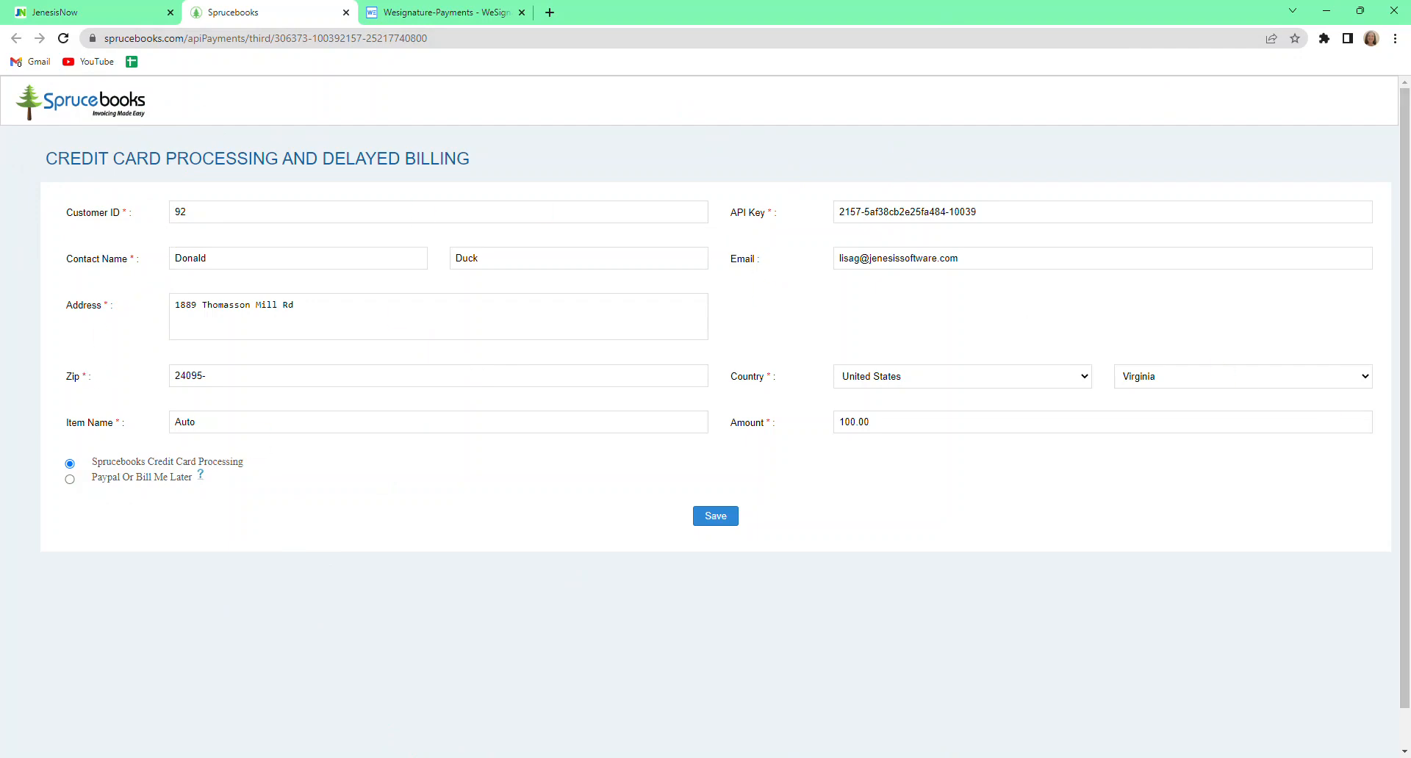
mouse_move(314, 510)
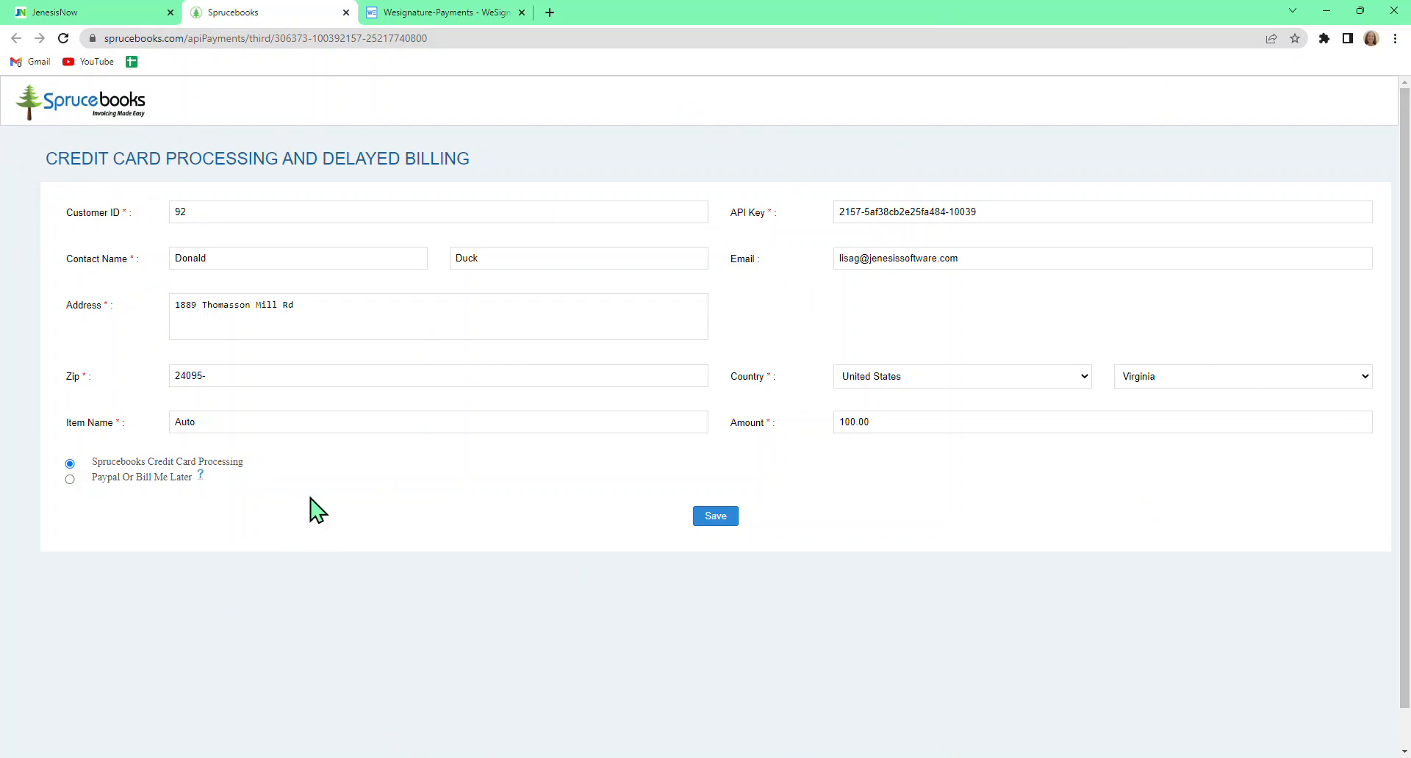
mouse_move(525, 705)
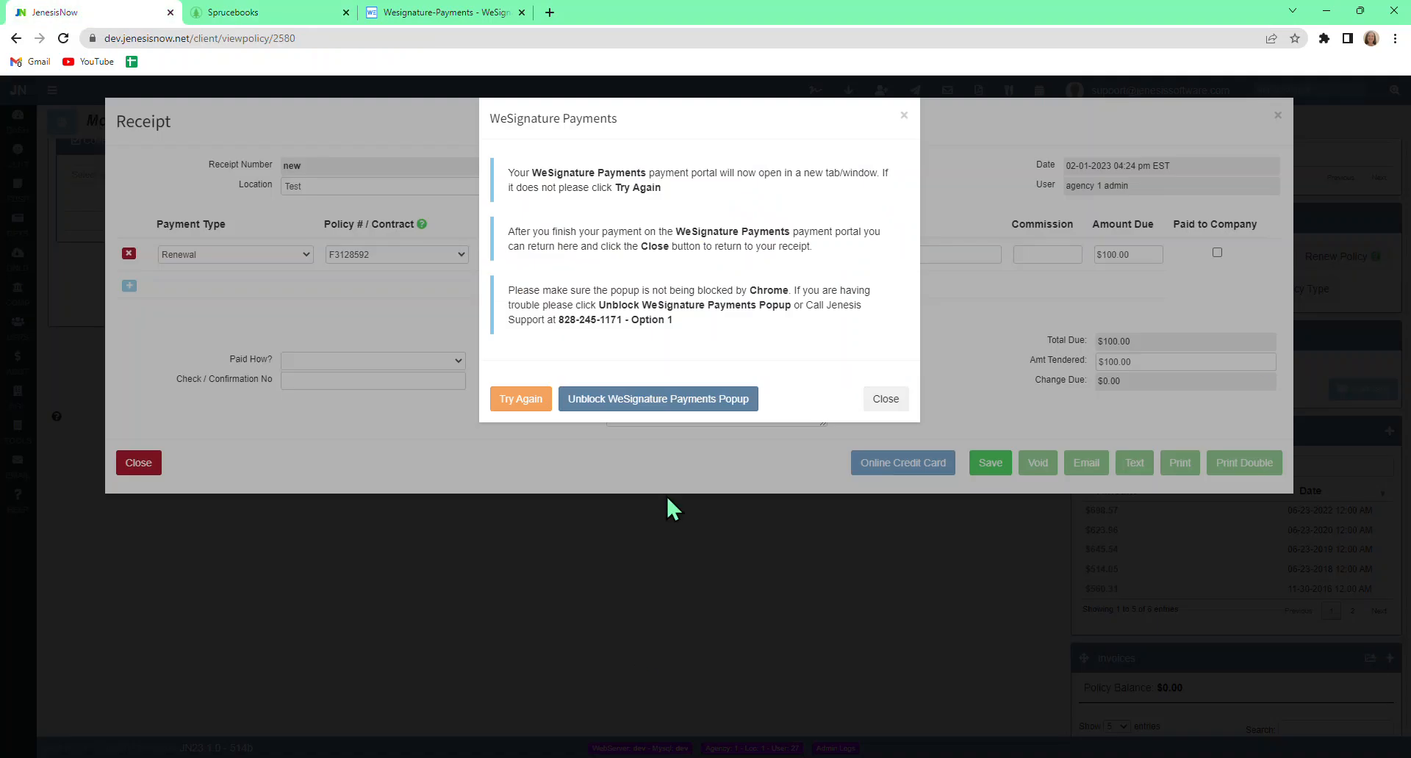
mouse_move(704, 463)
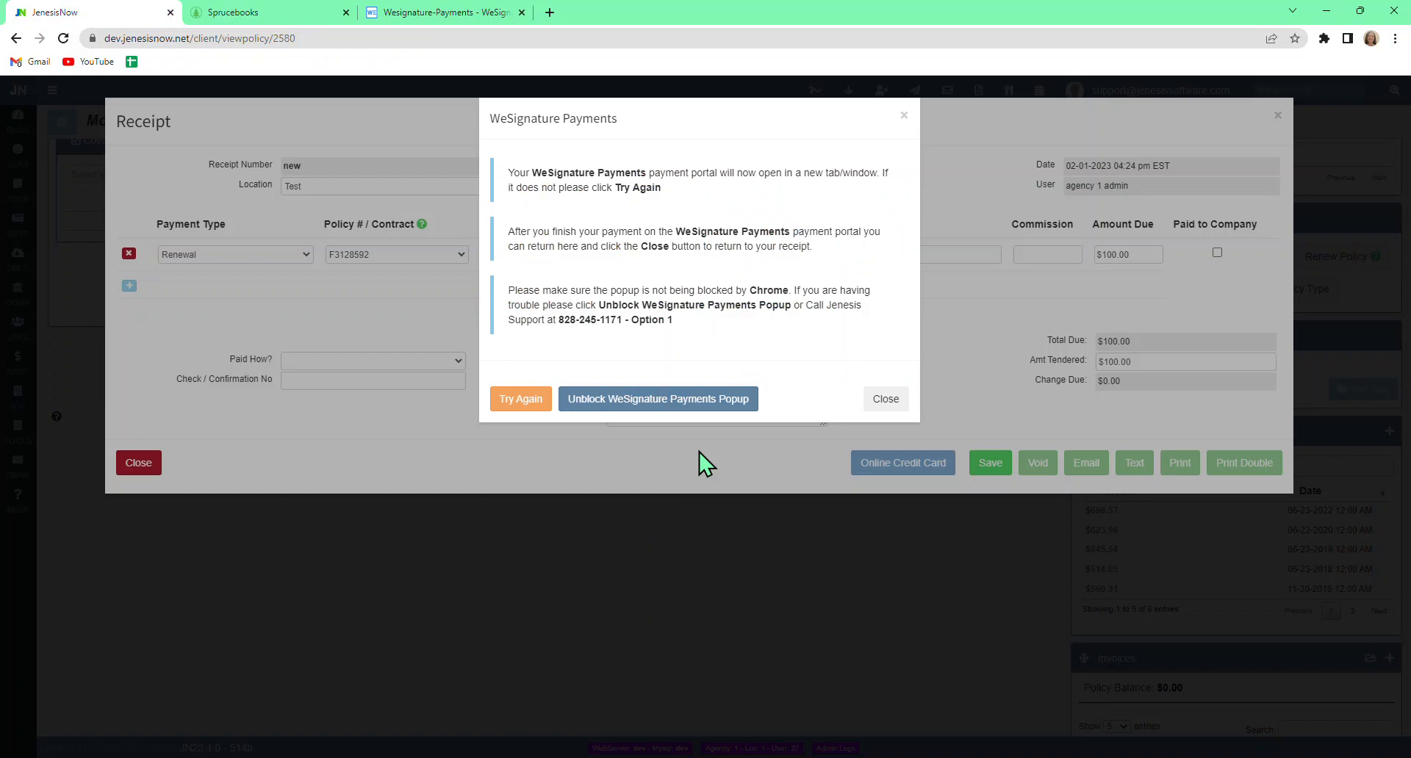
mouse_move(1183, 458)
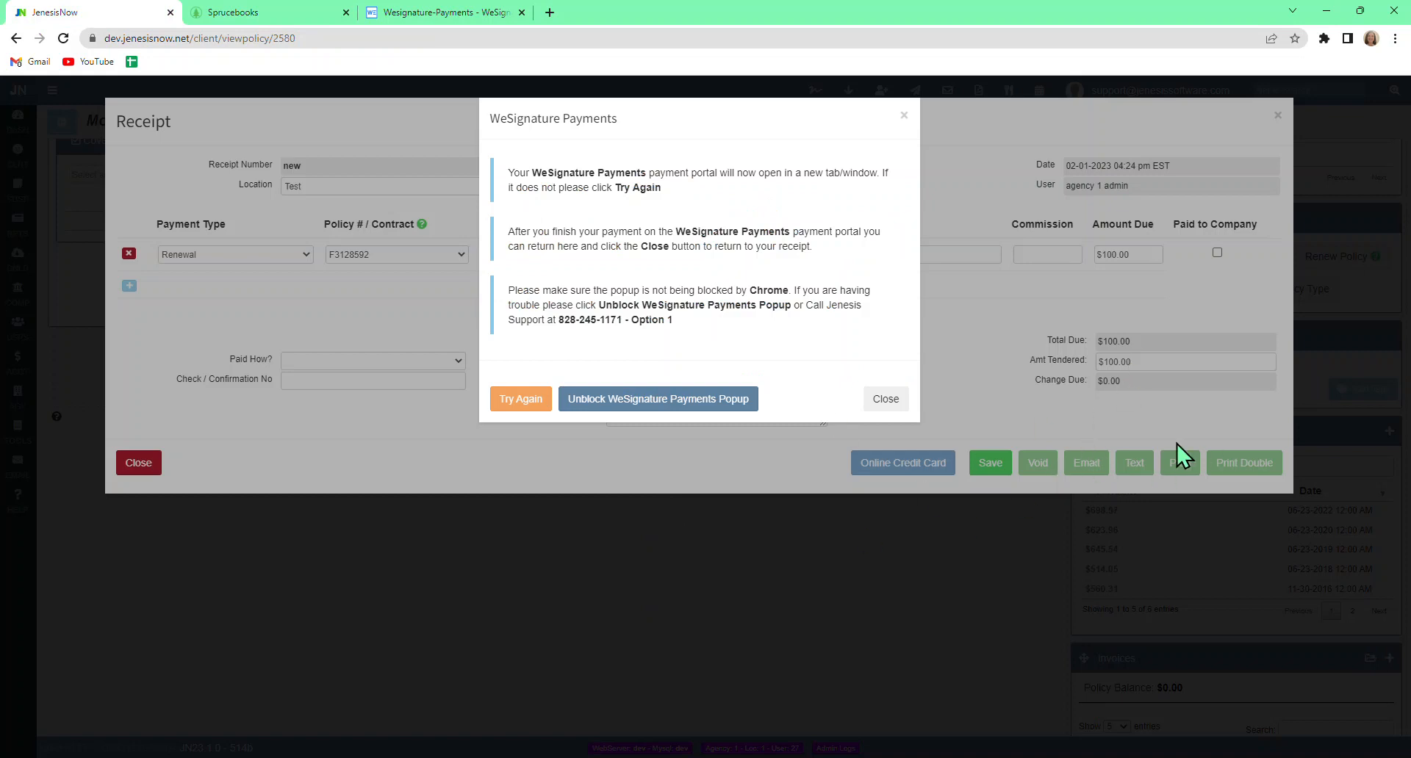
mouse_move(565, 479)
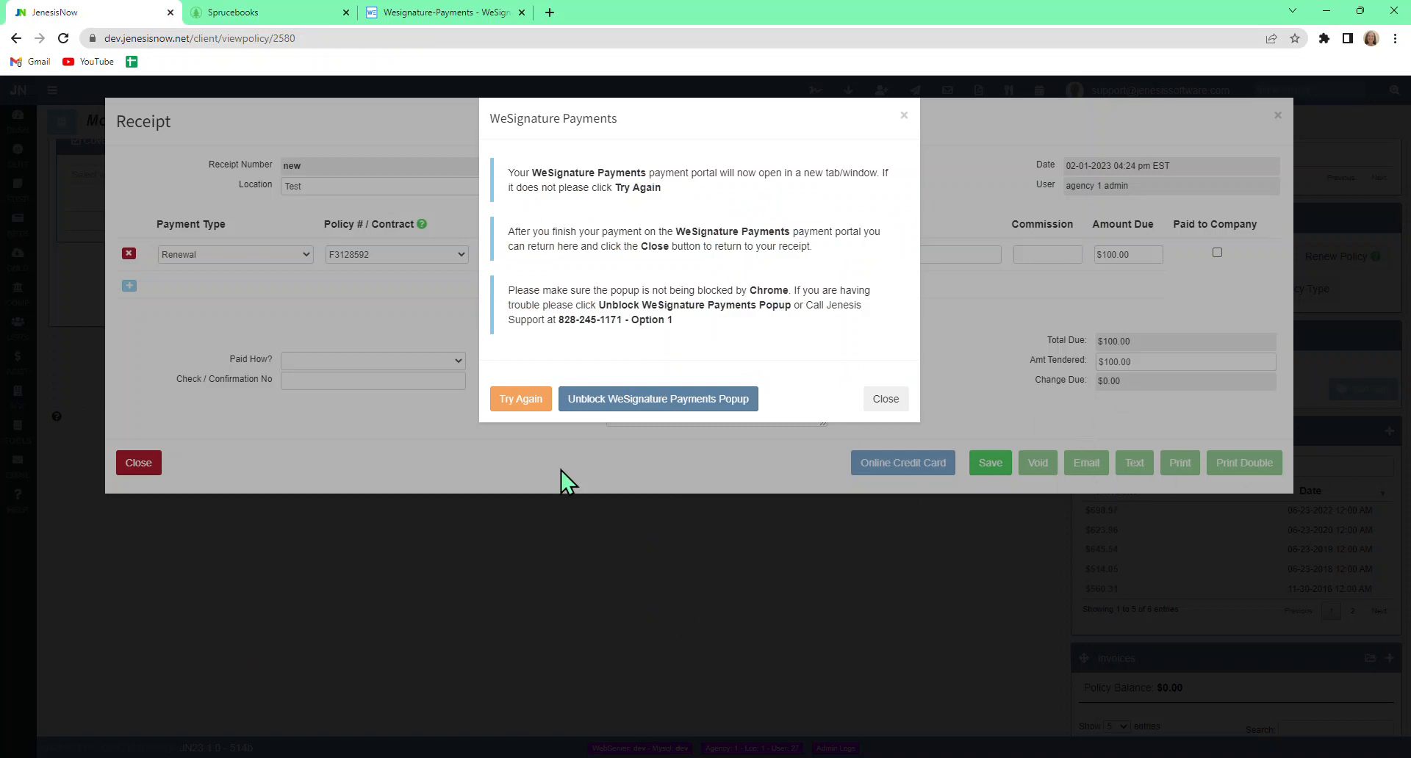
mouse_move(586, 465)
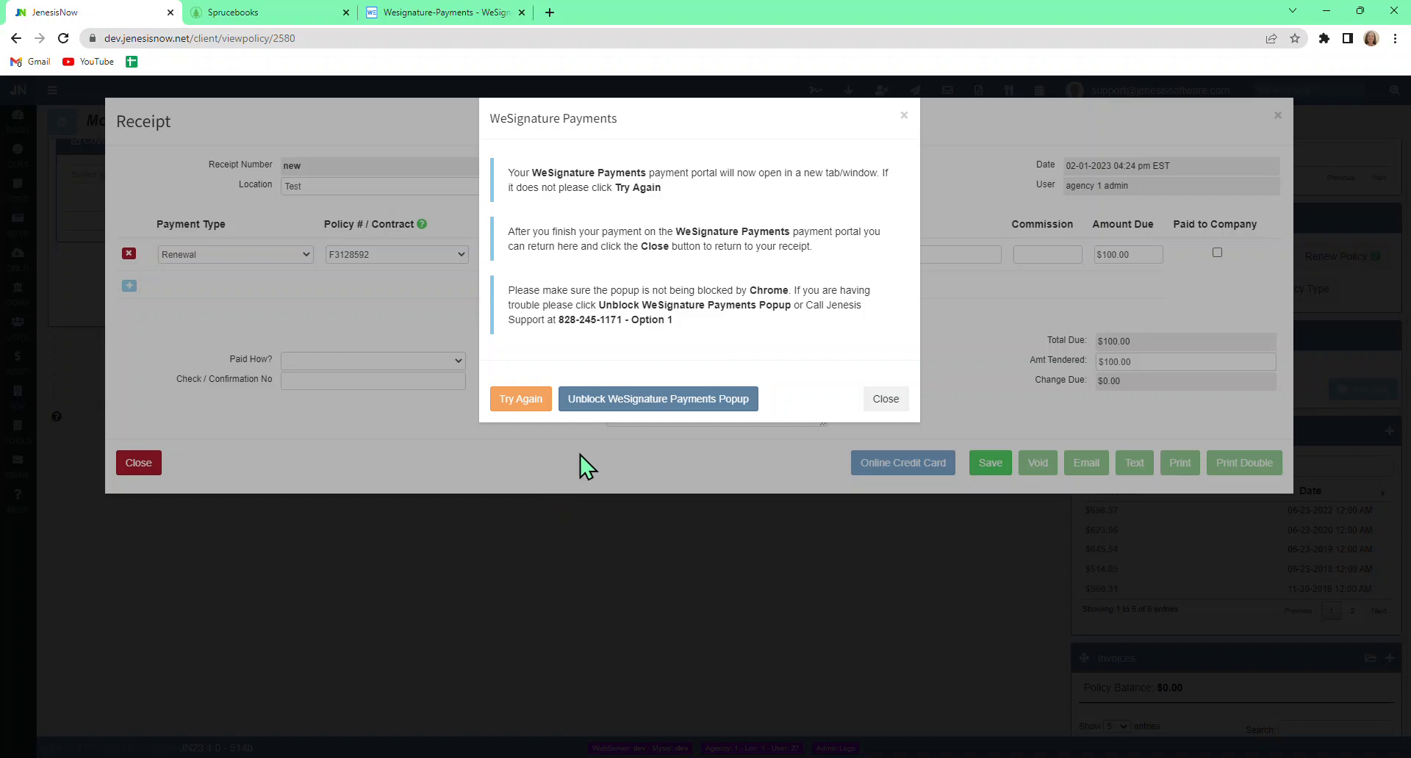